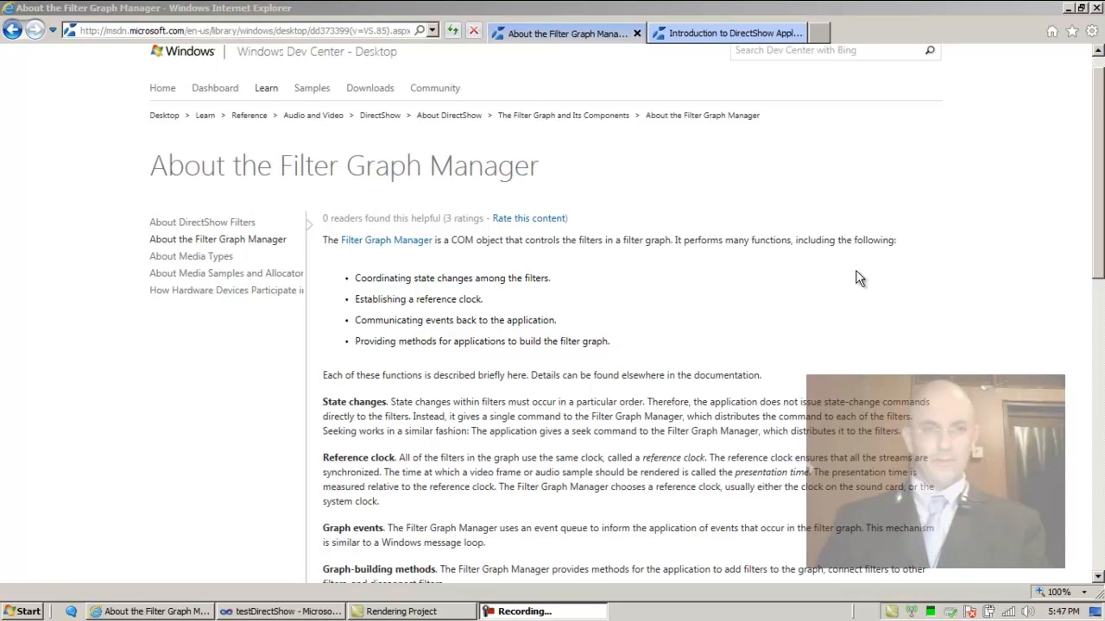
- Open the About Media Types article and skim through it and back to its introduction
scroll(down, 3)
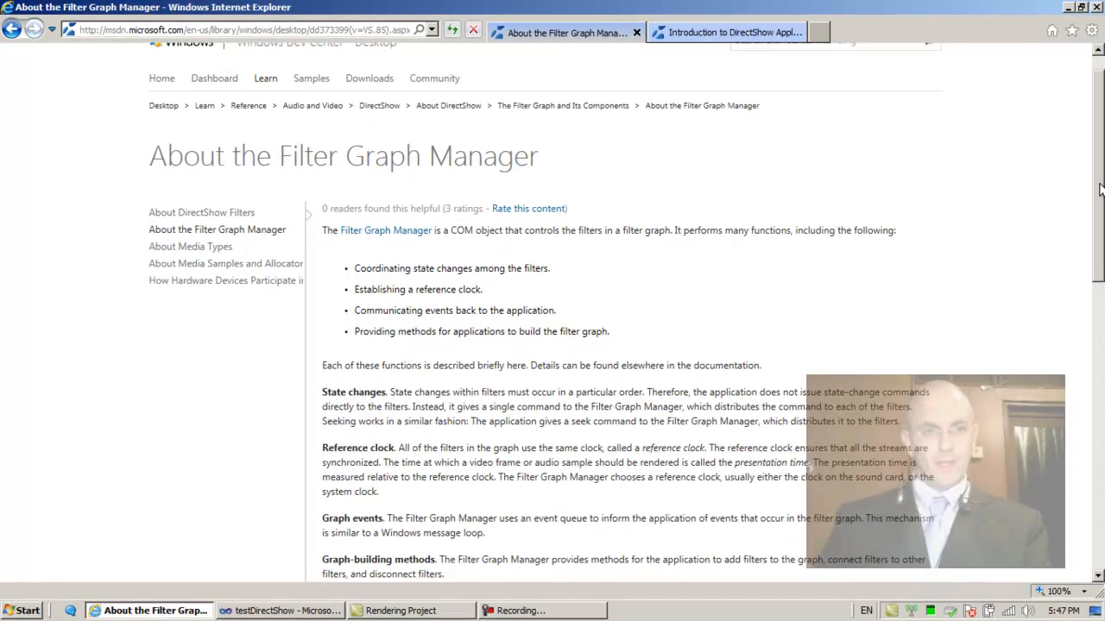
scroll(down, 3)
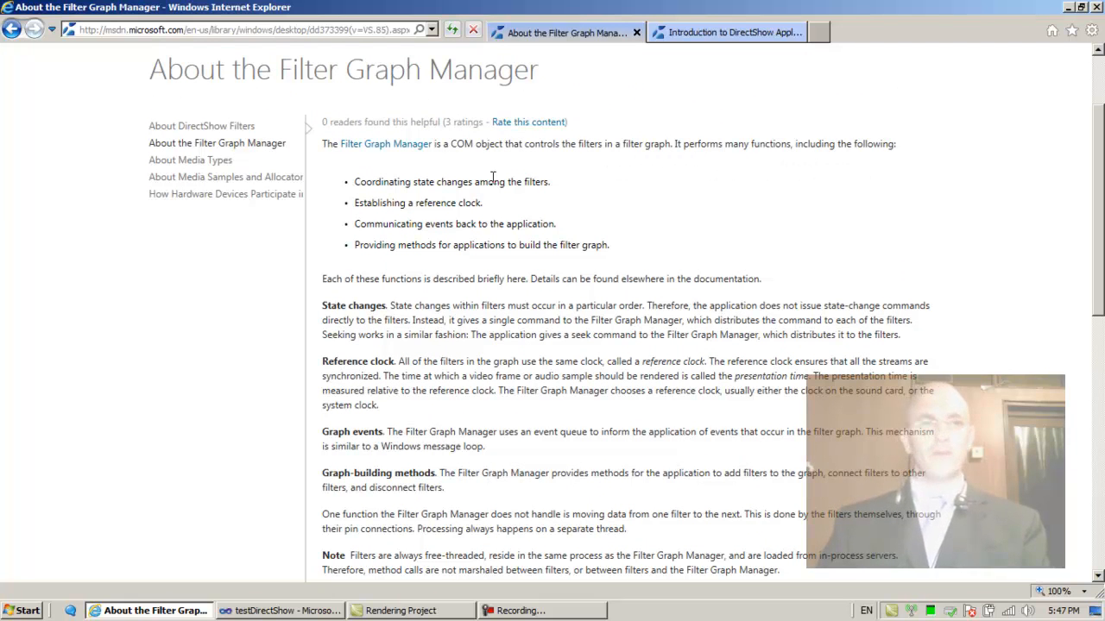
mouse_move(556, 187)
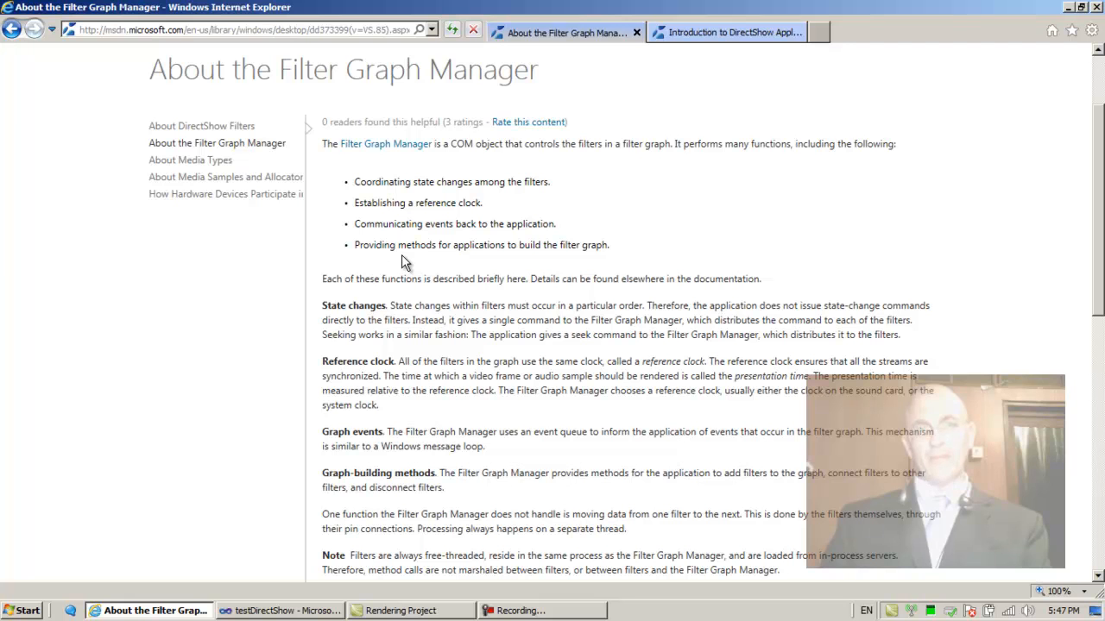
mouse_move(604, 259)
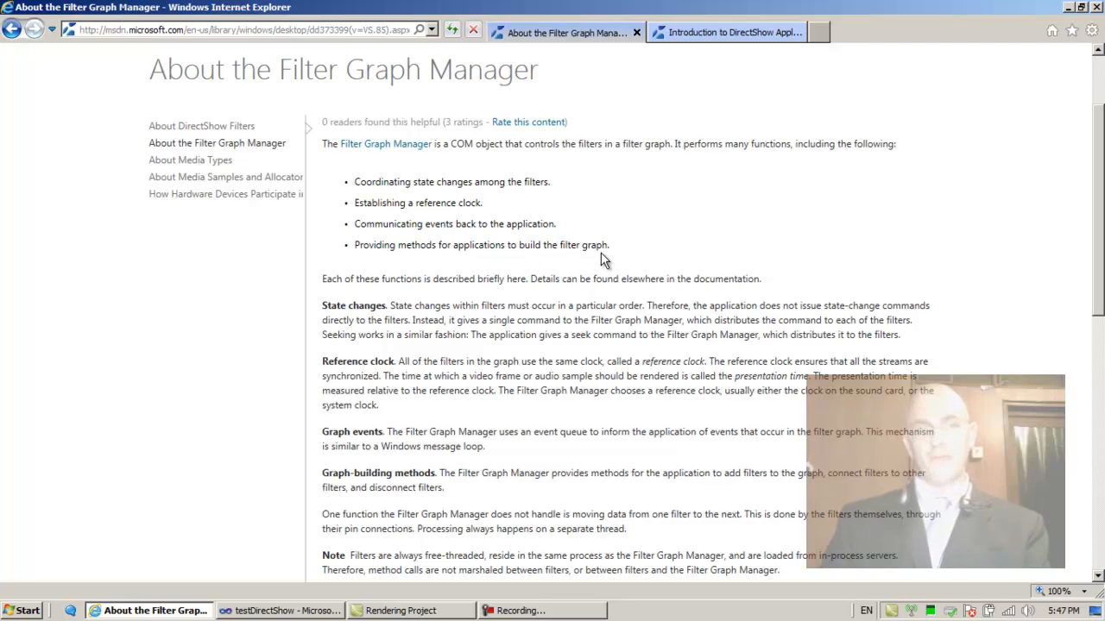
mouse_move(406, 392)
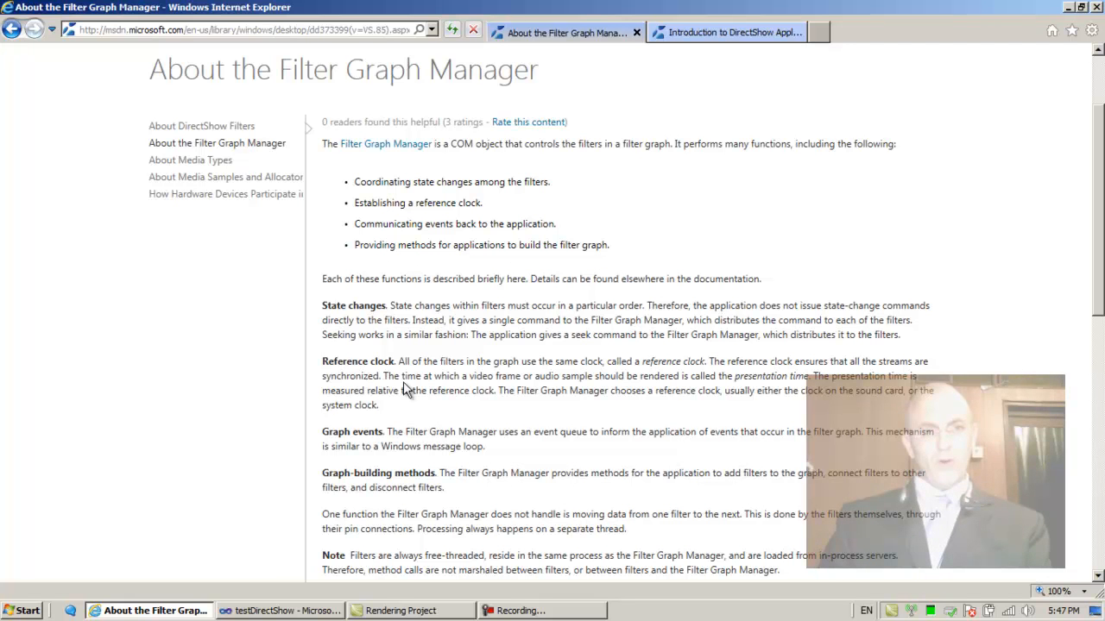
mouse_move(509, 381)
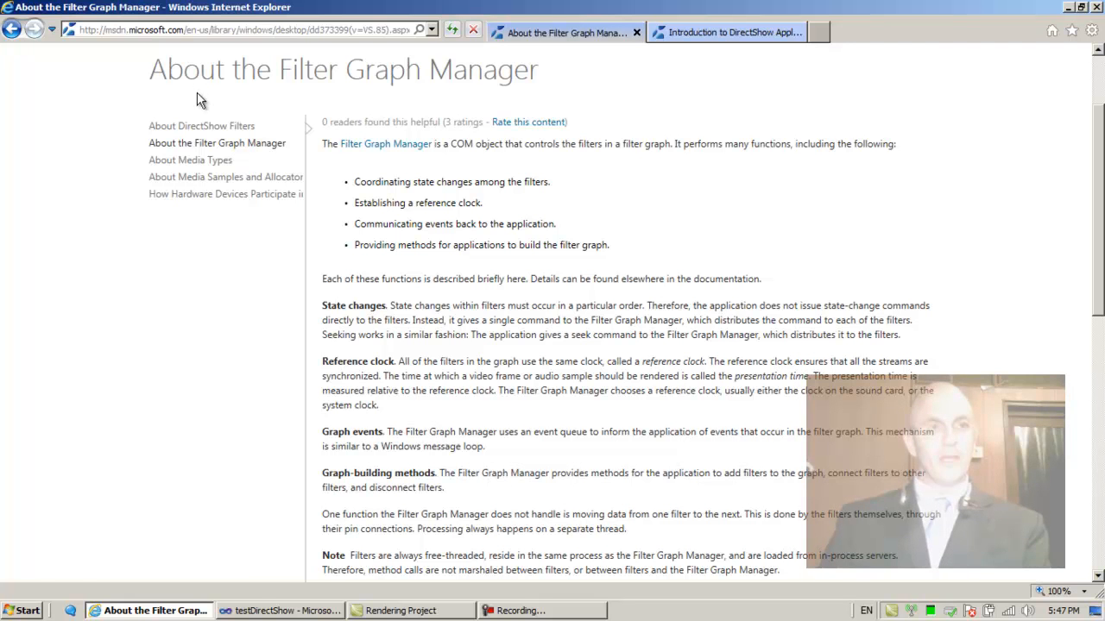
mouse_move(192, 164)
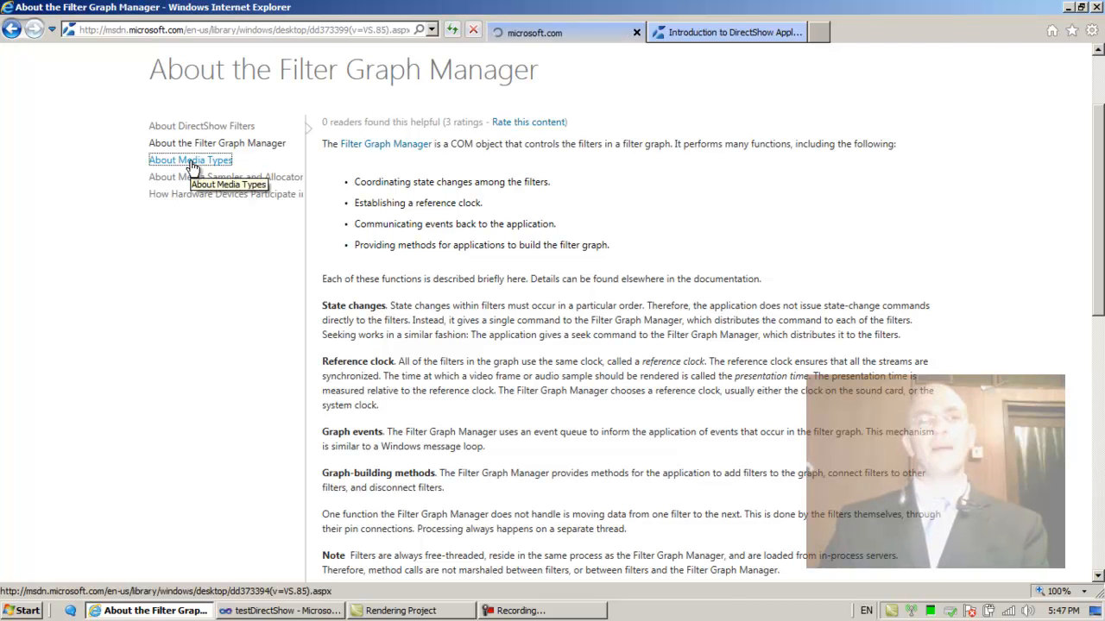
click(190, 159)
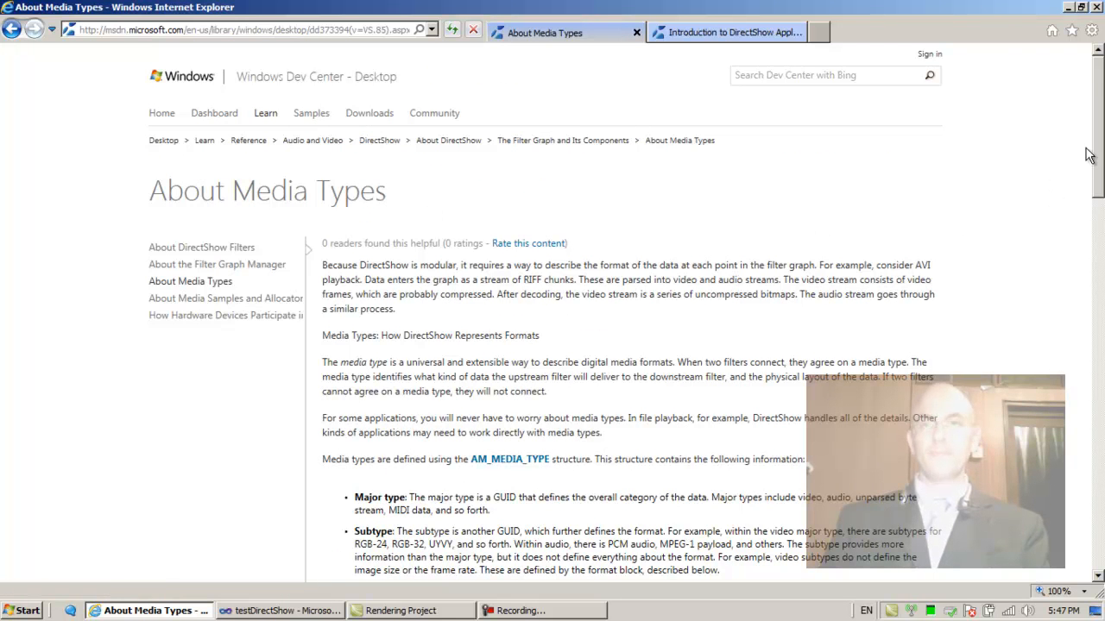
scroll(down, 3)
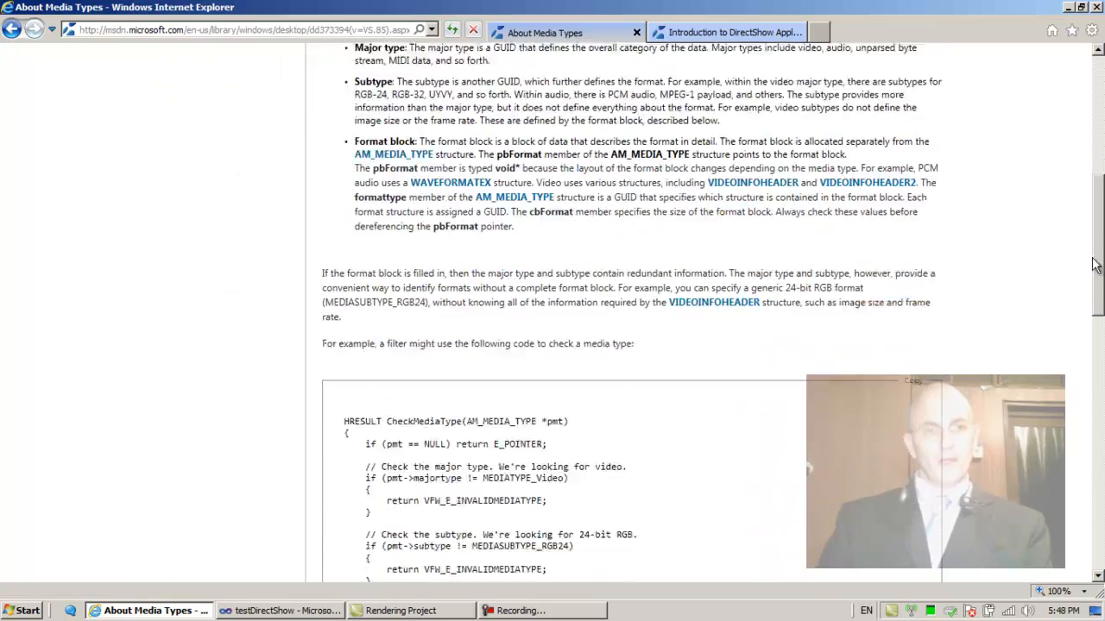
scroll(down, 3)
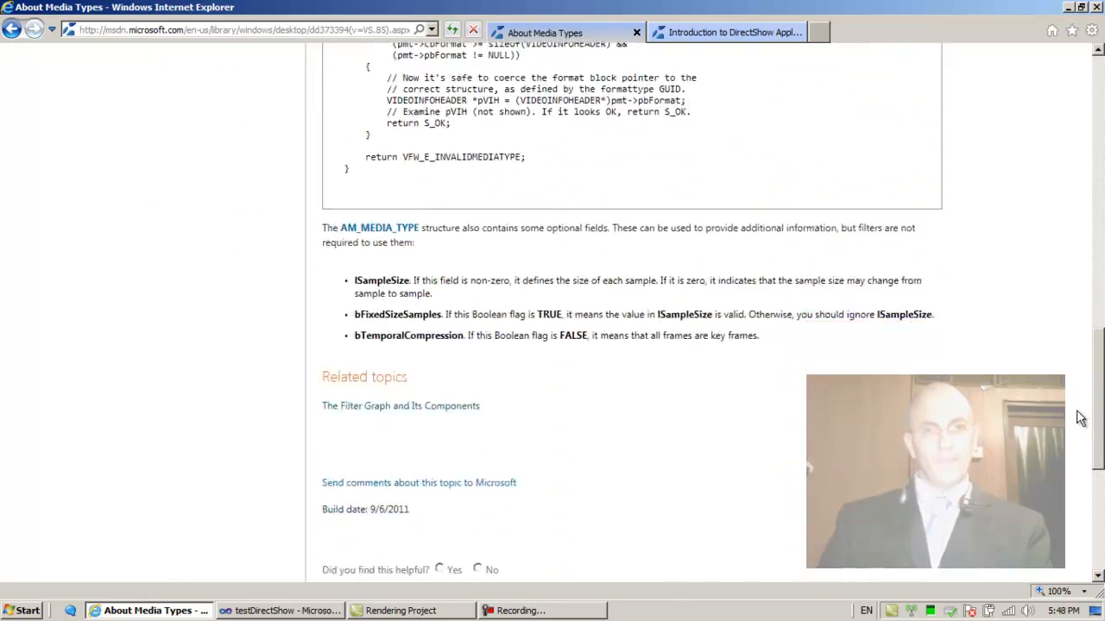
scroll(up, 3)
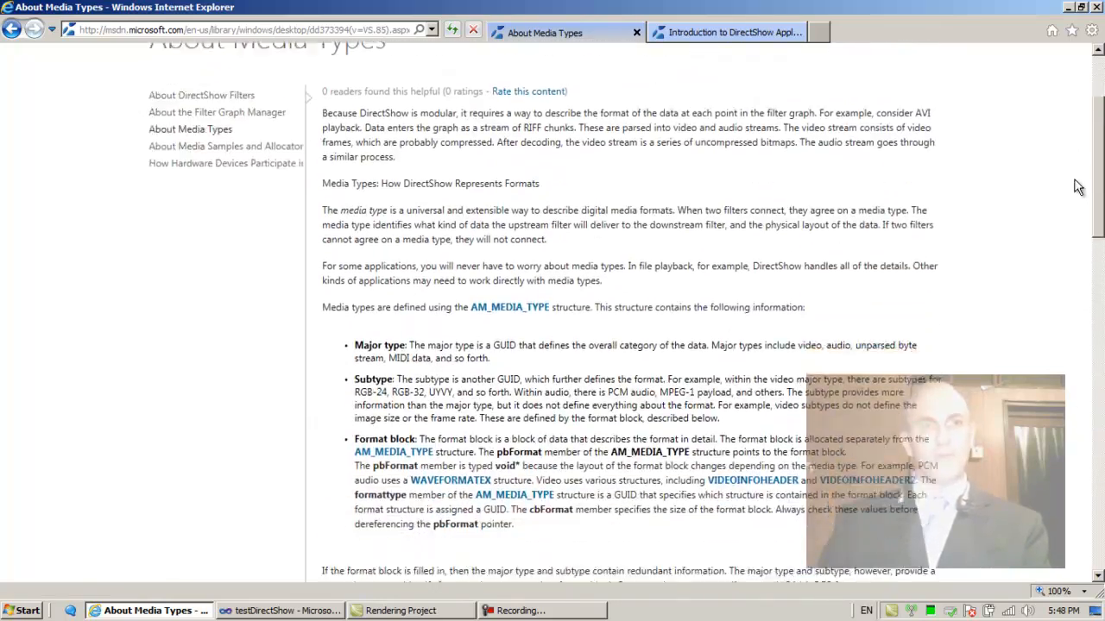
scroll(down, 3)
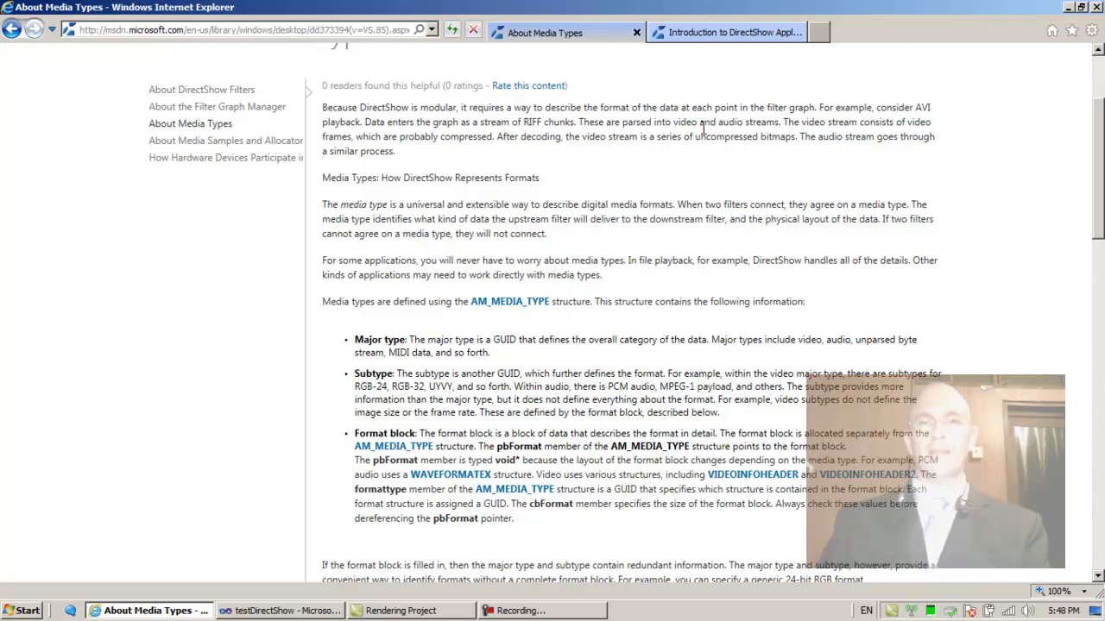
mouse_move(825, 112)
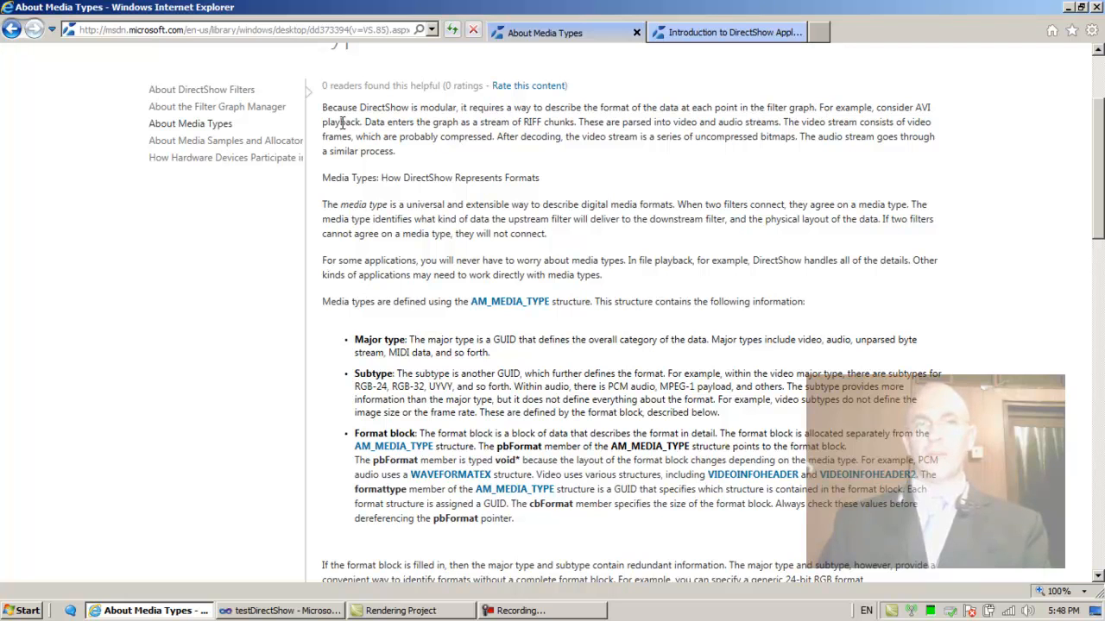
mouse_move(395, 136)
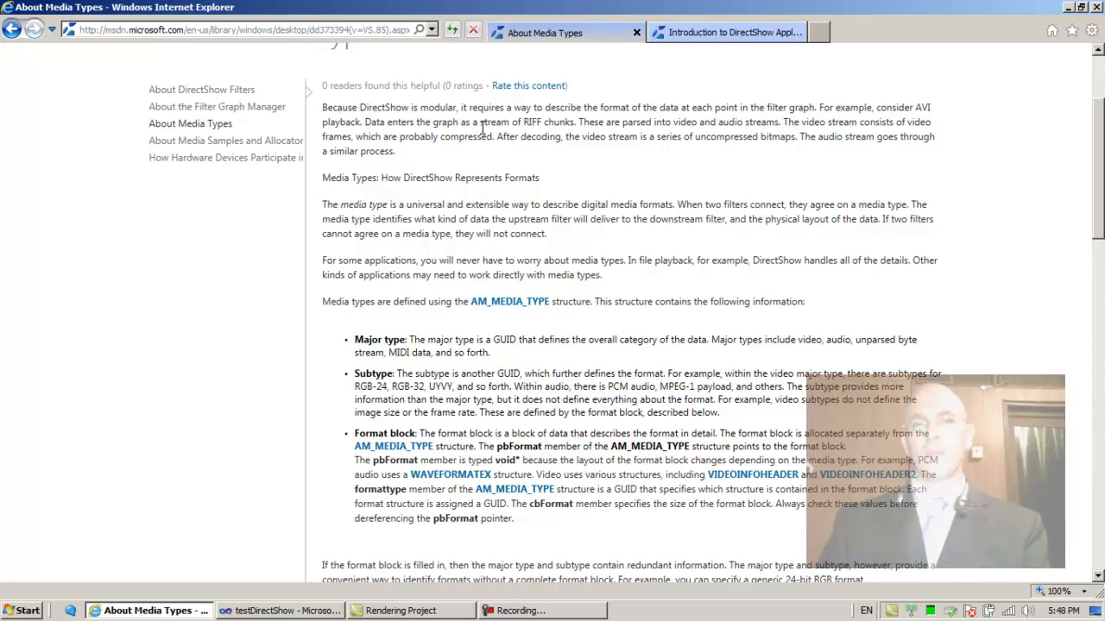
mouse_move(532, 138)
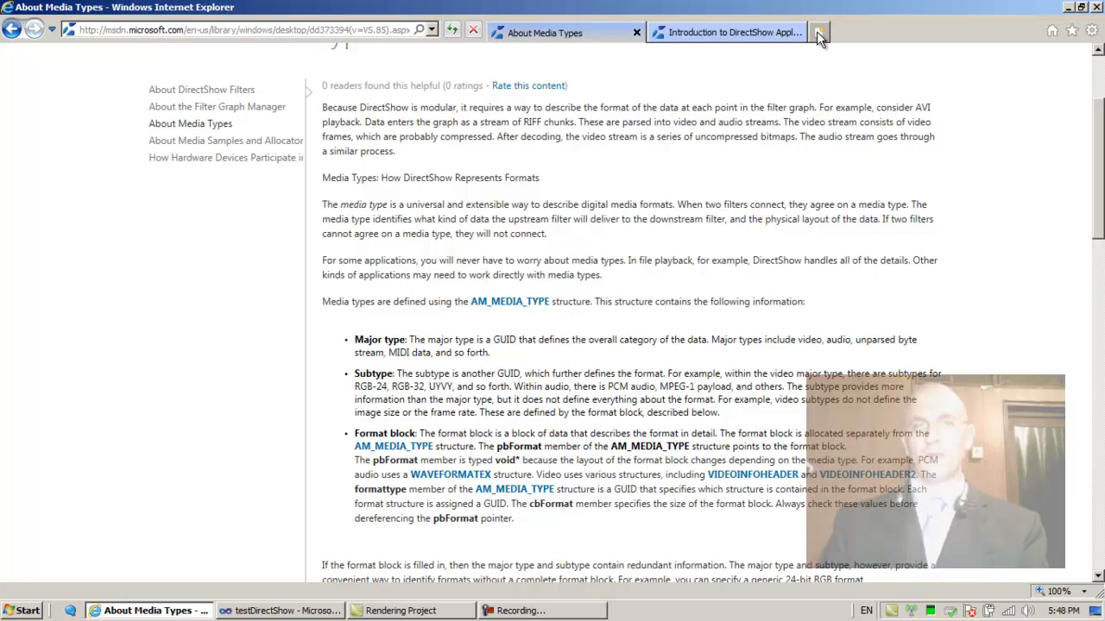
- Search Google for RIFF in a new tab, glance back at the article, and return to the results
click(823, 33)
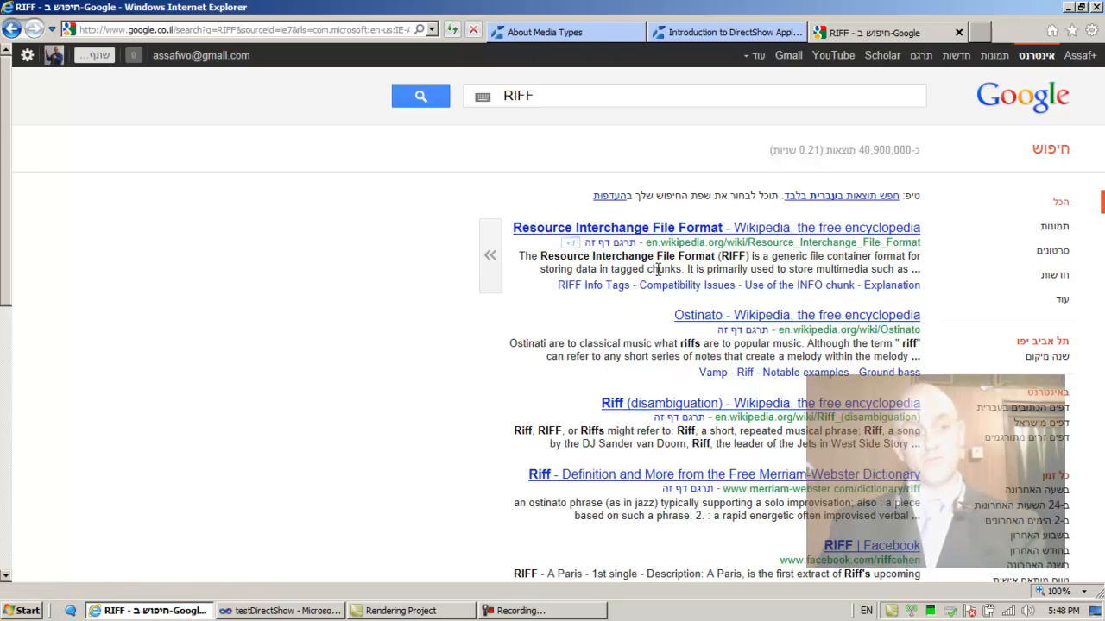
click(559, 31)
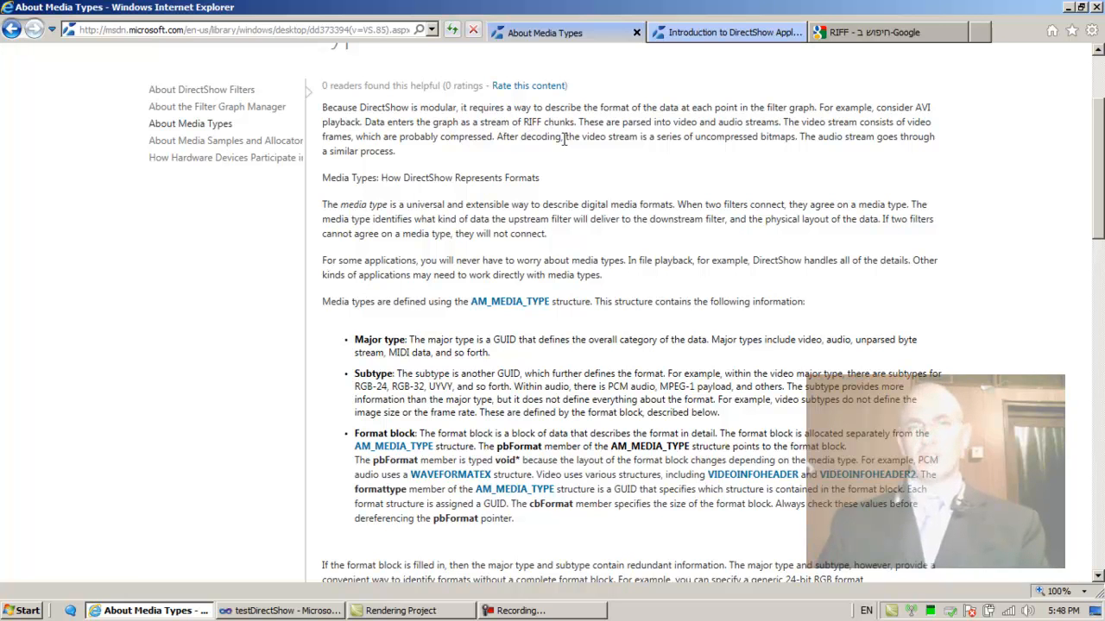
mouse_move(776, 60)
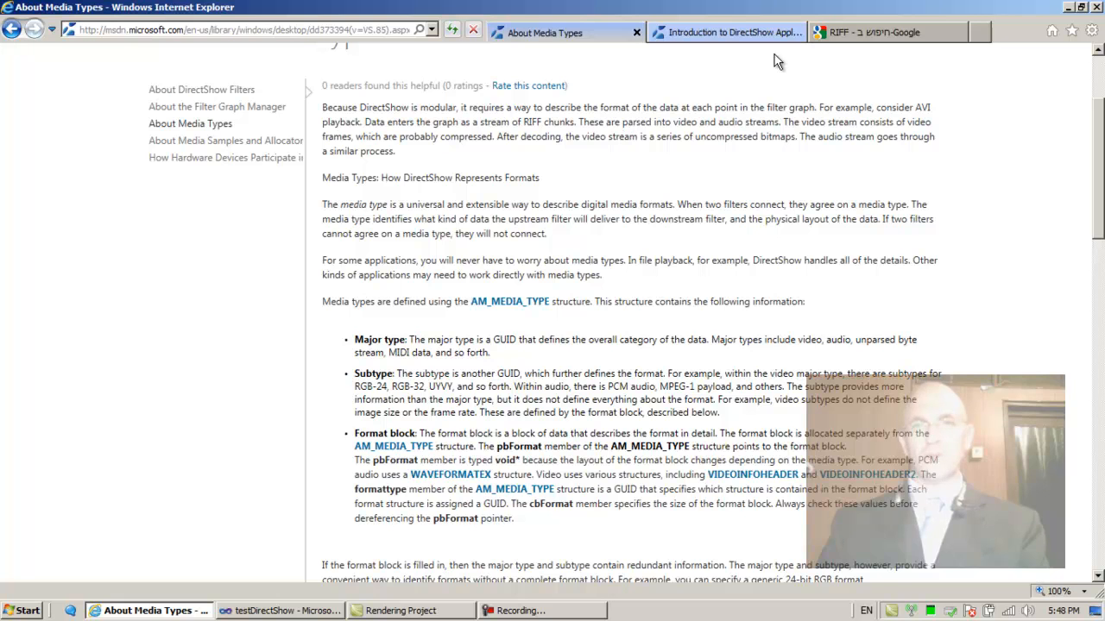
click(889, 31)
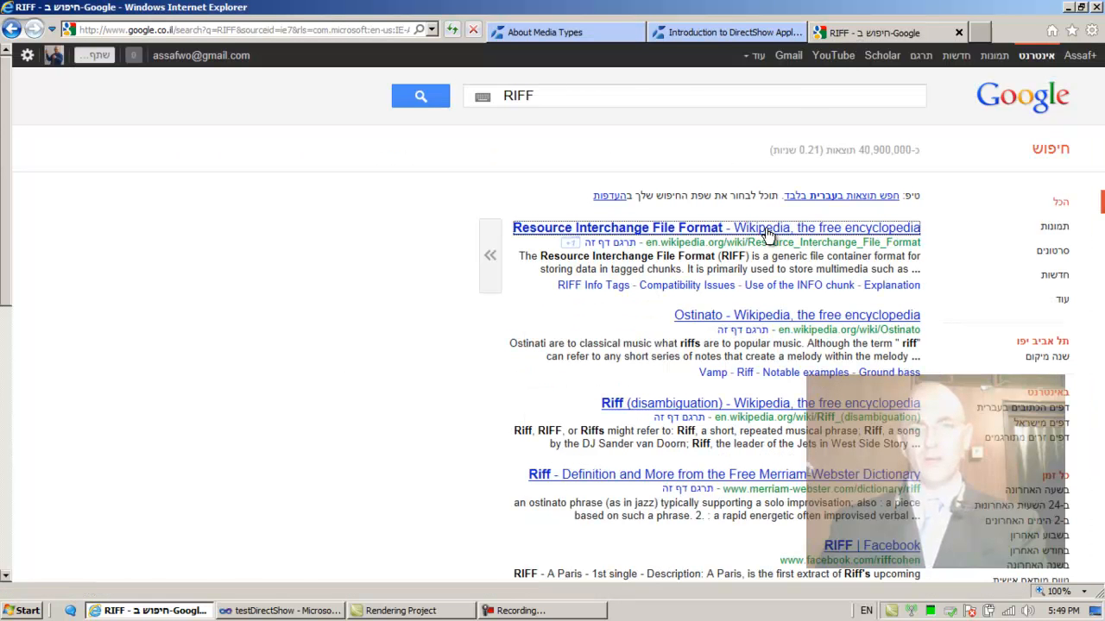
- Open Wikipedia's Resource Interchange File Format article and read its Explanation, Compatibility and INFO chunk sections
click(618, 228)
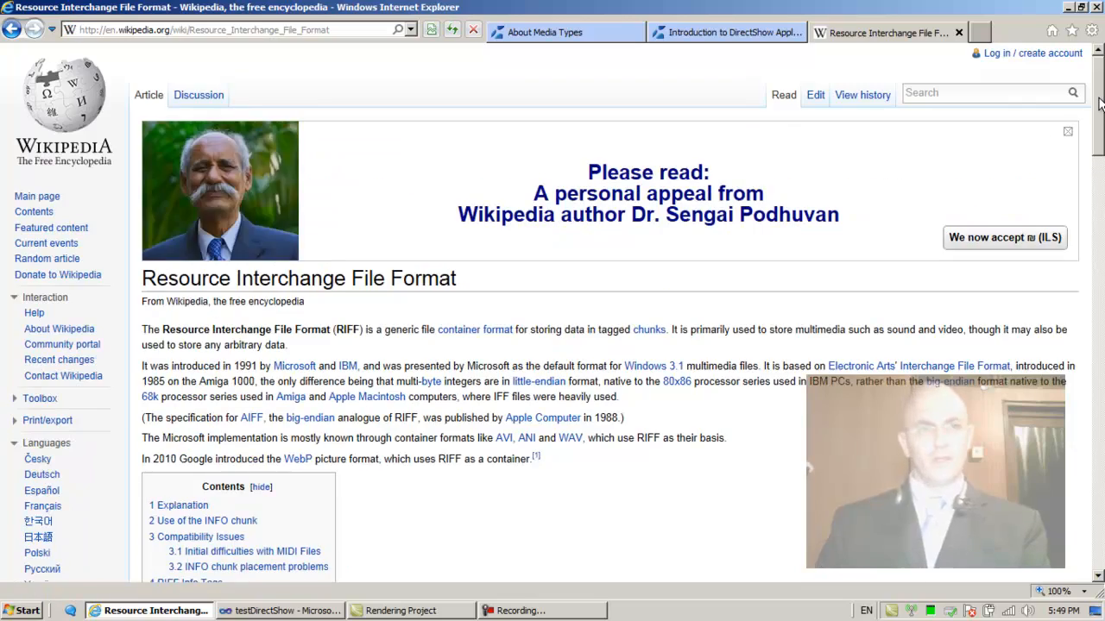
scroll(down, 3)
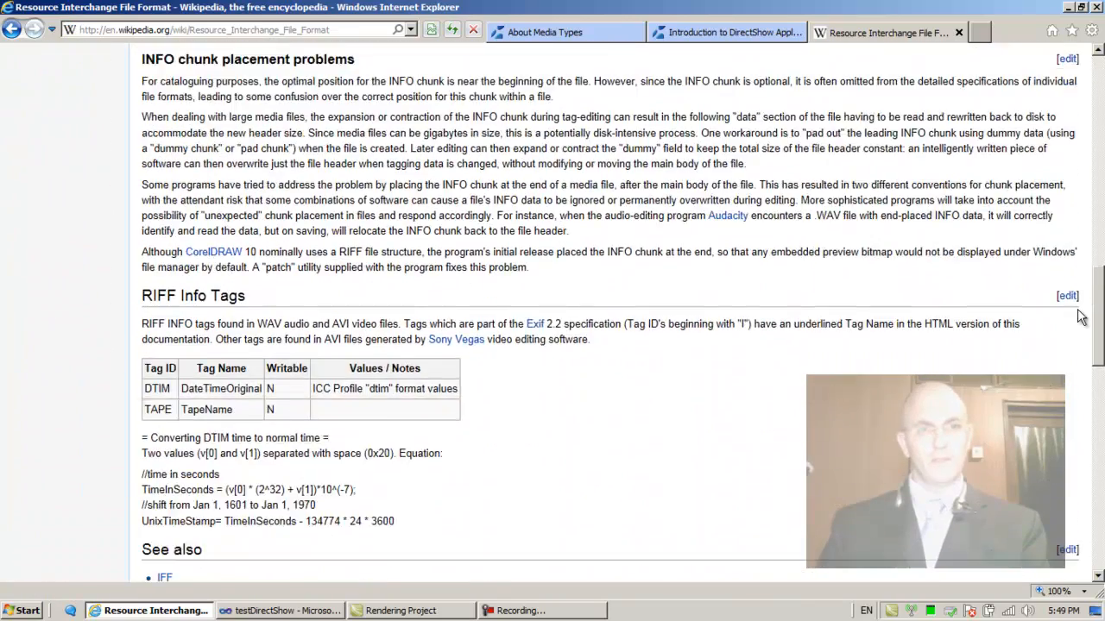
scroll(down, 3)
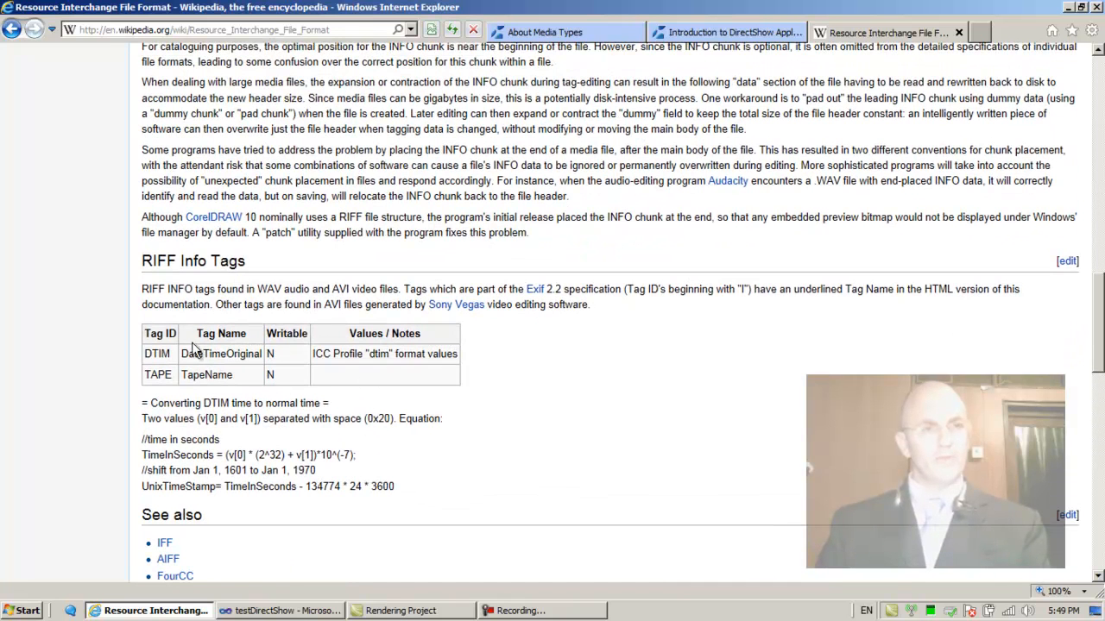
mouse_move(1027, 327)
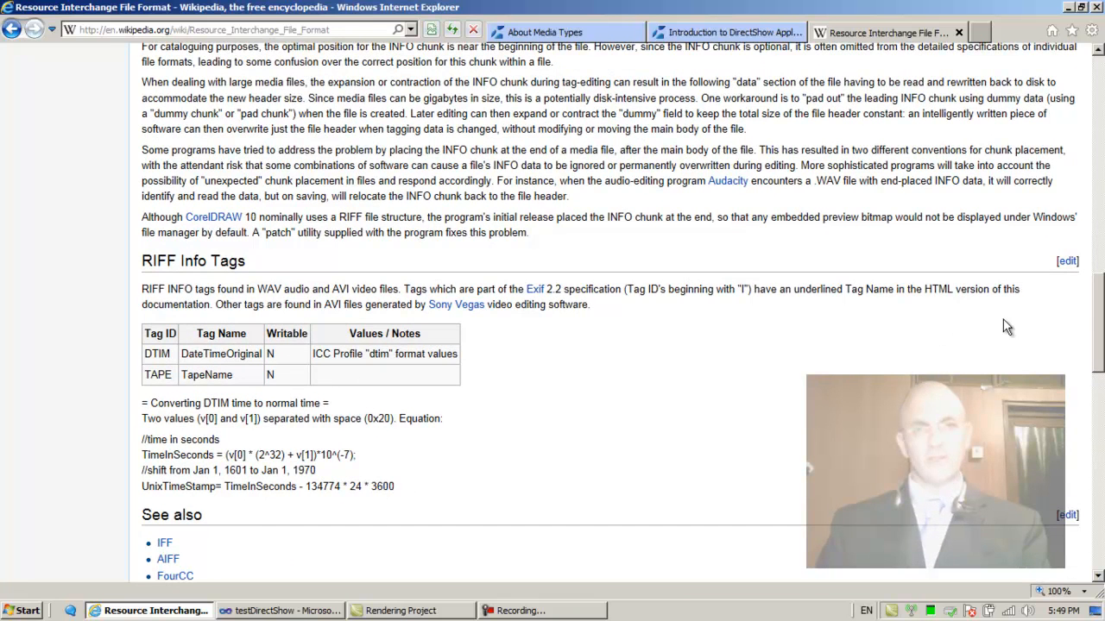
scroll(down, 3)
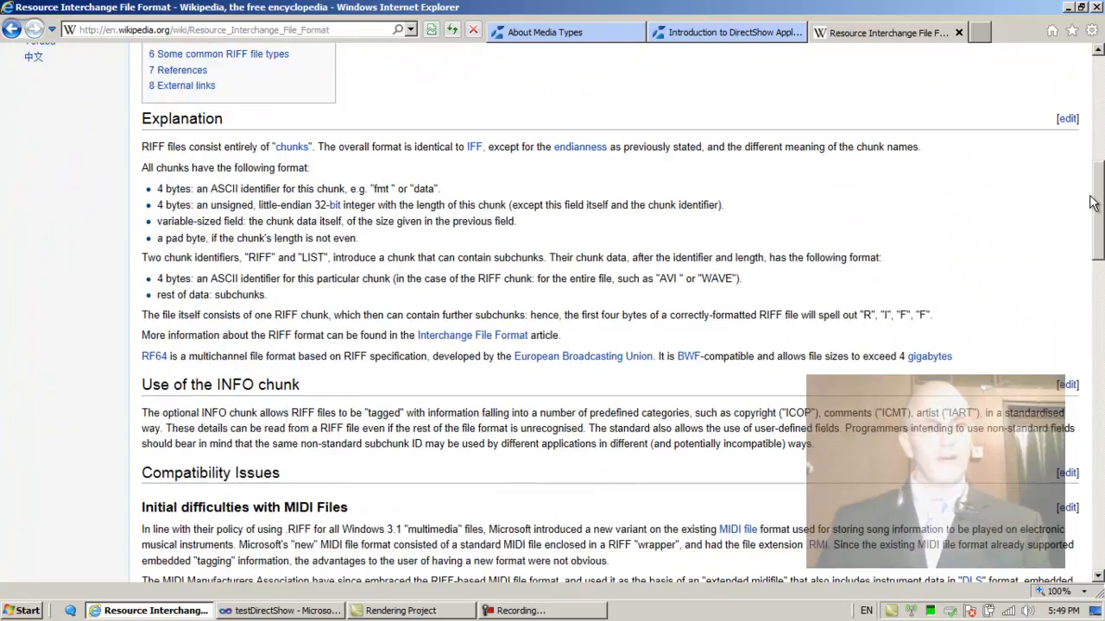
scroll(down, 3)
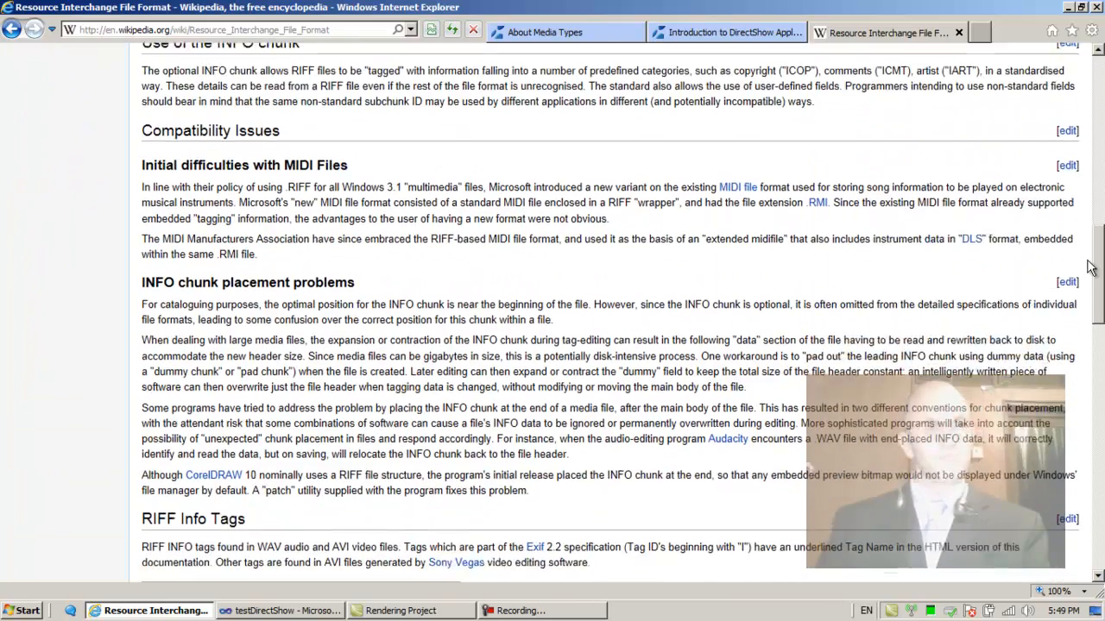
- Return to the About Media Types article at its media type explanation
click(546, 31)
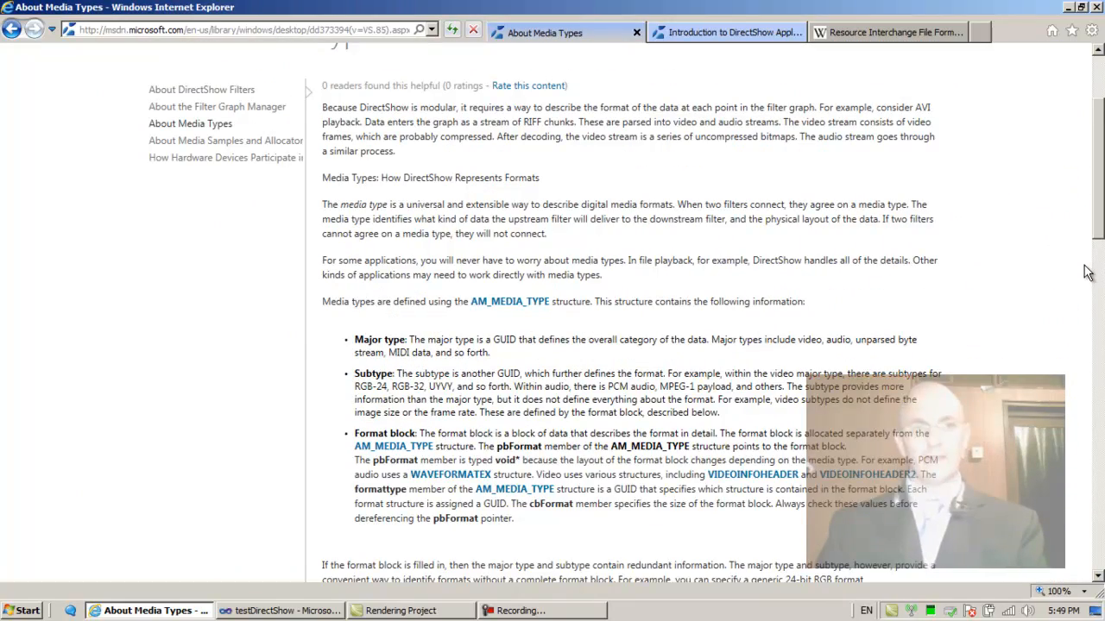
mouse_move(618, 152)
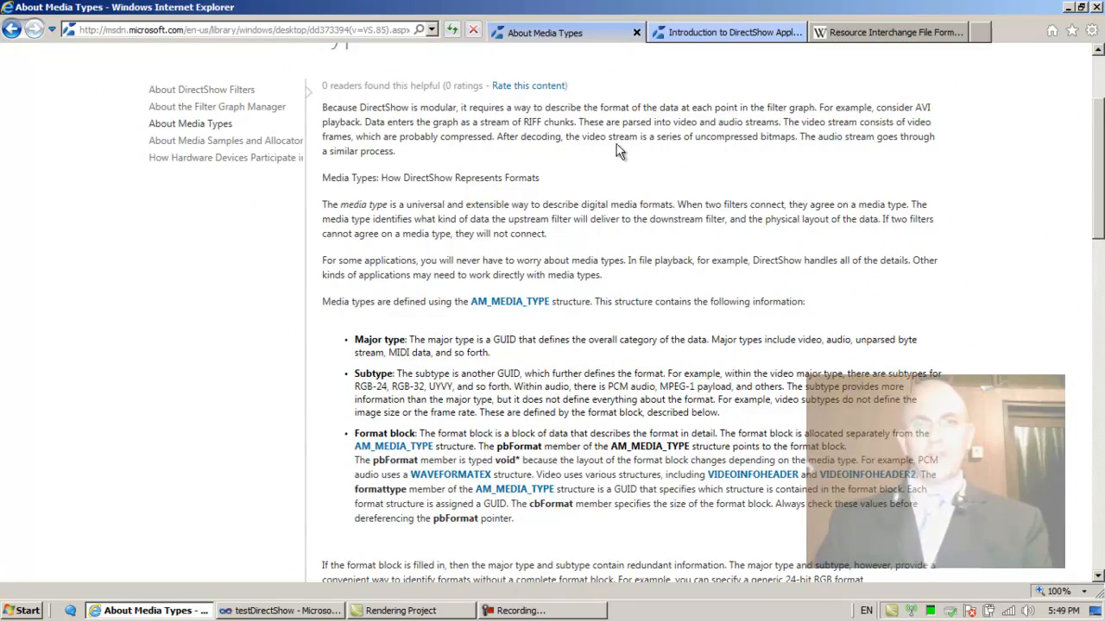
mouse_move(692, 138)
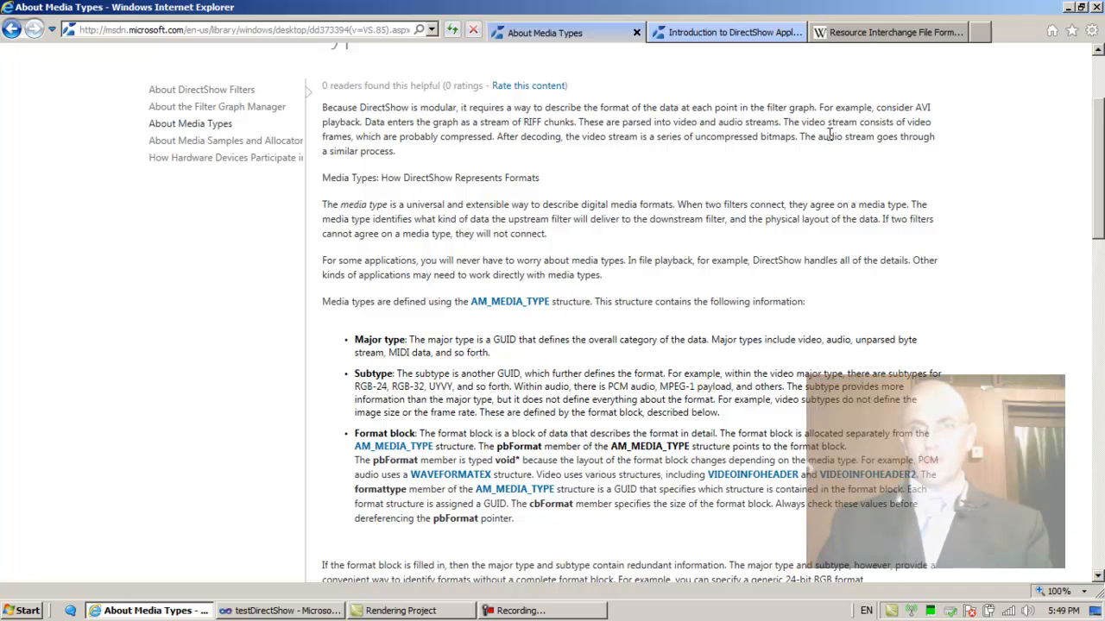
mouse_move(922, 138)
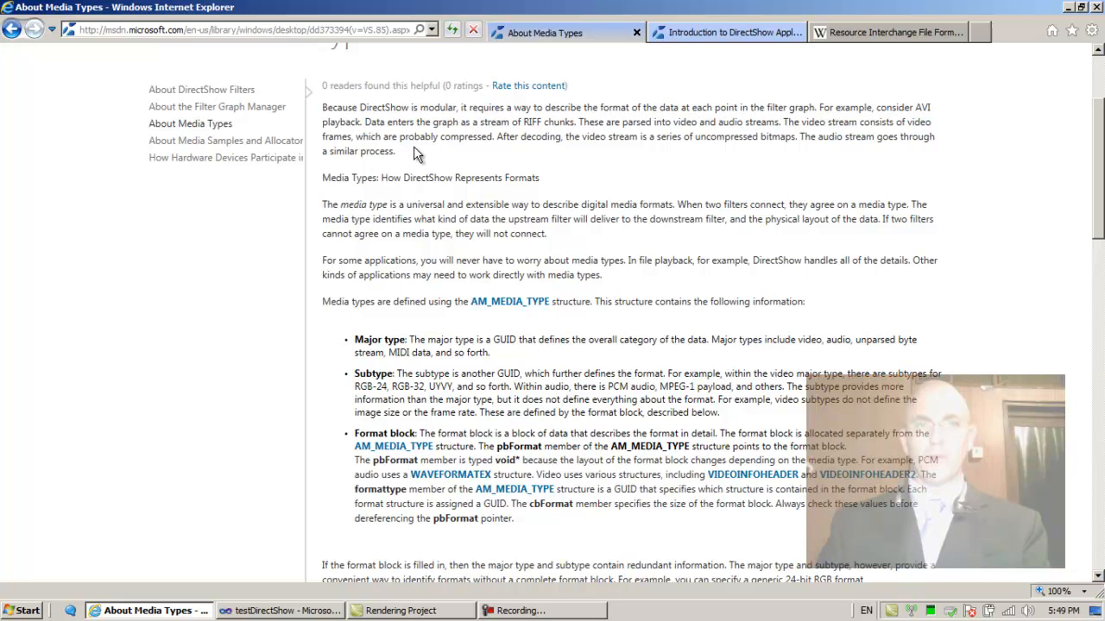
mouse_move(525, 151)
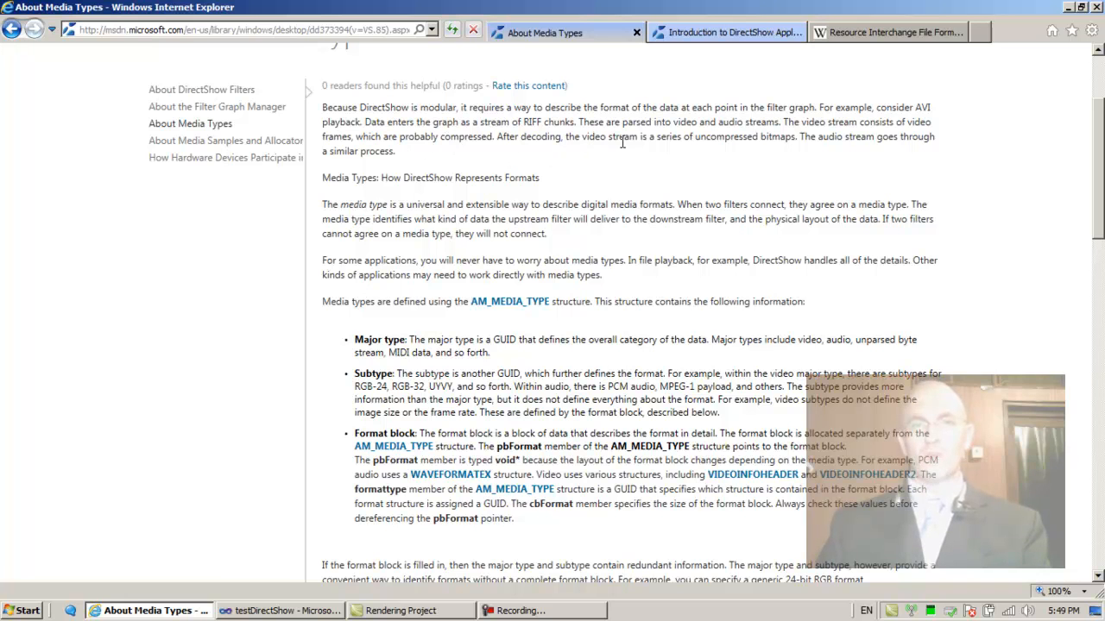
mouse_move(681, 162)
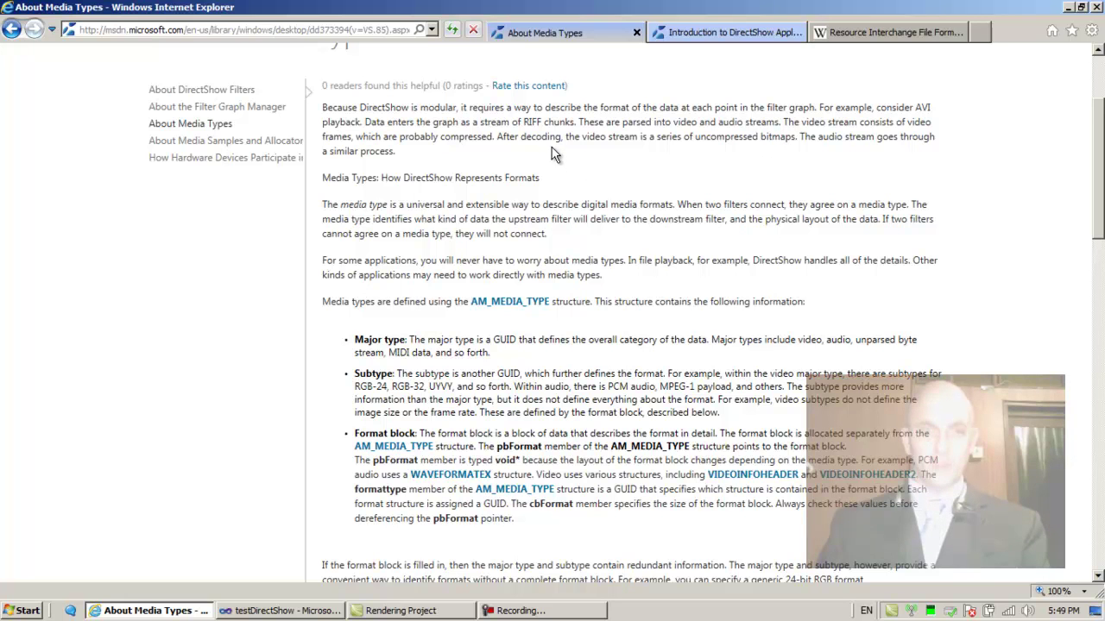
mouse_move(621, 138)
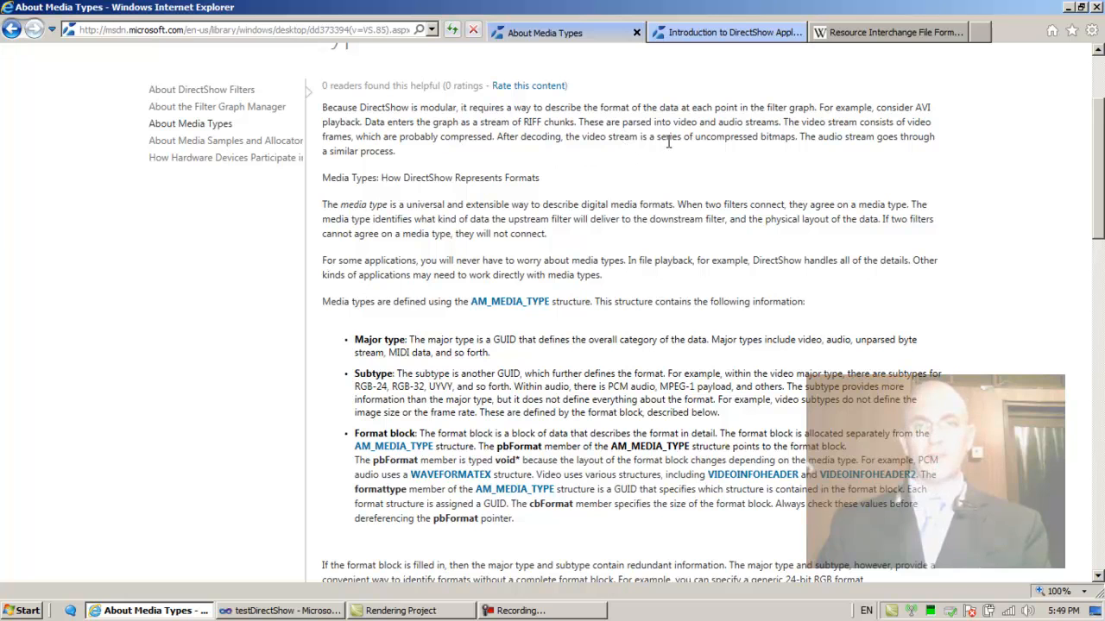
mouse_move(794, 158)
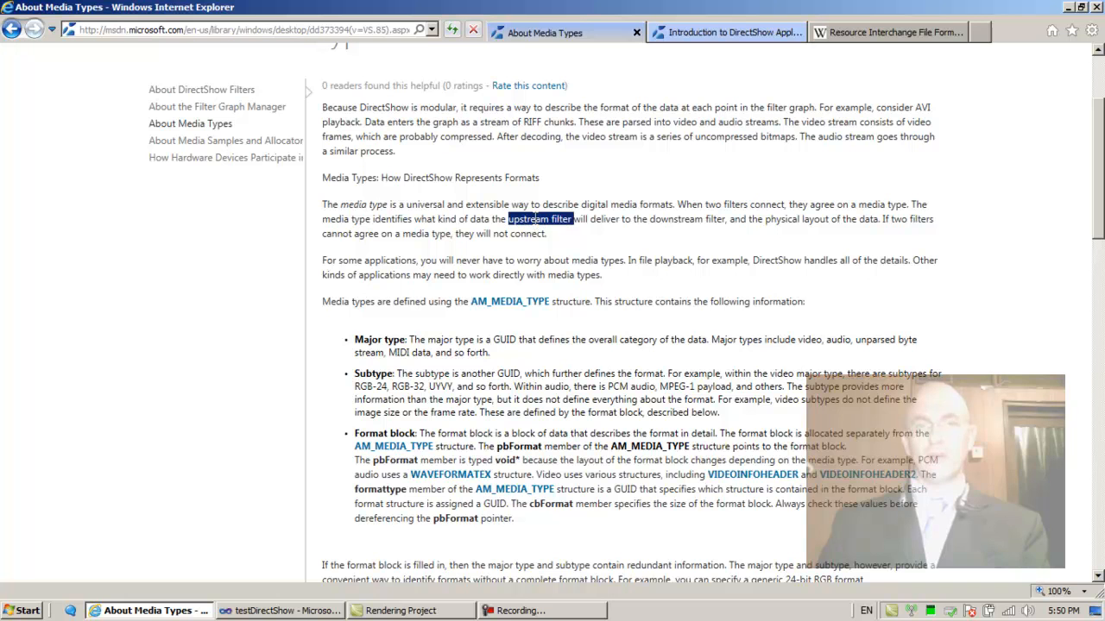
- Switch to the Introduction to DirectShow Application Programming article with its filter graph diagram
click(725, 31)
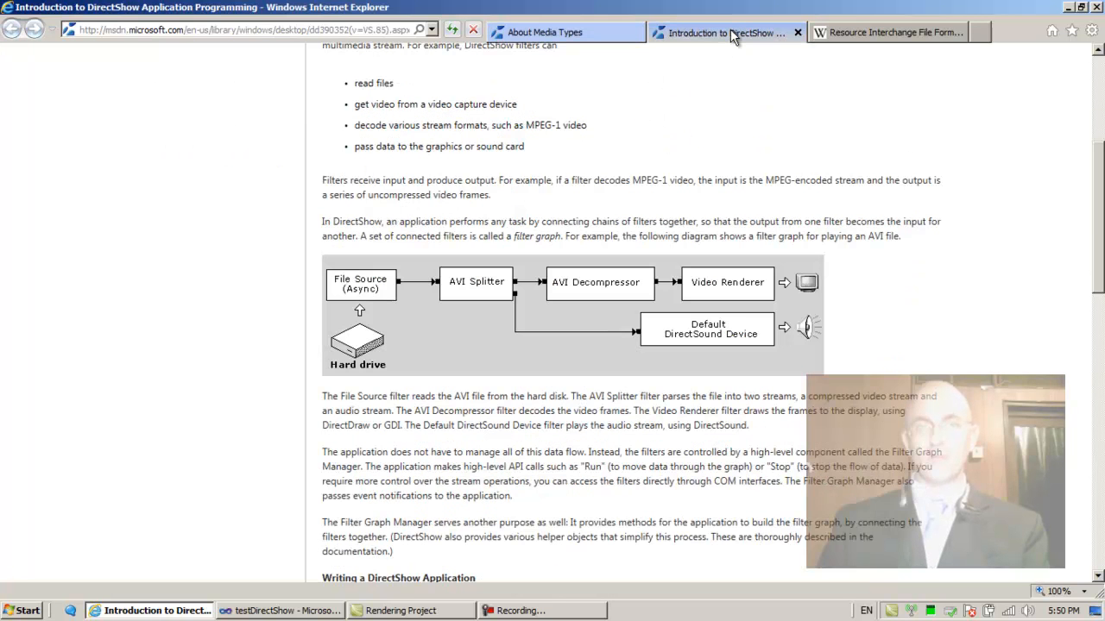
mouse_move(411, 296)
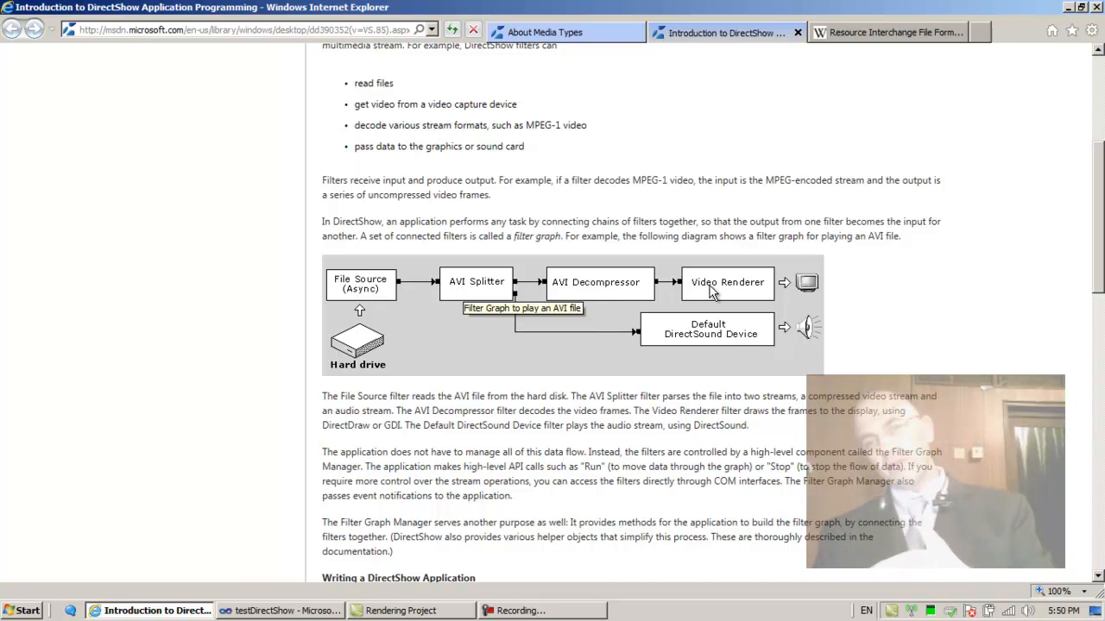
mouse_move(523, 283)
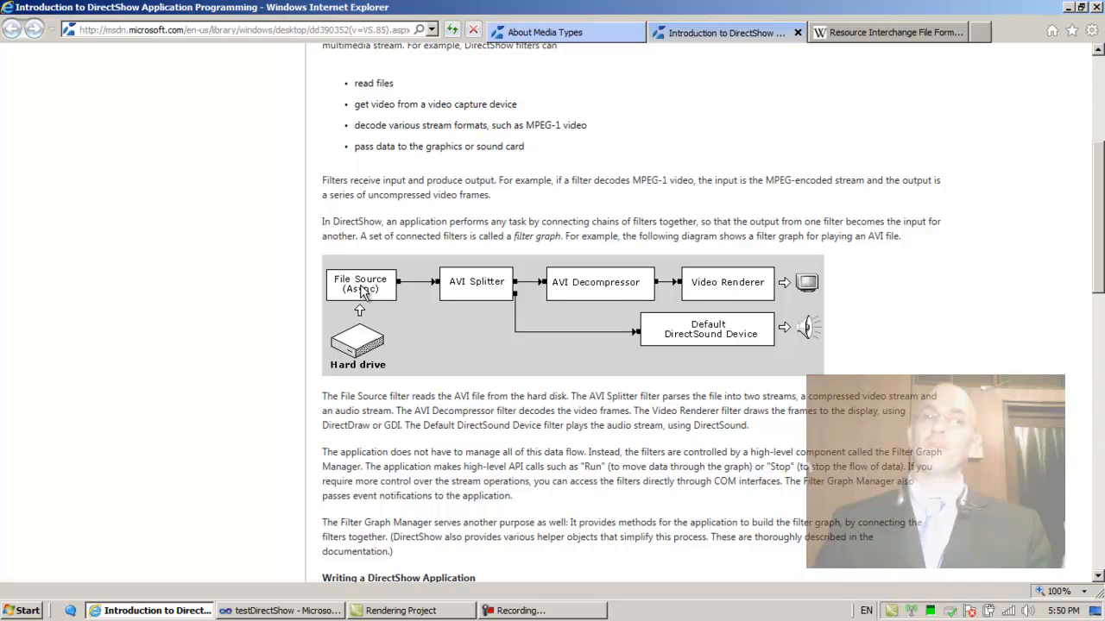
mouse_move(411, 292)
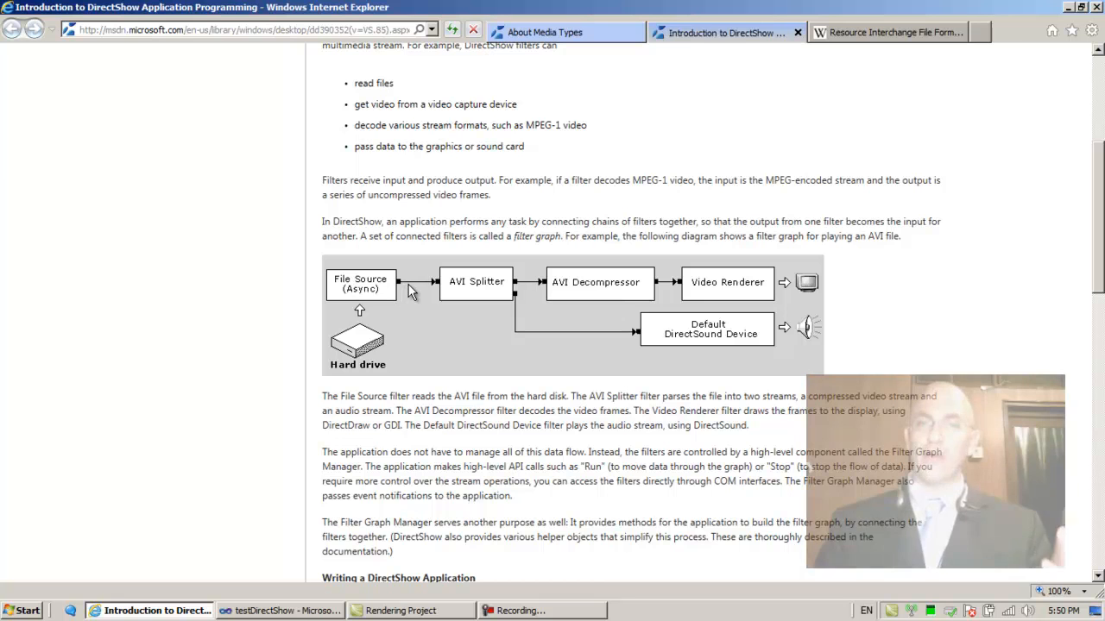
mouse_move(365, 293)
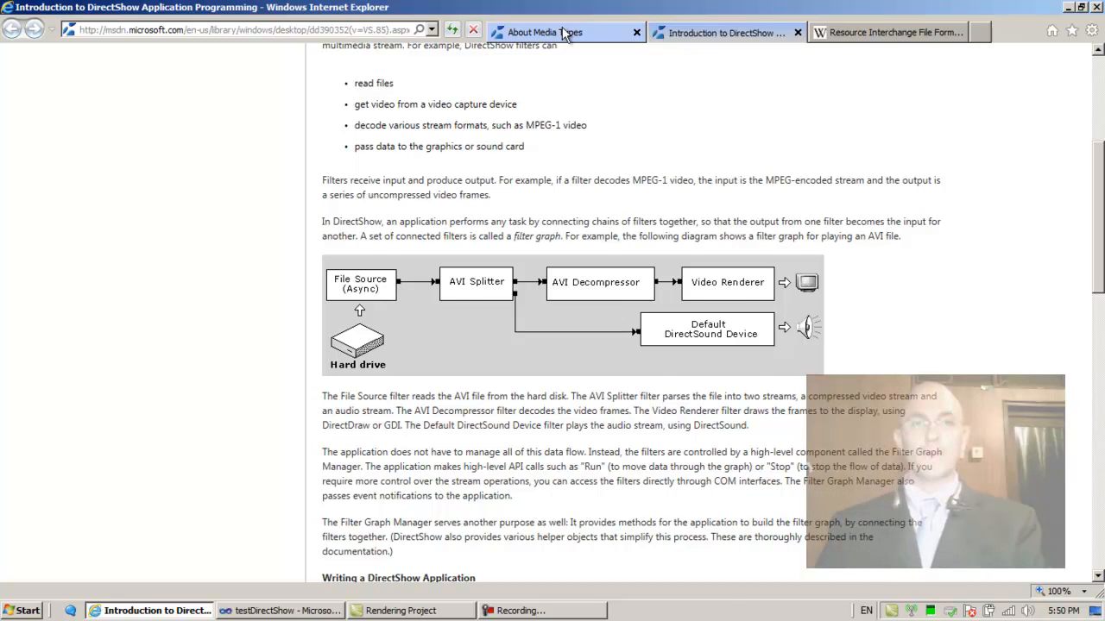
- Highlight 'downstream filter' in the media types article, return to the diagram, and launch GraphEdit
click(552, 31)
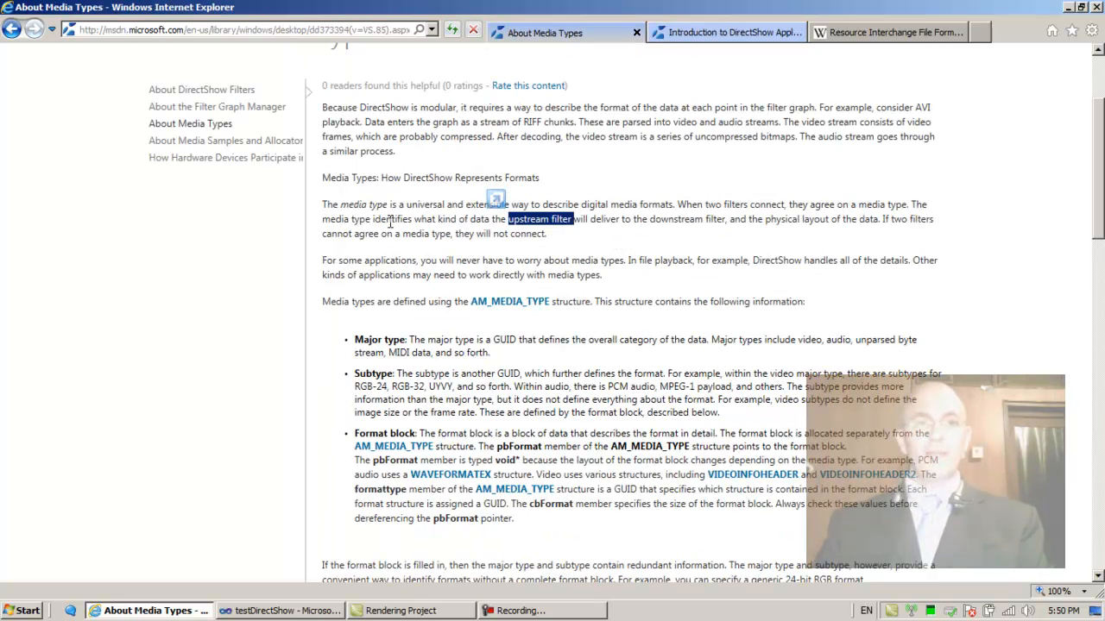
click(493, 217)
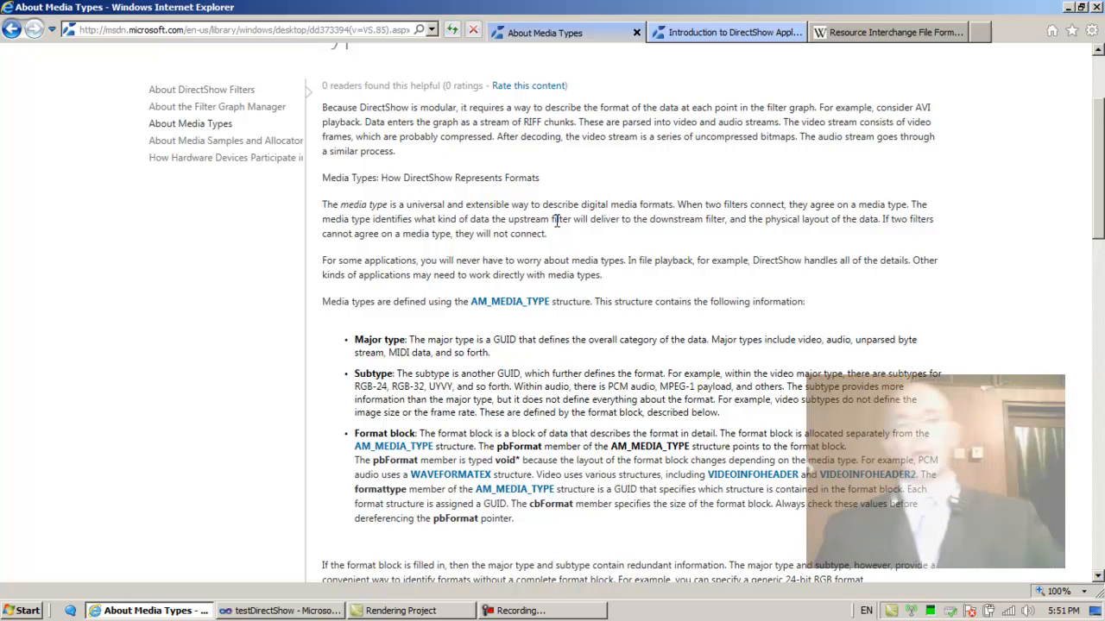
double_click(687, 217)
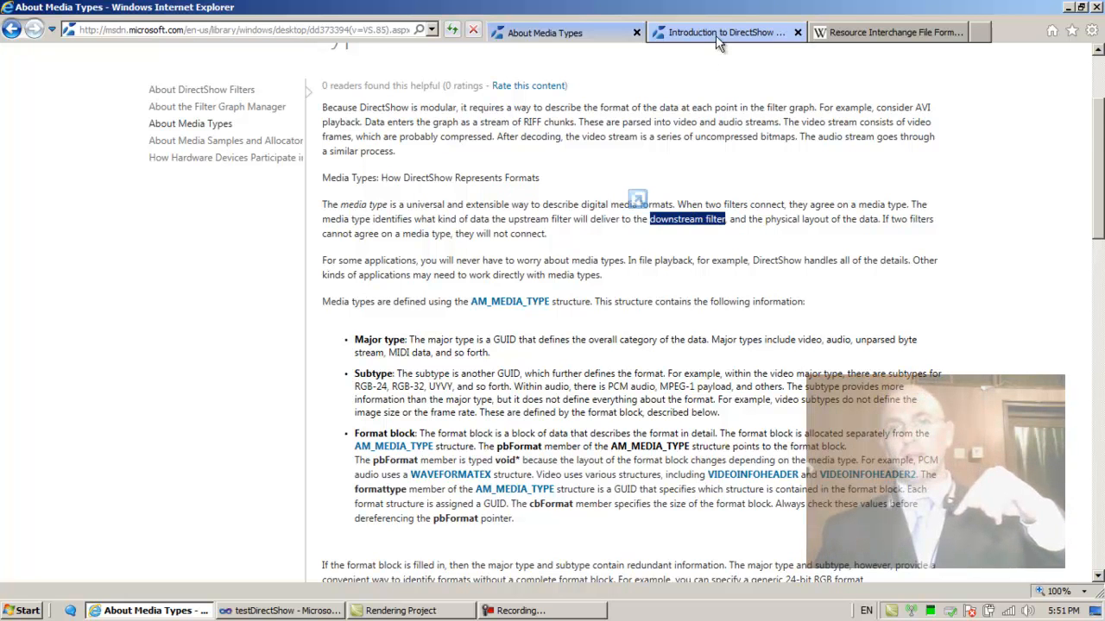
click(722, 31)
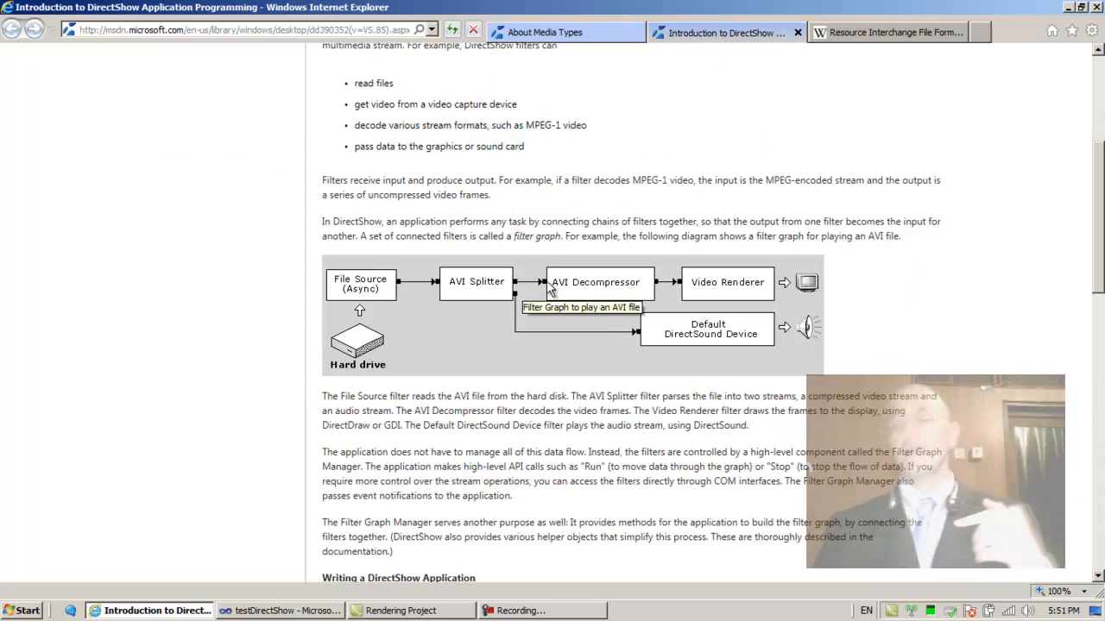
mouse_move(528, 290)
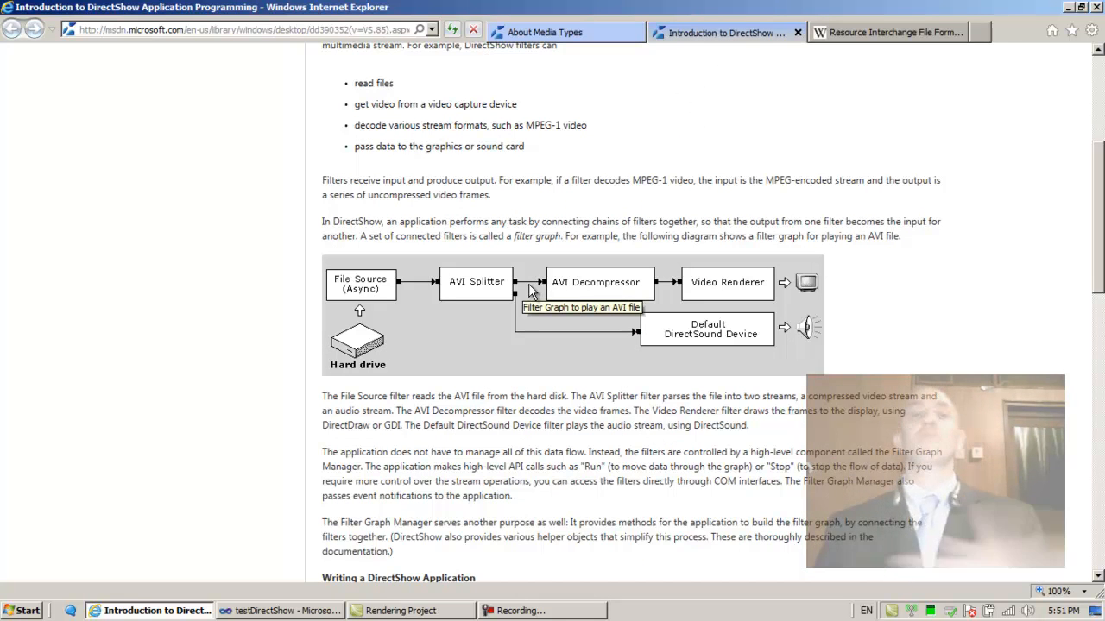
mouse_move(694, 335)
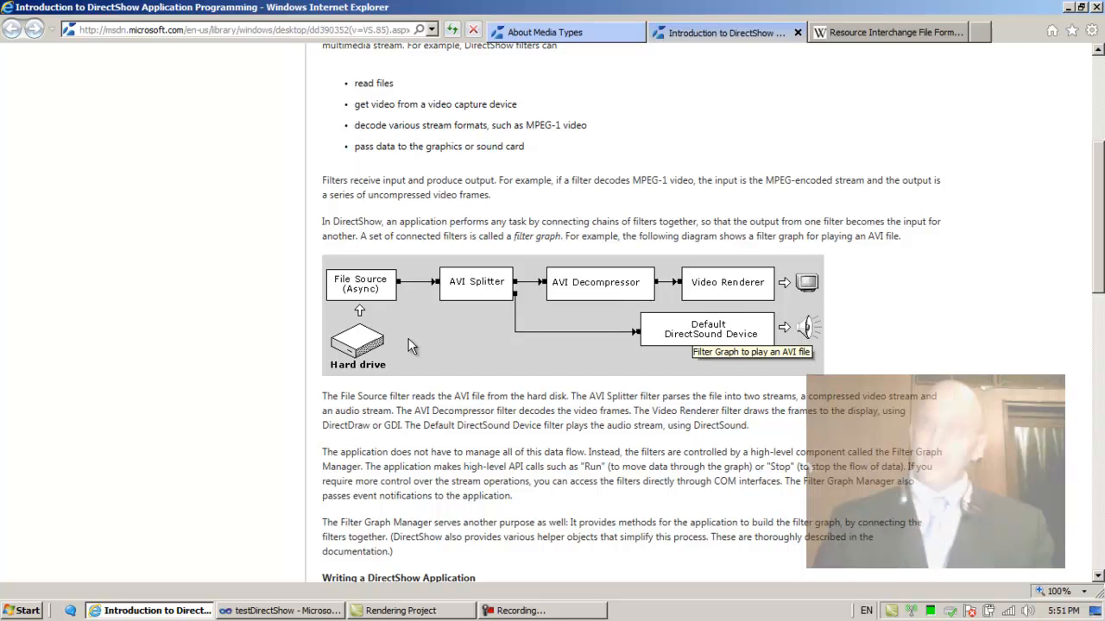
click(21, 606)
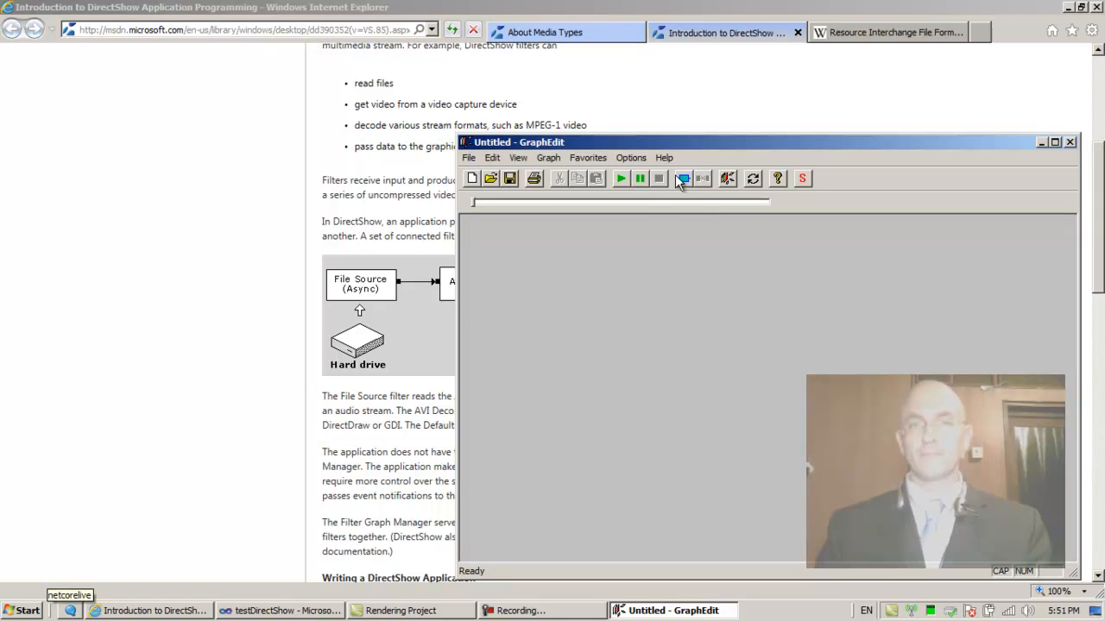
- Load audio recorder.GRF, arrange its filters in a left-to-right chain, and return to the article
click(468, 157)
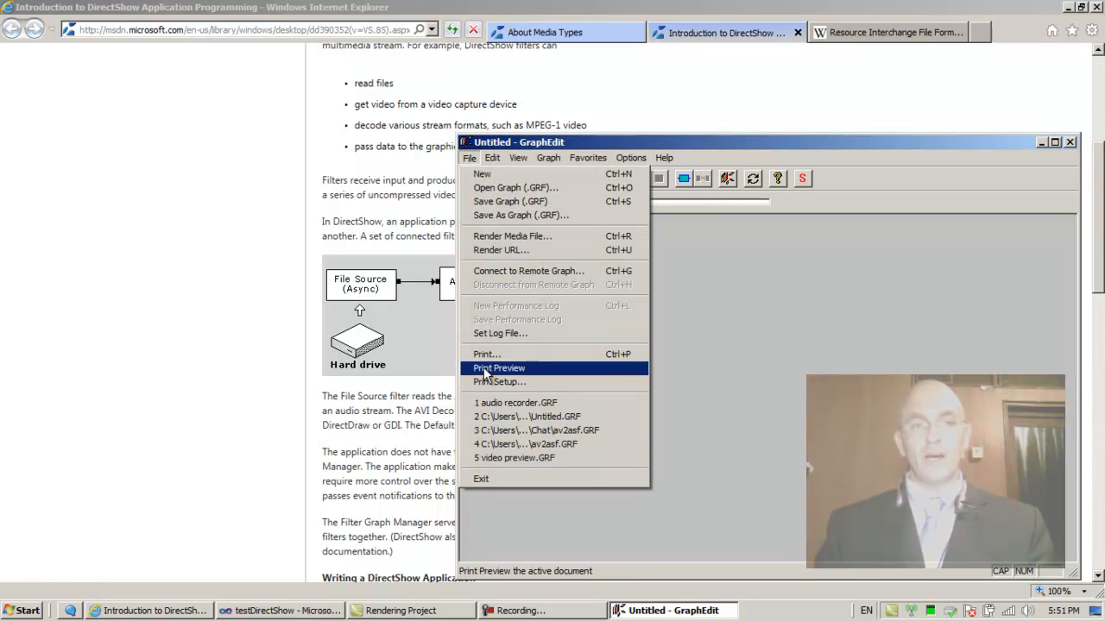
click(514, 404)
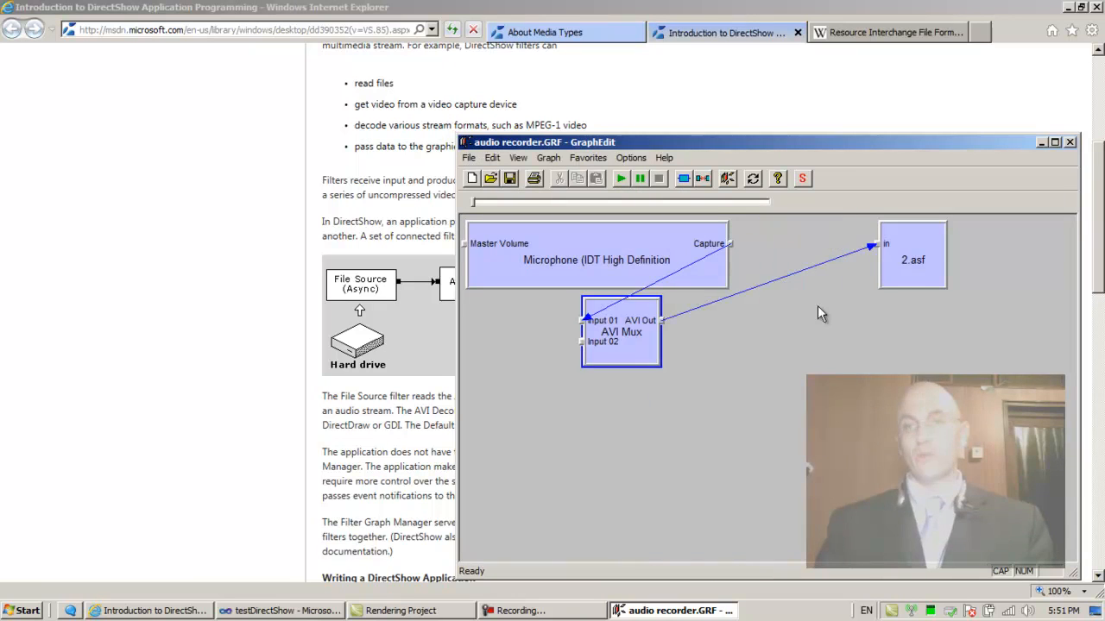
drag(911, 256, 517, 390)
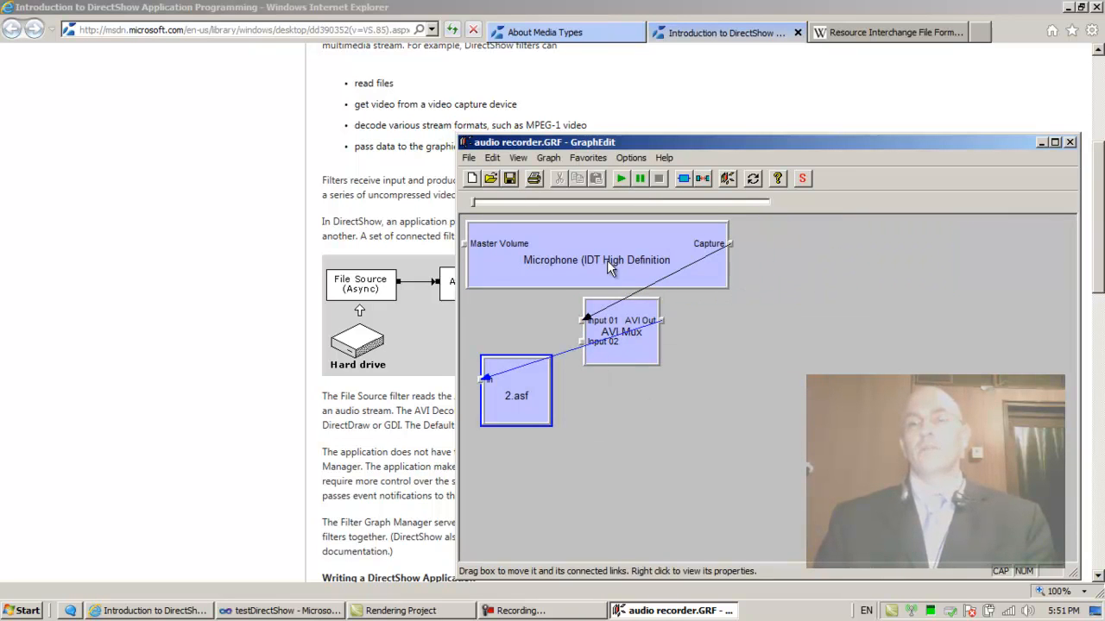
drag(595, 259, 866, 265)
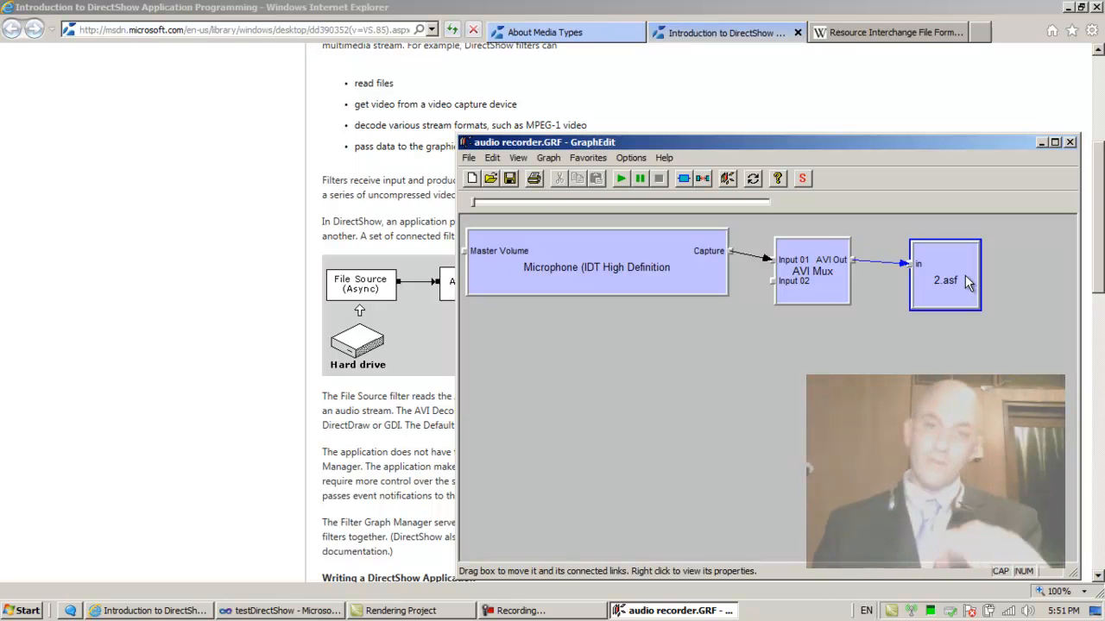
mouse_move(732, 259)
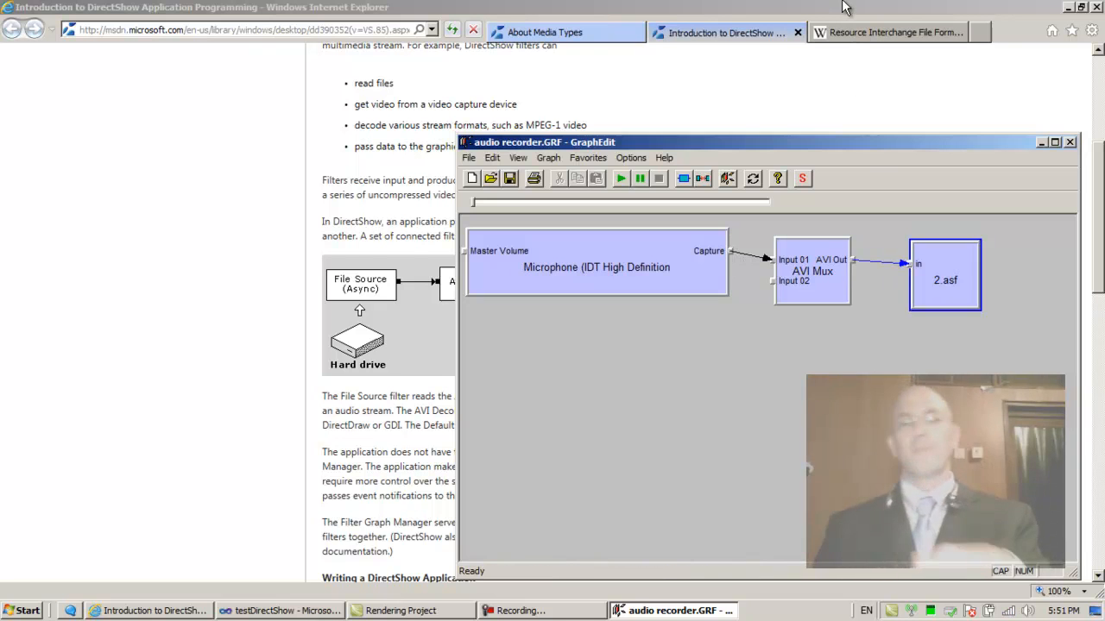
click(544, 31)
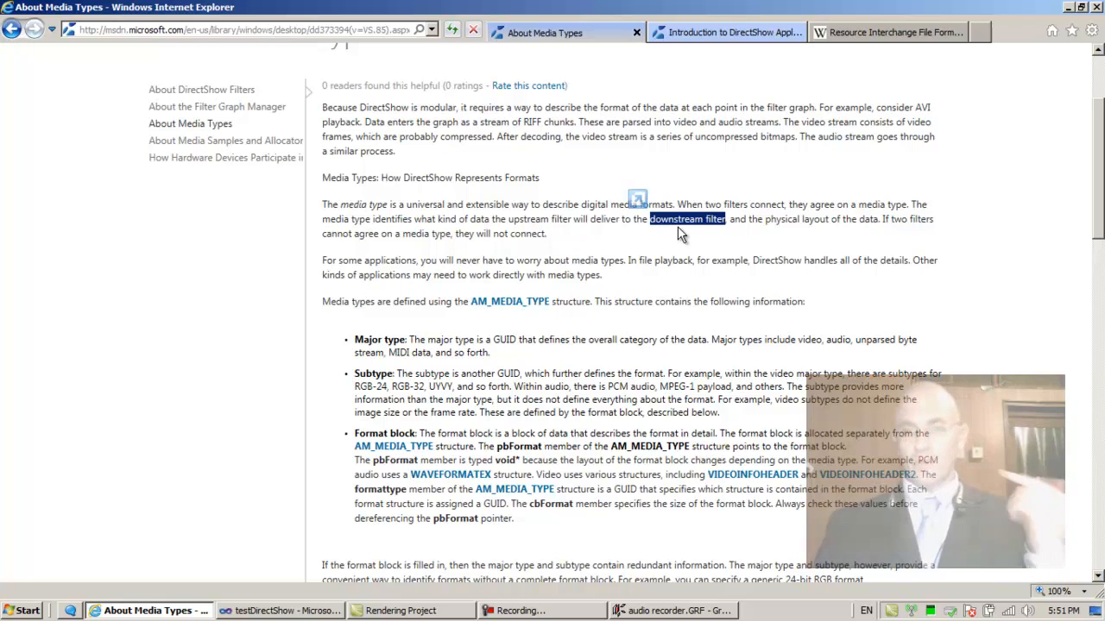
mouse_move(746, 245)
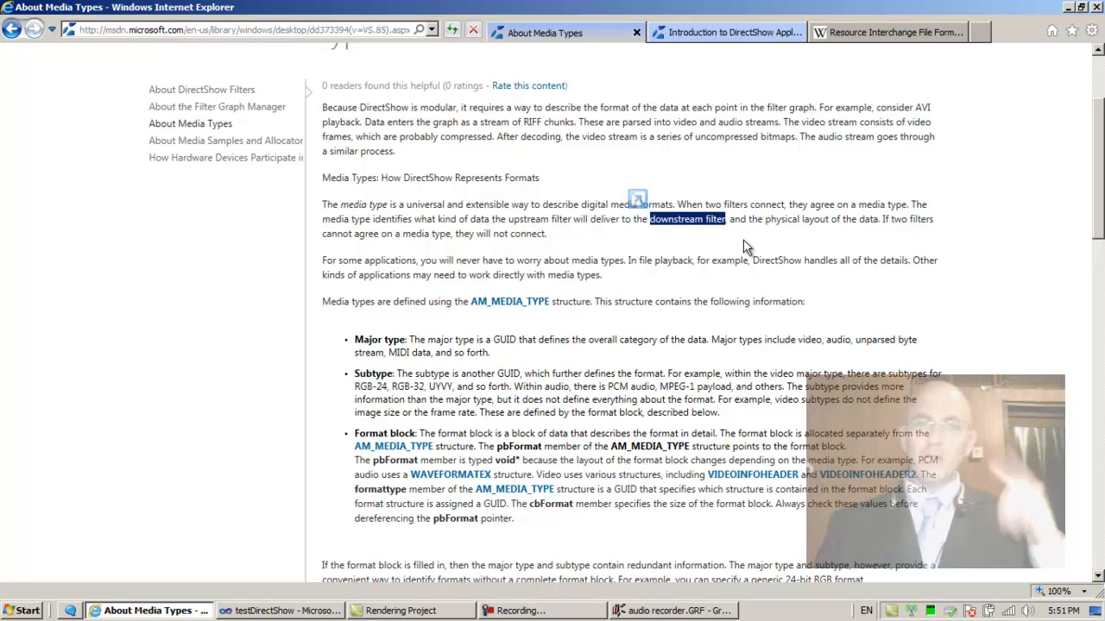
- Bring the audio recorder graph in front of the media types article twice for comparison
click(666, 611)
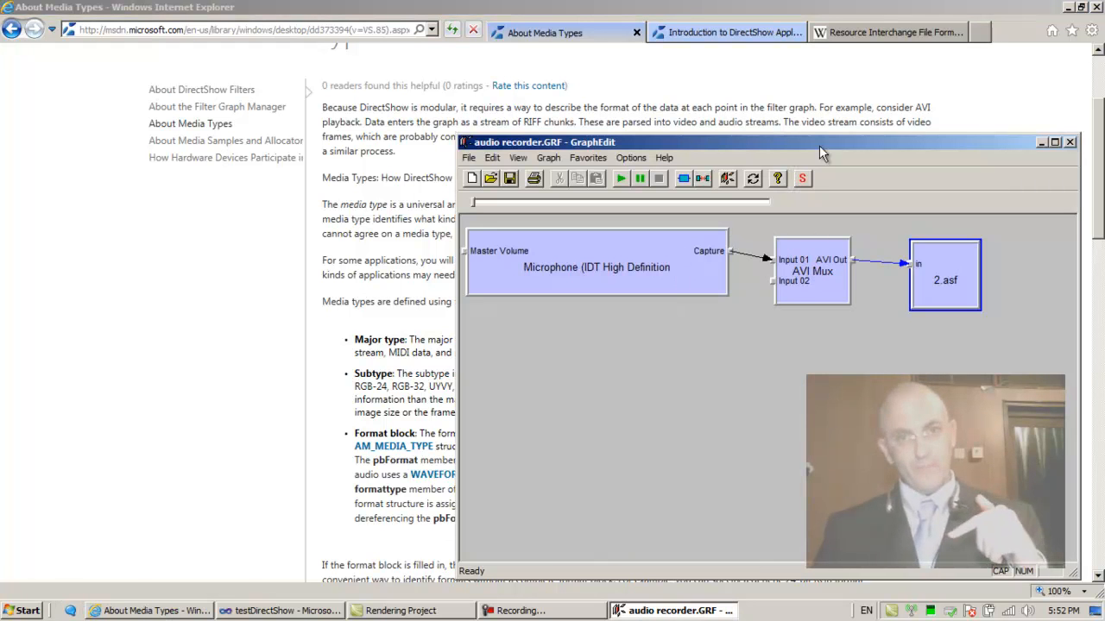
mouse_move(734, 259)
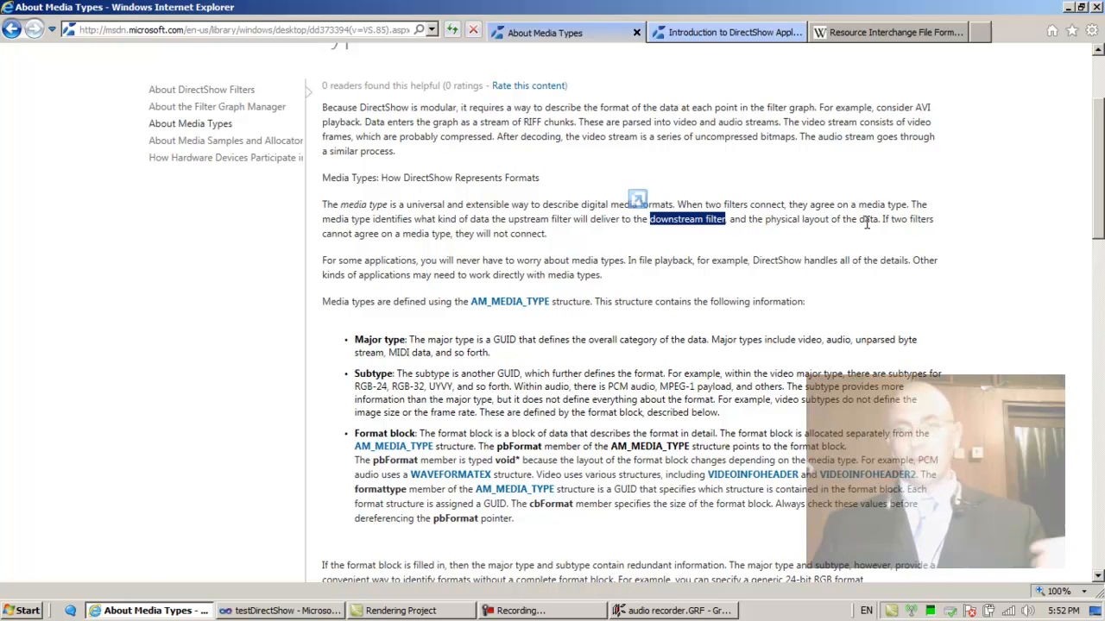
mouse_move(387, 250)
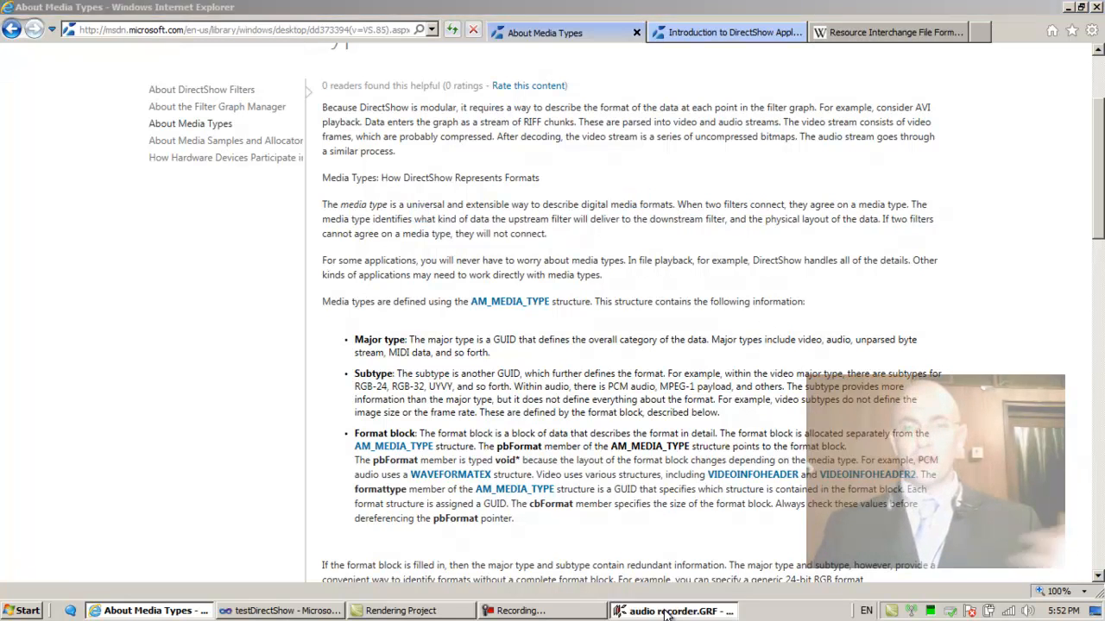
click(682, 611)
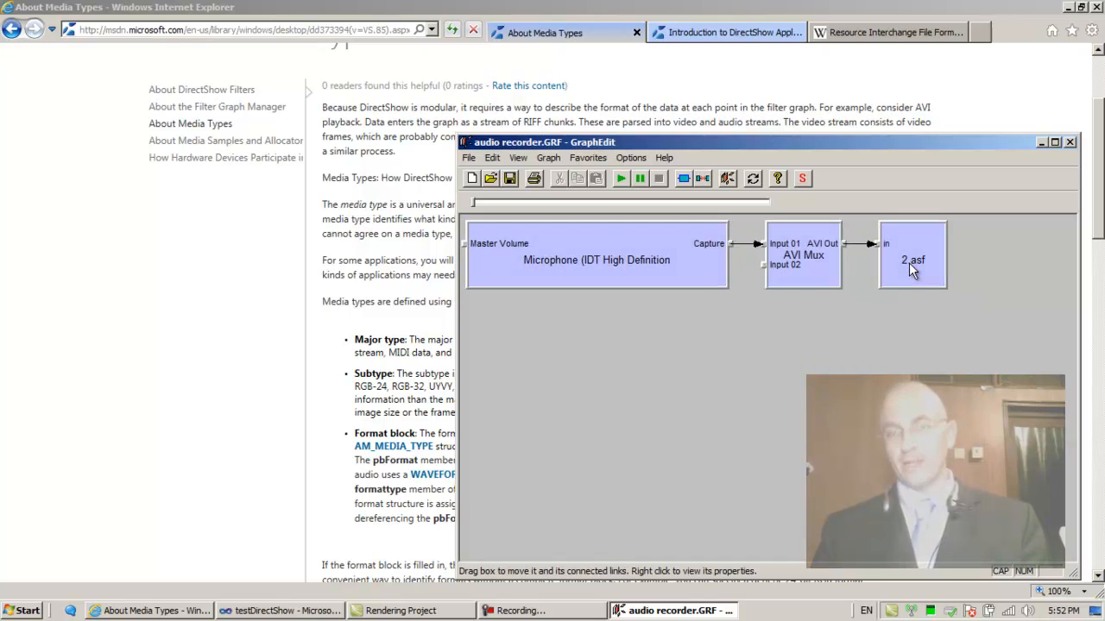
- Insert the GSM 6.10 compressor into the graph and dismiss a failed first link to AVI Mux
drag(802, 256, 791, 348)
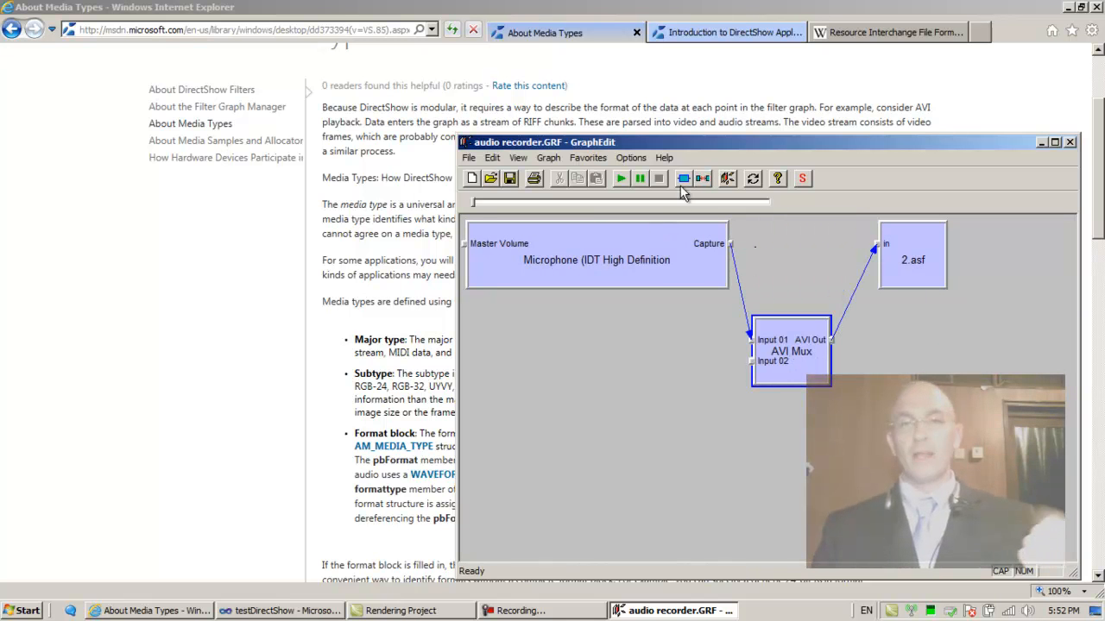
click(684, 177)
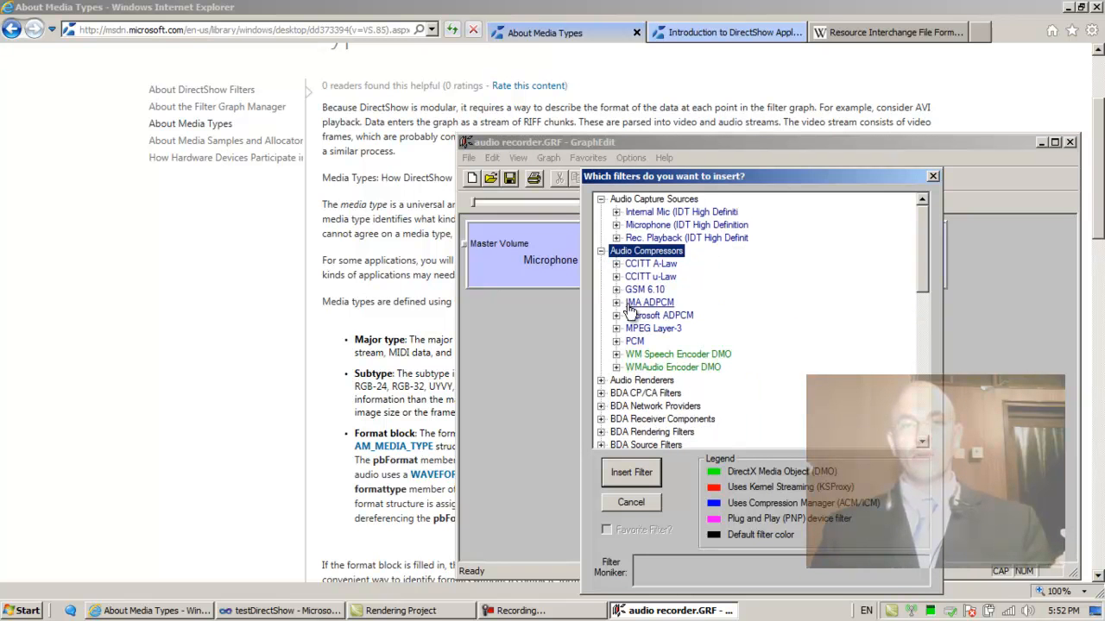
click(632, 472)
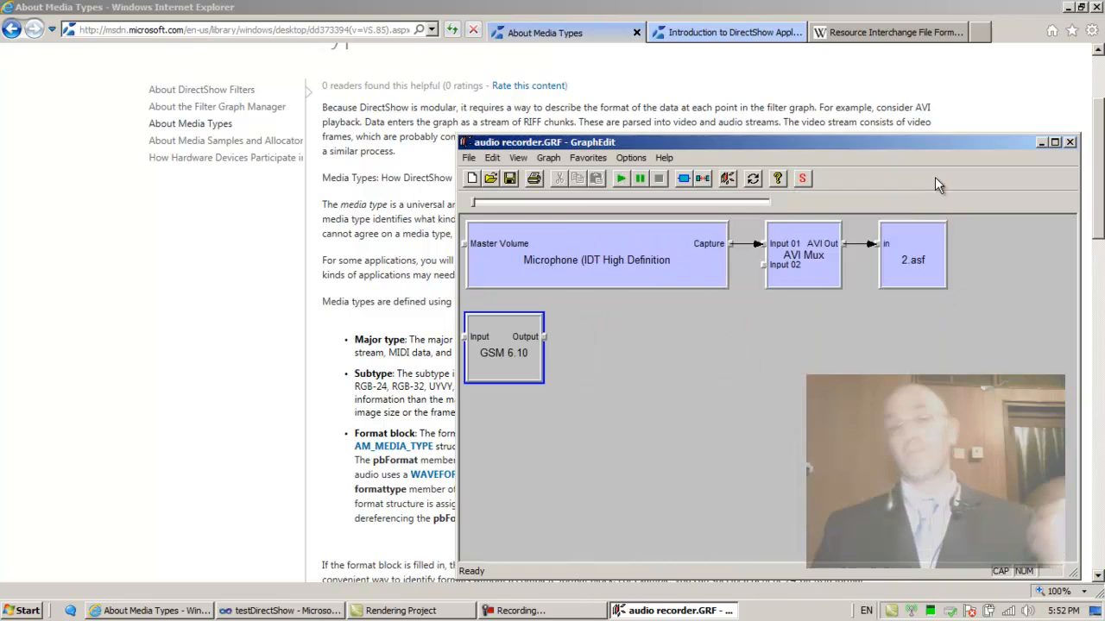
mouse_move(768, 273)
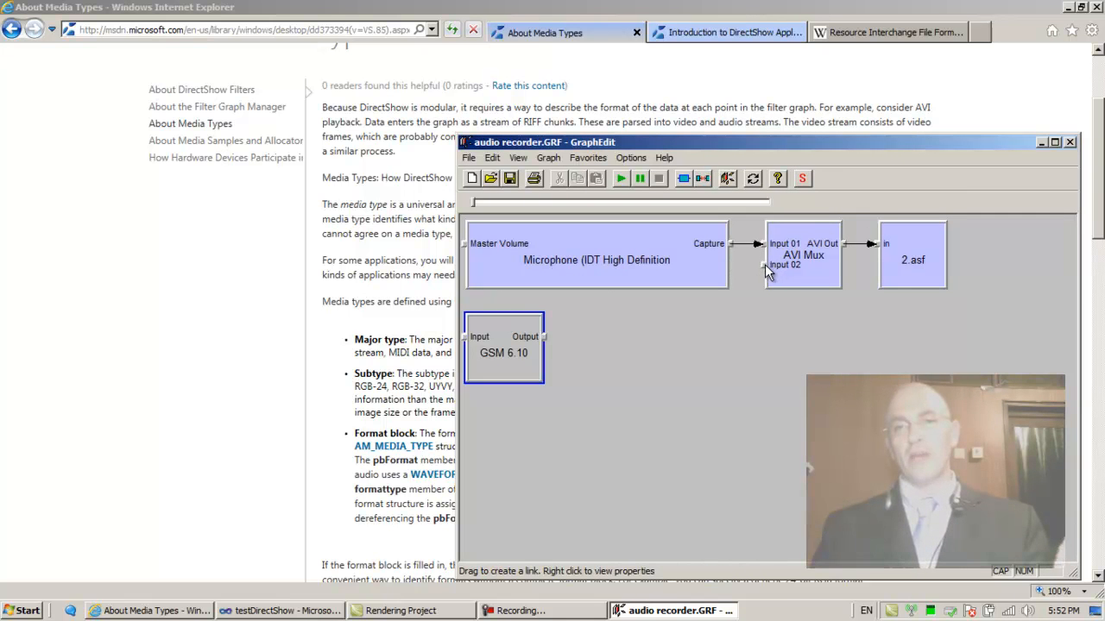
drag(538, 336, 549, 342)
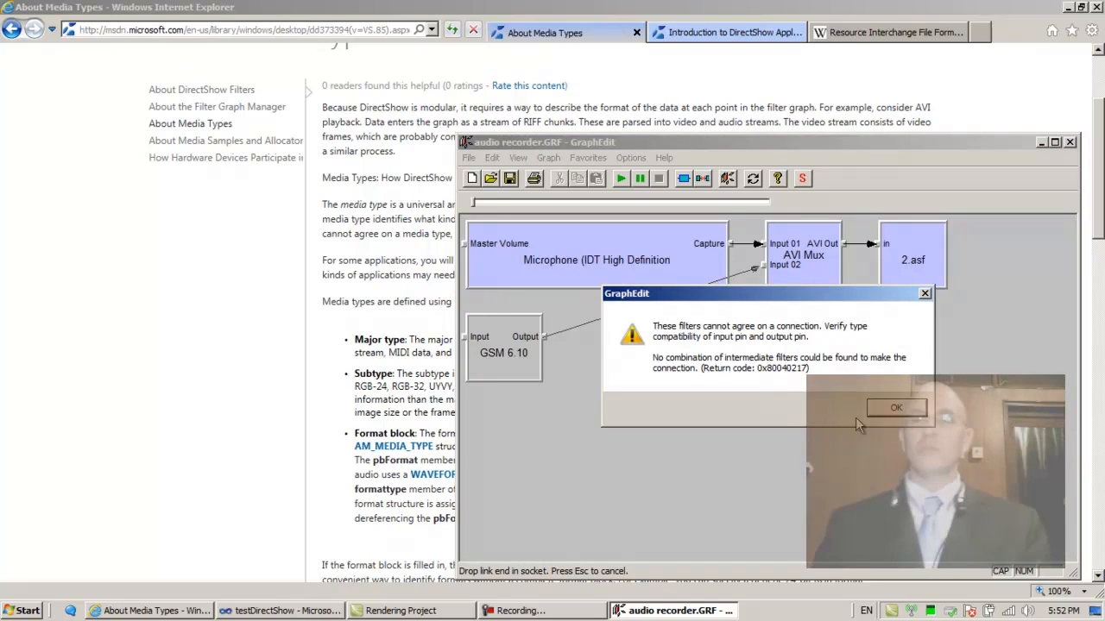
click(896, 408)
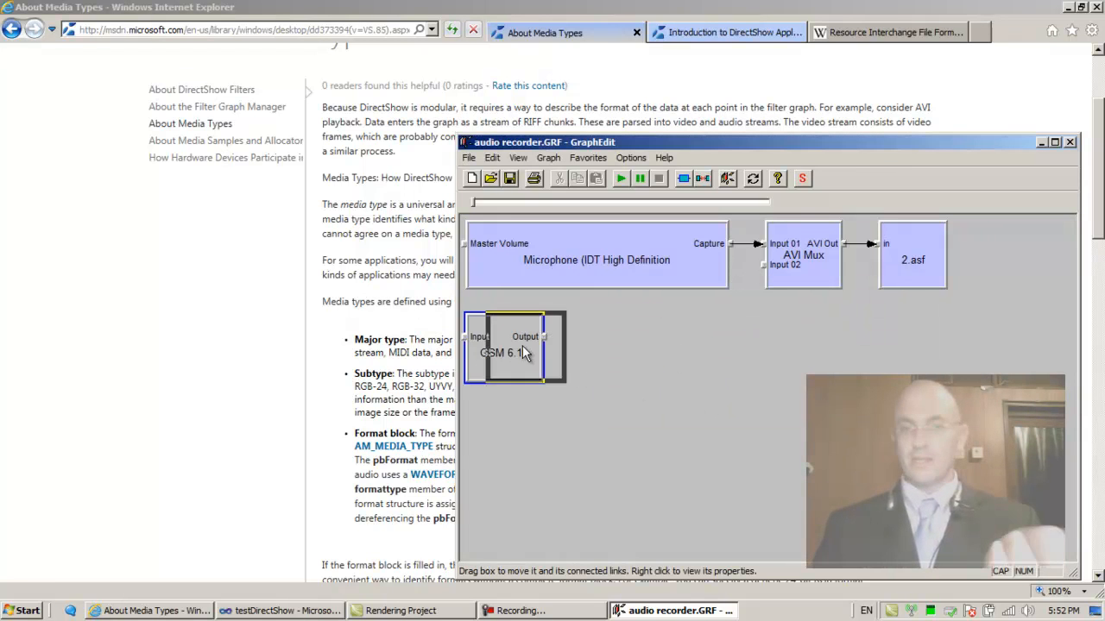
drag(514, 346, 618, 348)
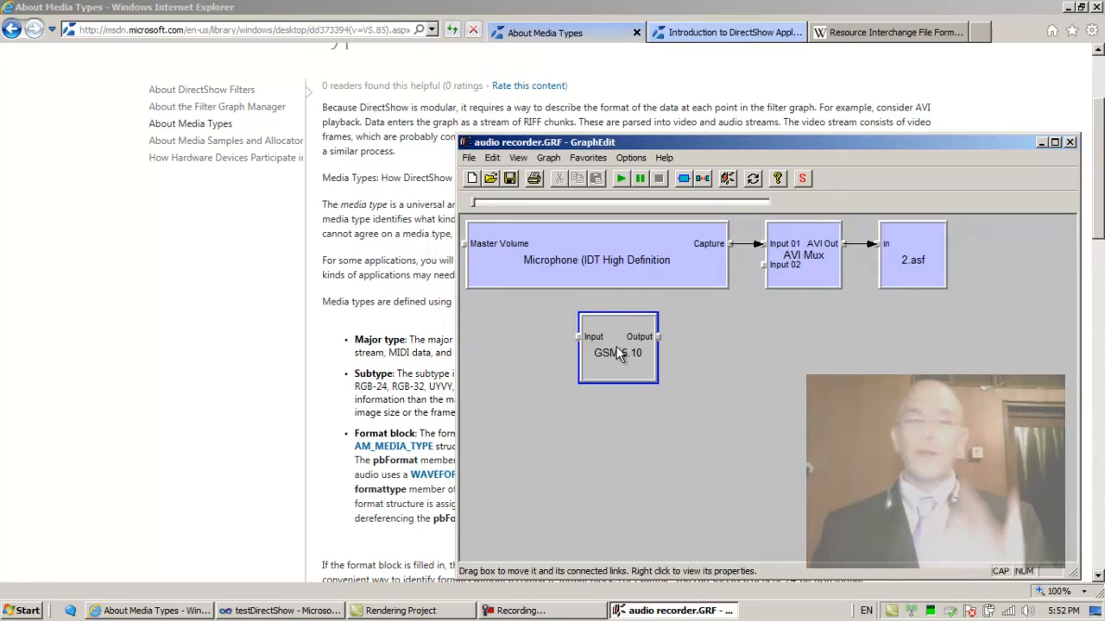
mouse_move(659, 342)
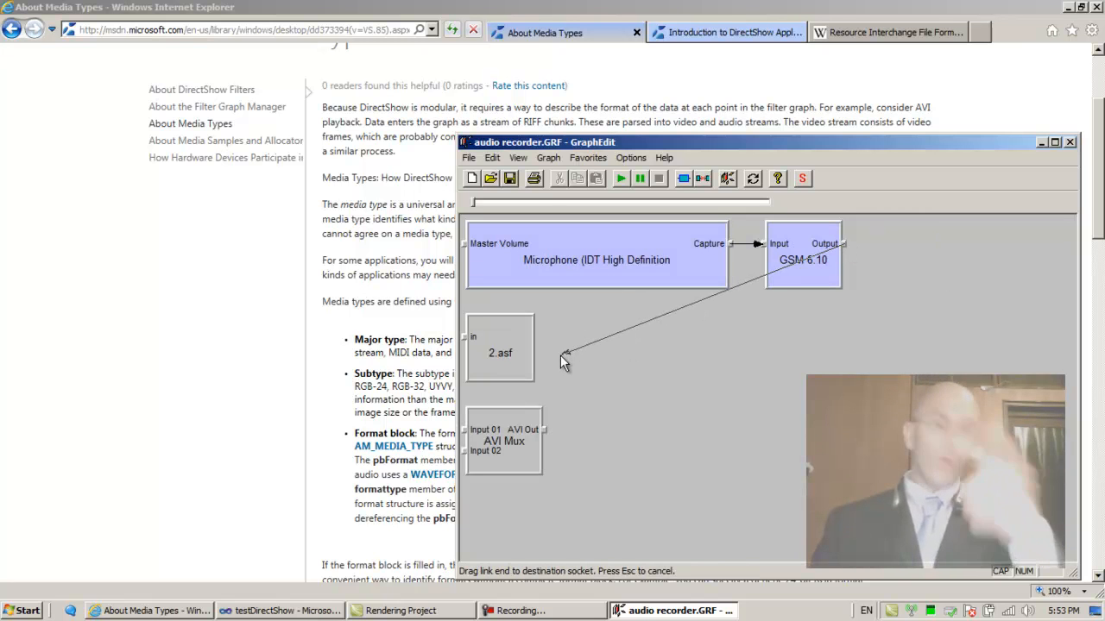
- Connect GSM 6.10 output into AVI Mux Input 01, then AVI Mux output into the 2.asf writer
drag(563, 357, 510, 415)
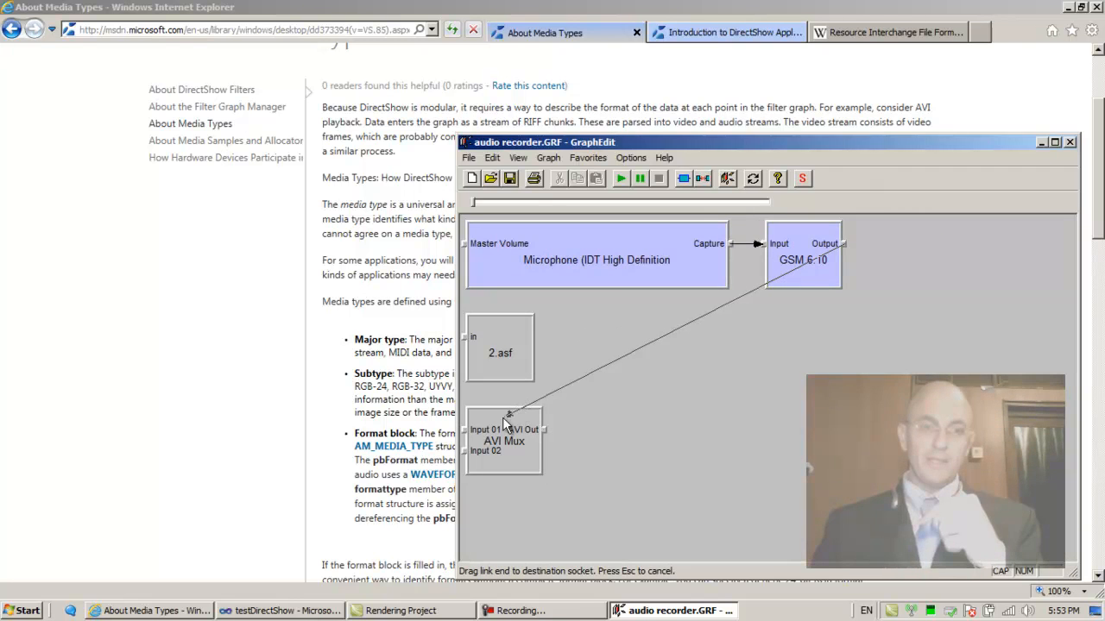
drag(504, 441, 916, 256)
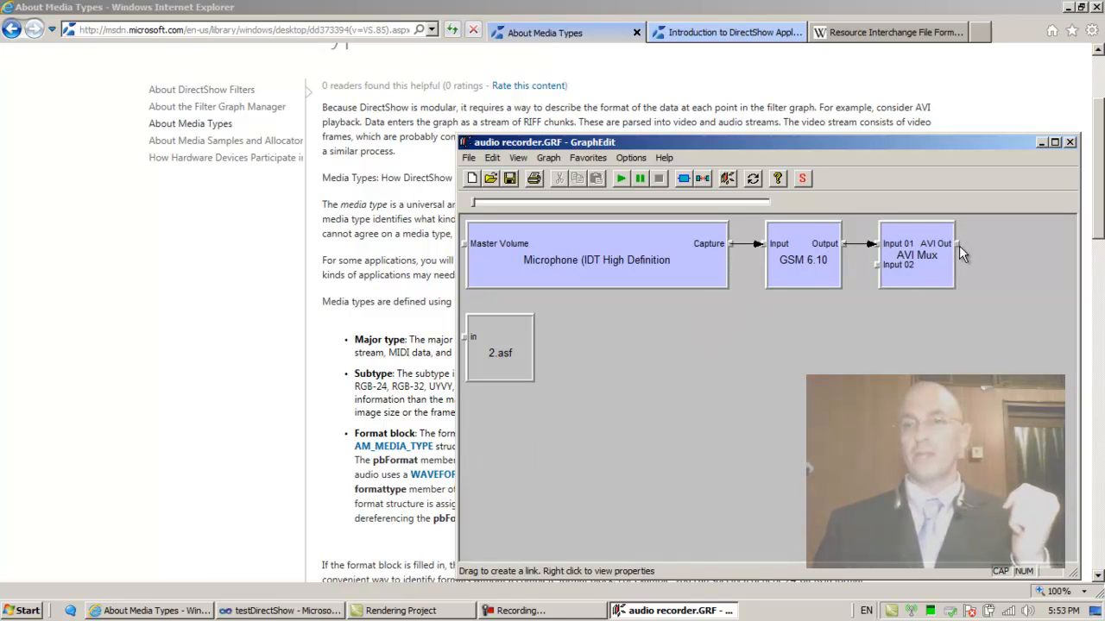
drag(949, 244, 473, 336)
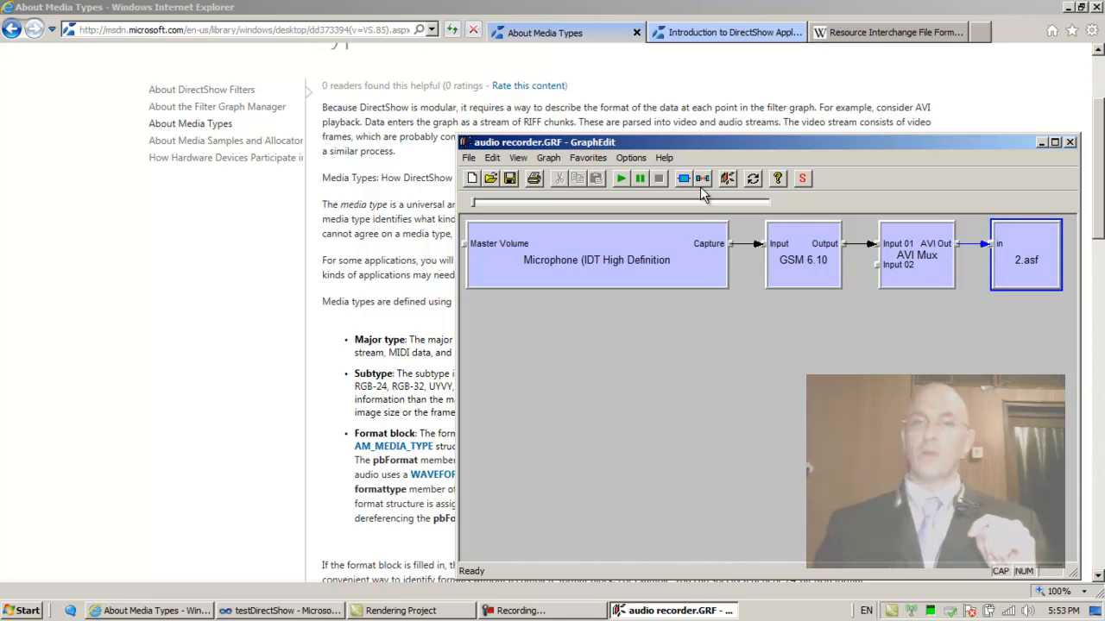
click(621, 177)
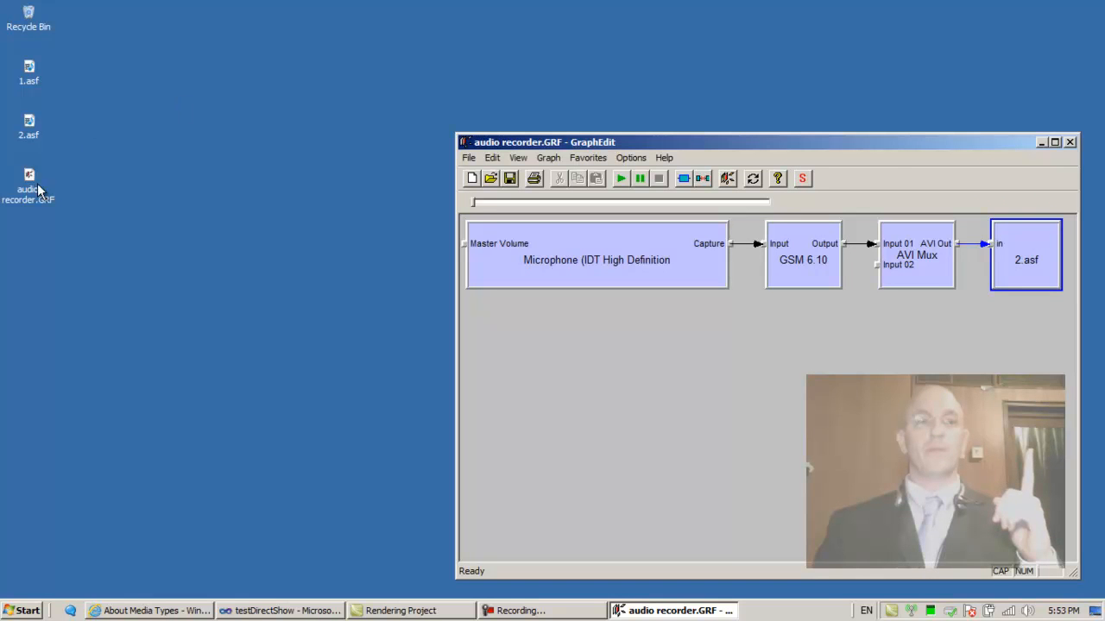
mouse_move(28, 119)
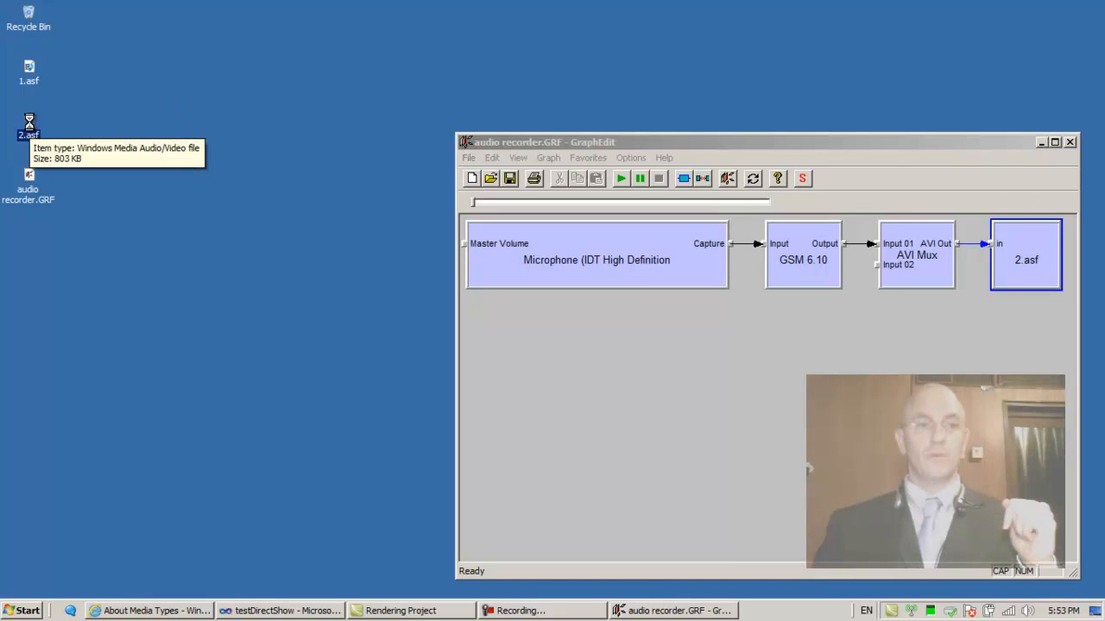
double_click(29, 121)
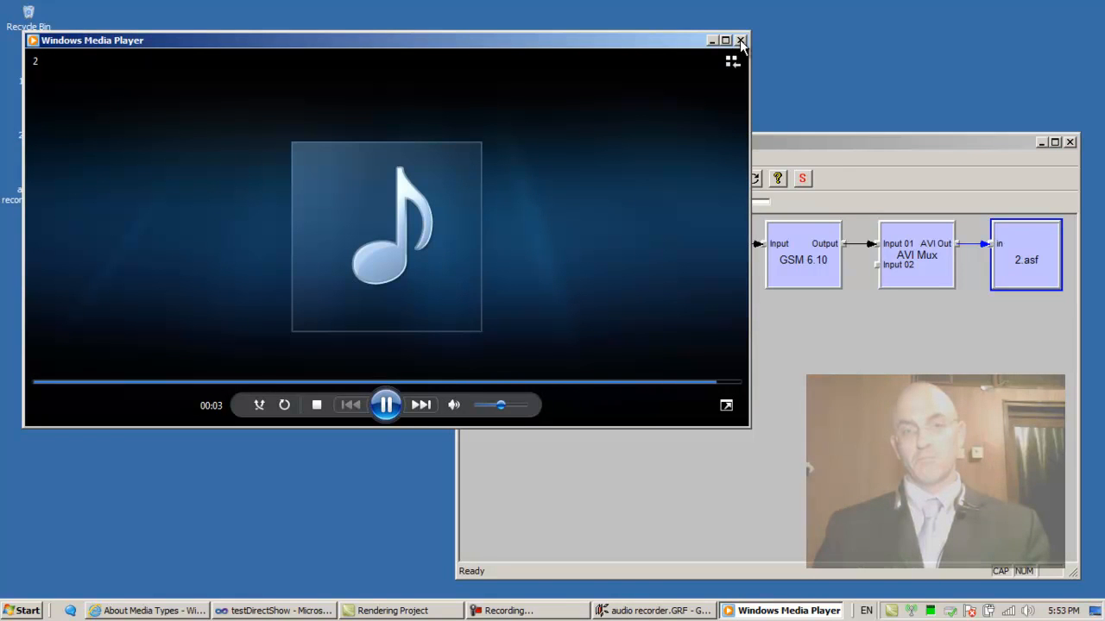
click(741, 41)
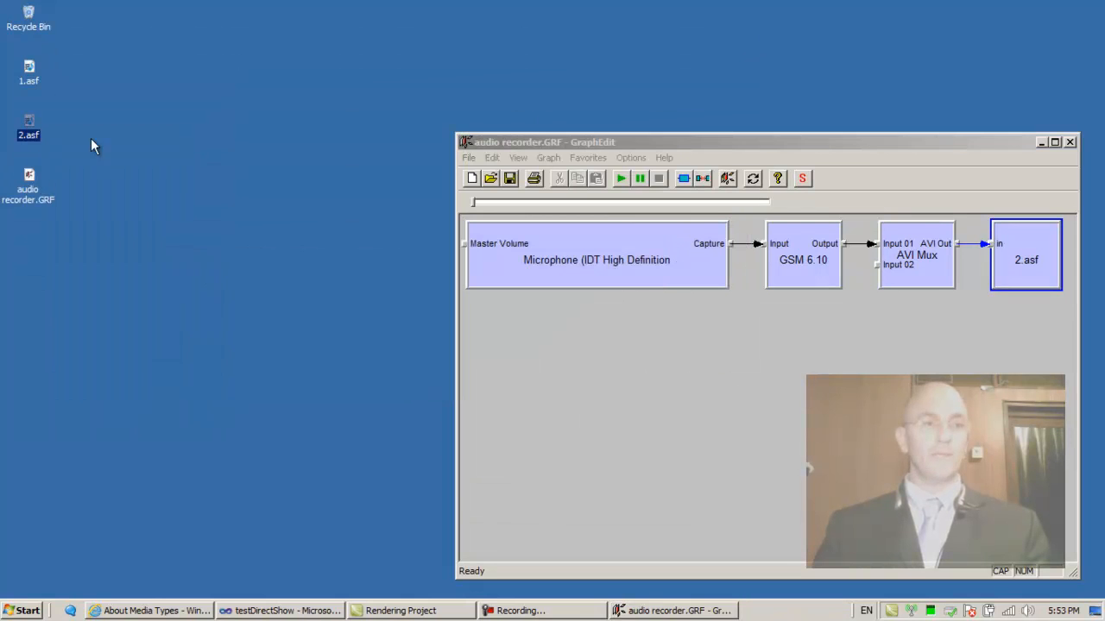
mouse_move(31, 135)
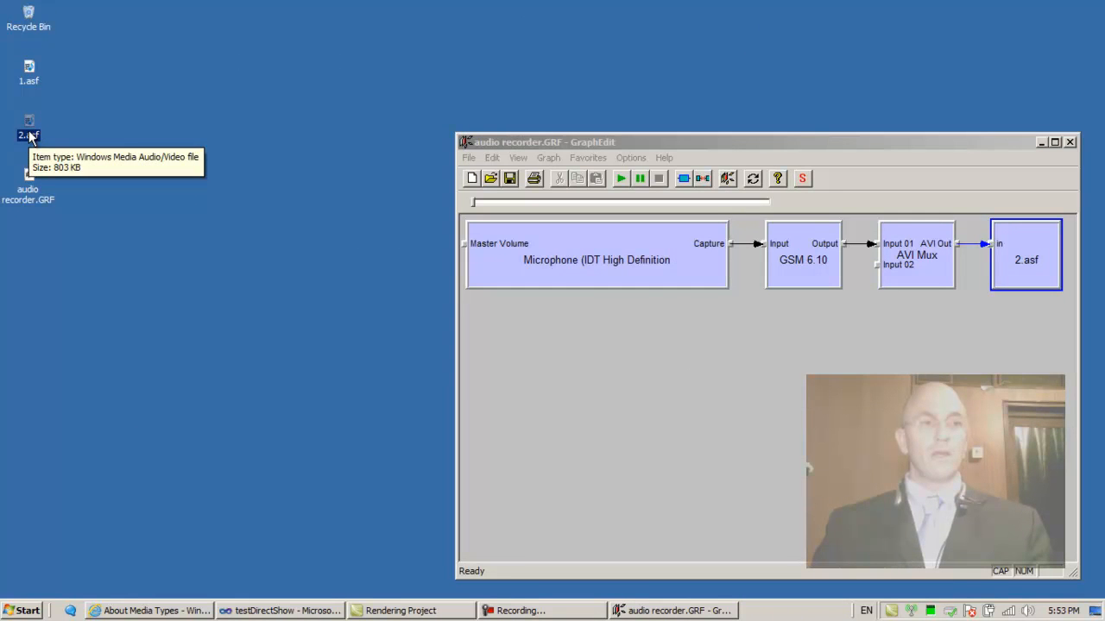
double_click(30, 117)
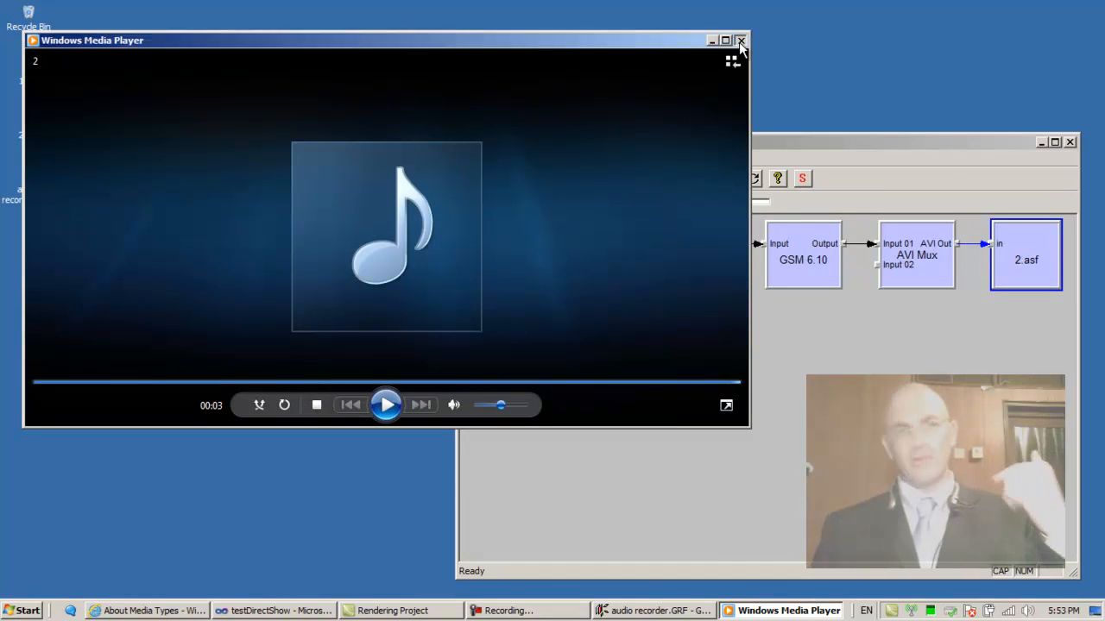
click(738, 42)
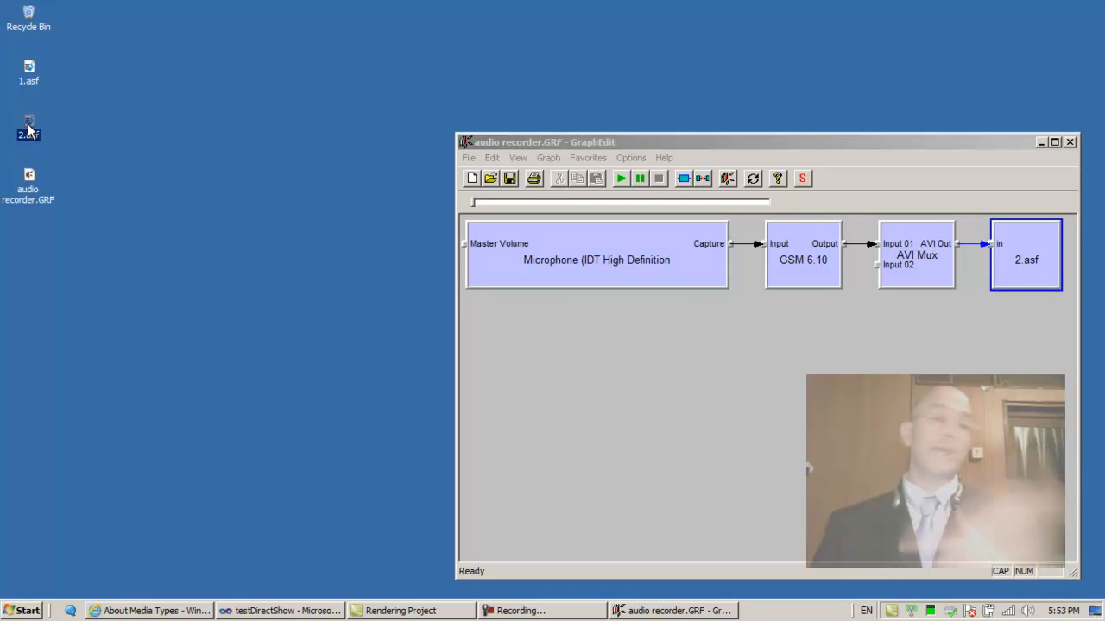
mouse_move(189, 179)
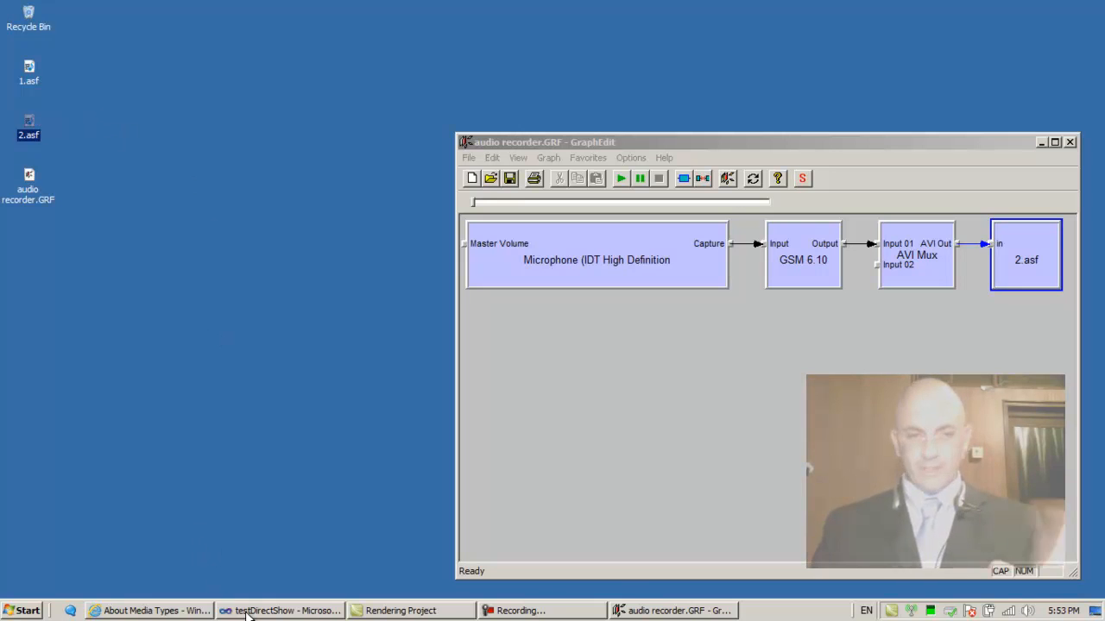
mouse_move(255, 611)
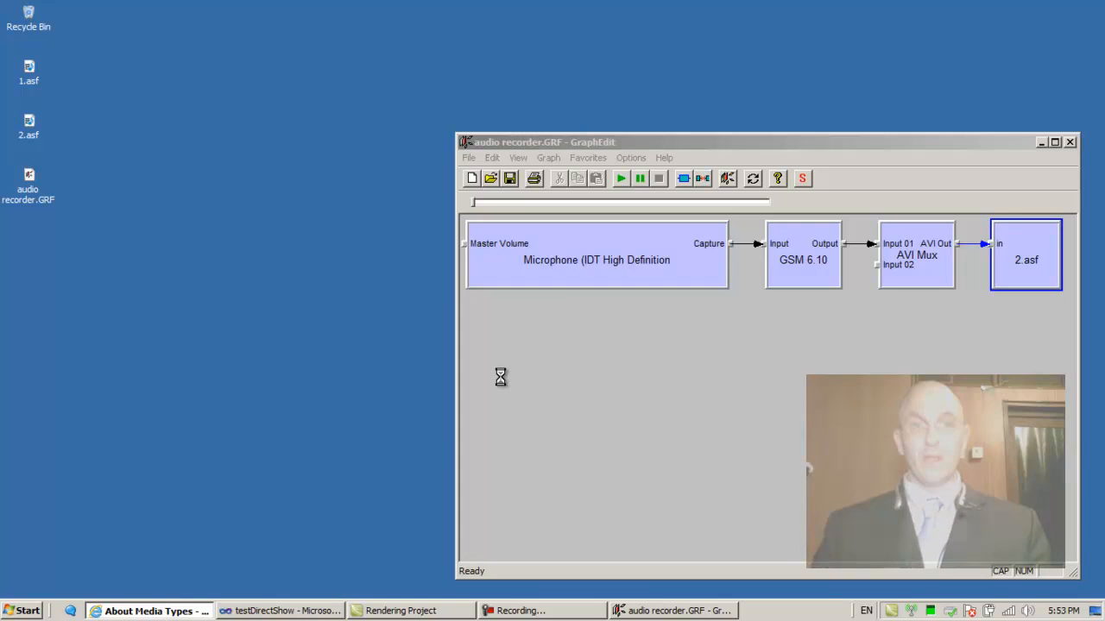
click(152, 612)
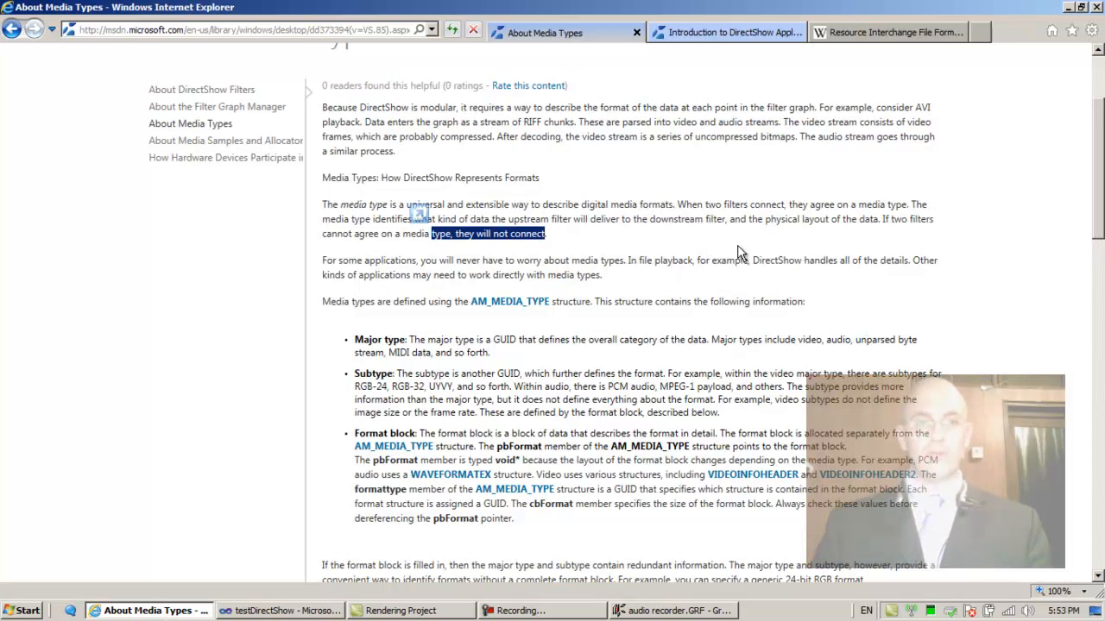
mouse_move(677, 585)
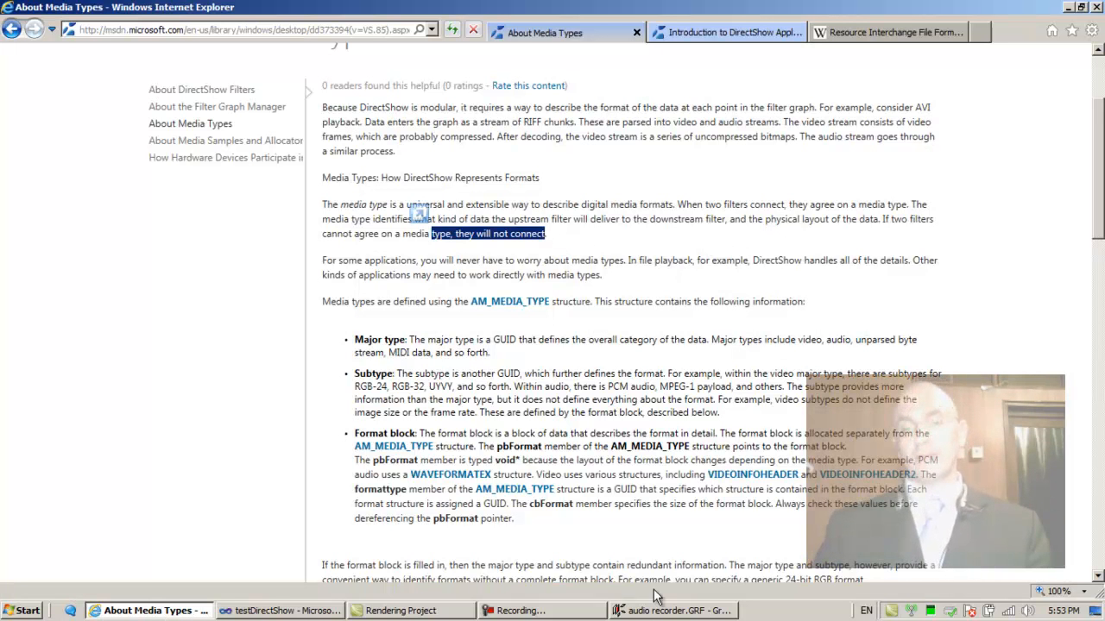
click(673, 611)
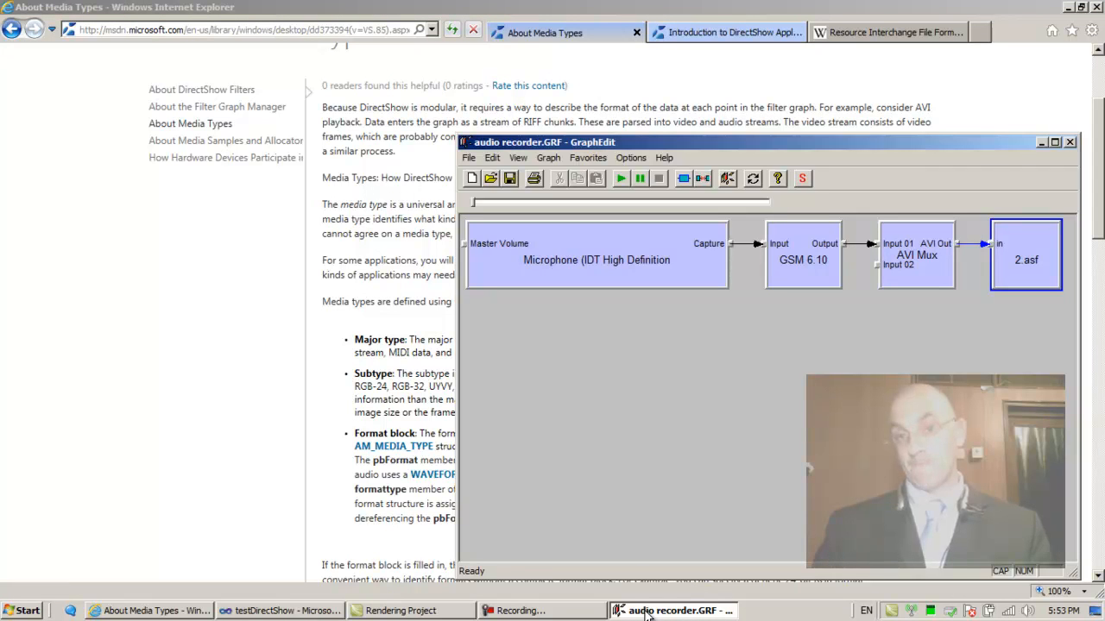
mouse_move(777, 294)
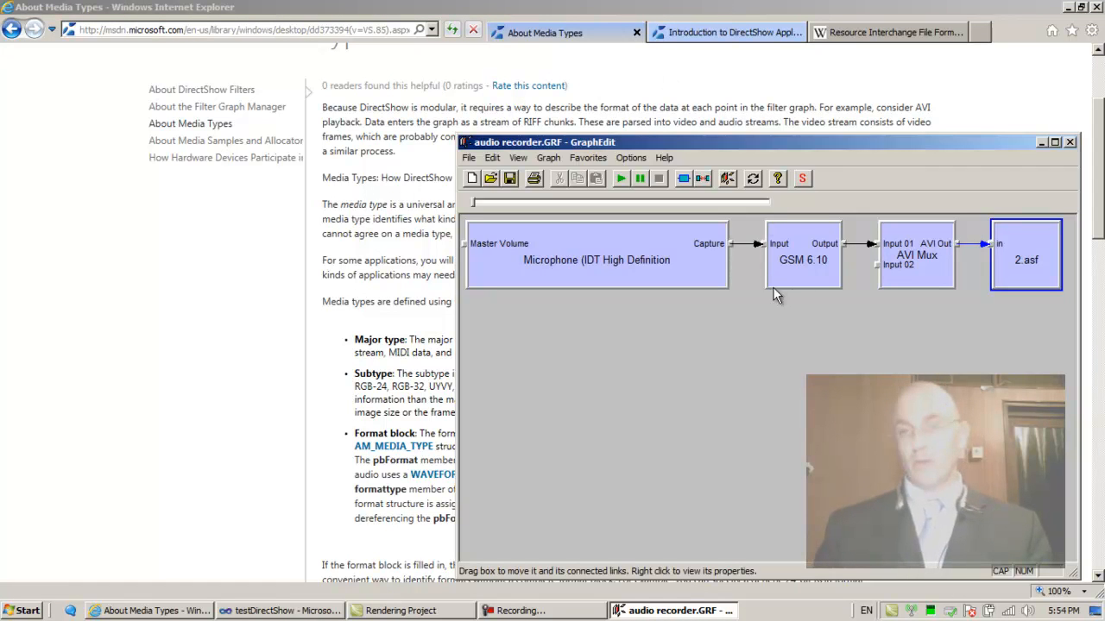
mouse_move(811, 275)
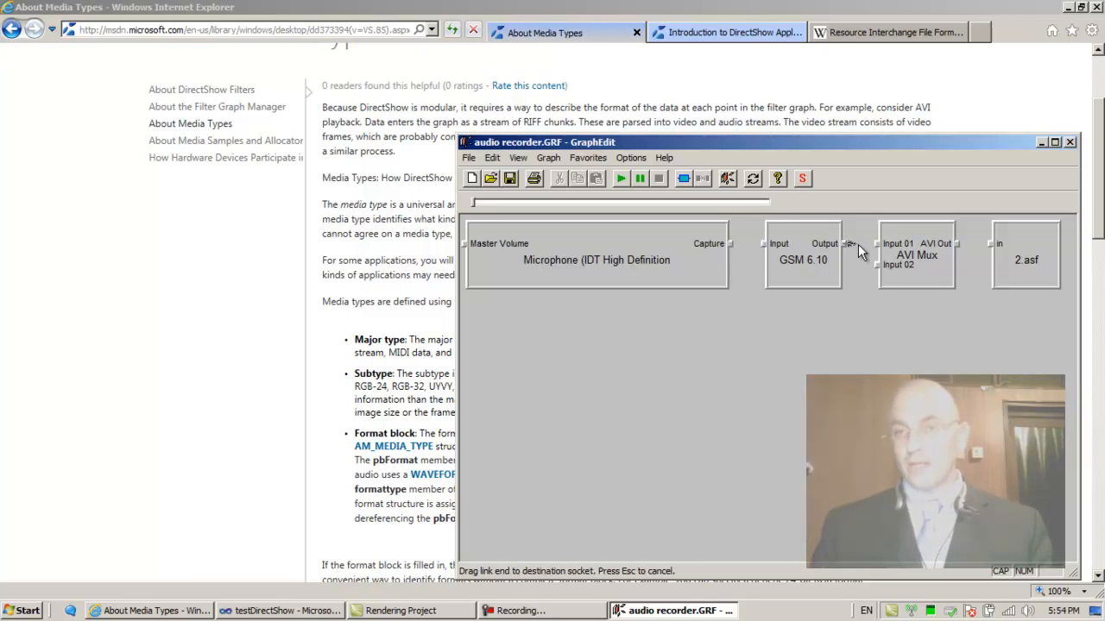
- Retry a link to the AVI Mux input and dismiss the 'filters cannot agree' error
click(880, 266)
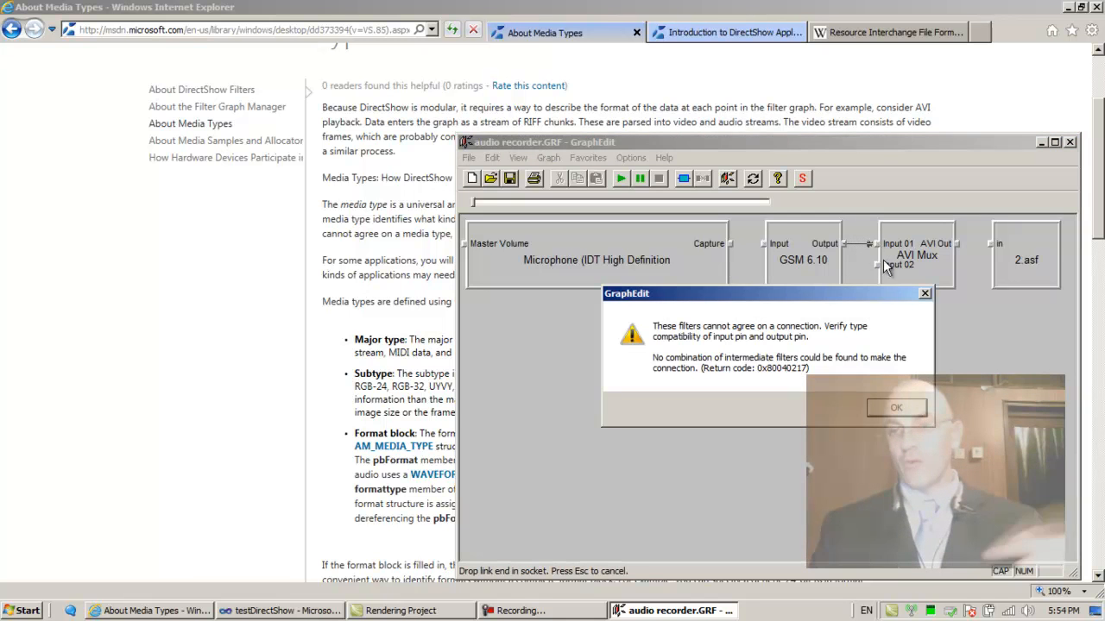
click(894, 407)
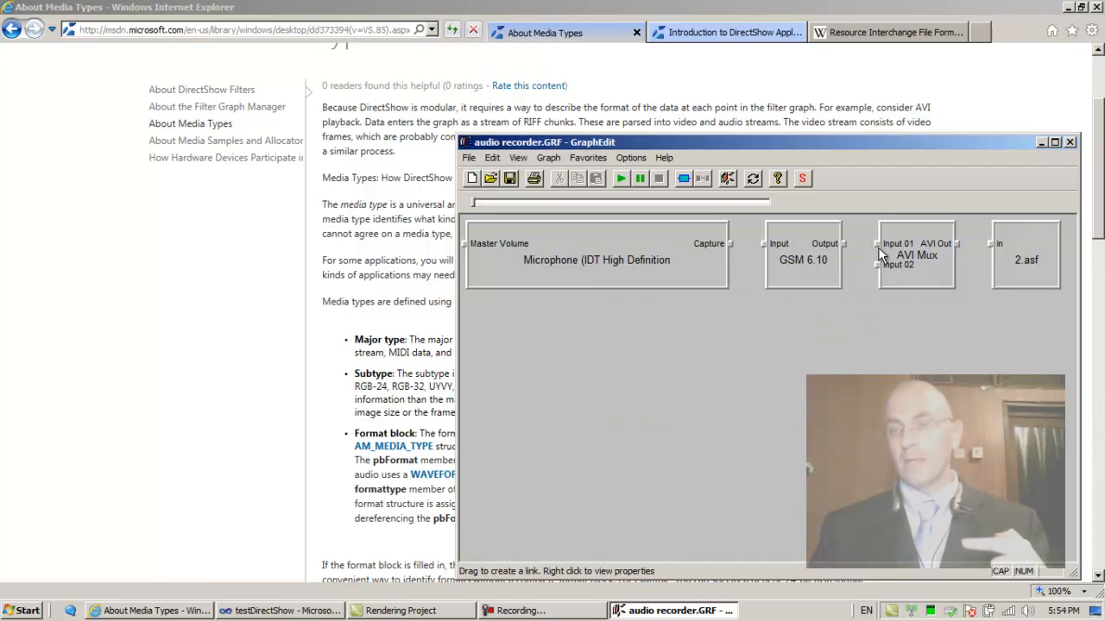
mouse_move(844, 252)
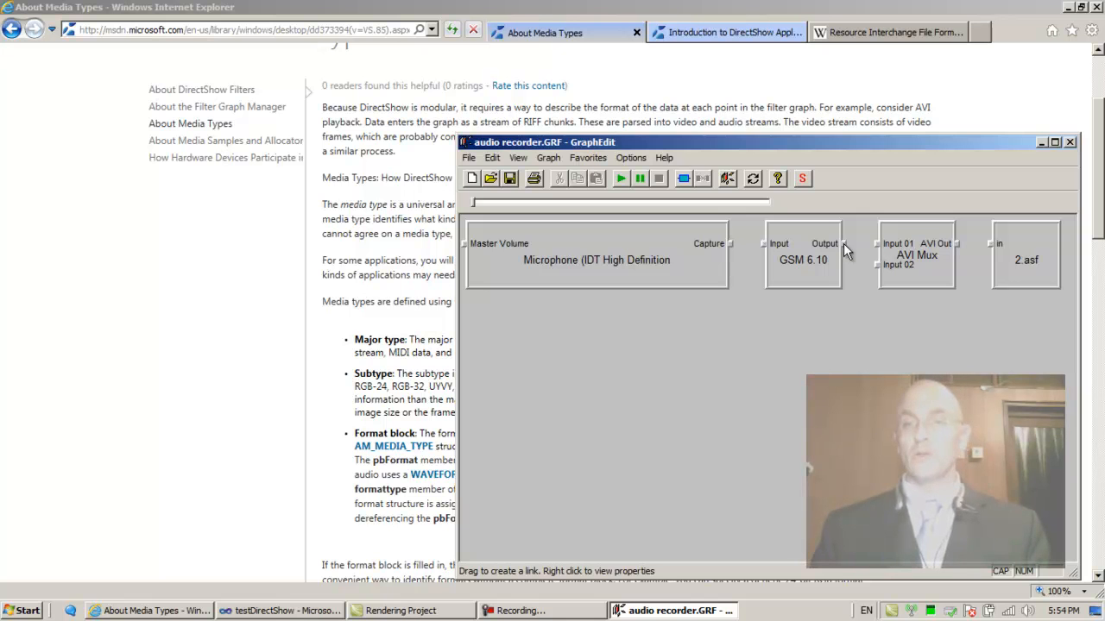
mouse_move(877, 249)
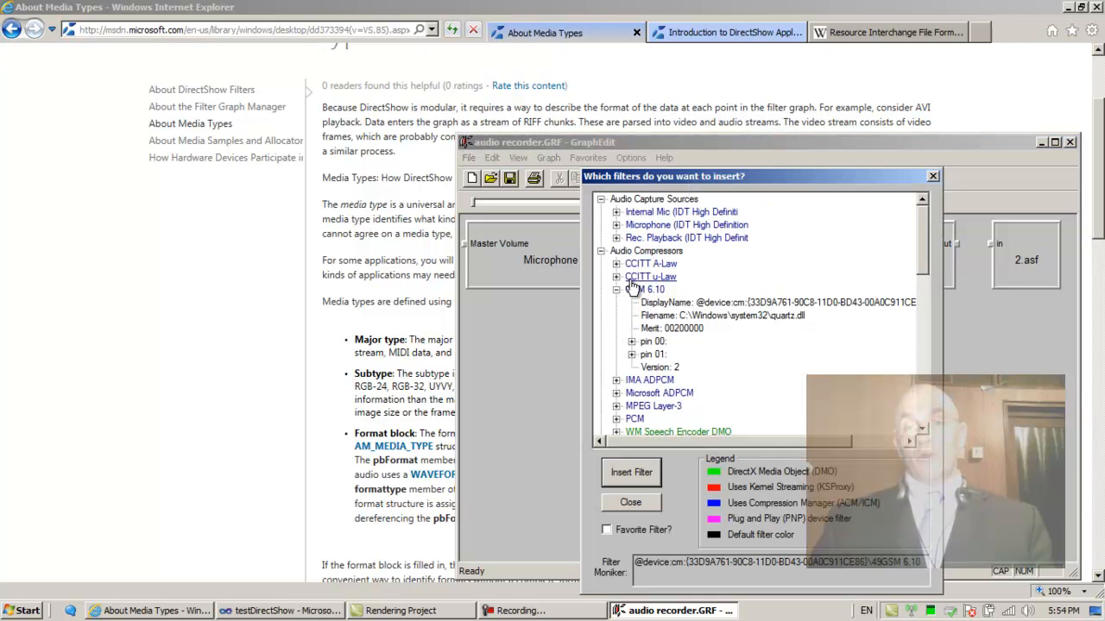
- Place the Intel IYUV codec right of the microphone and drag Microphone's Capture pin to its Input pin, getting an incompatible-connection error
click(603, 211)
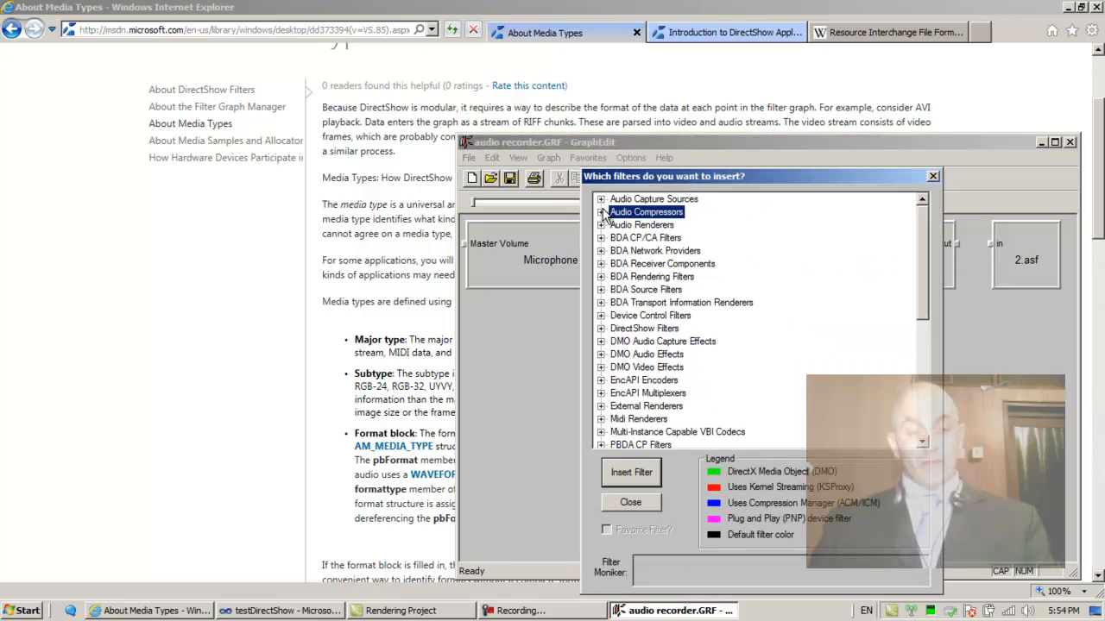
scroll(down, 3)
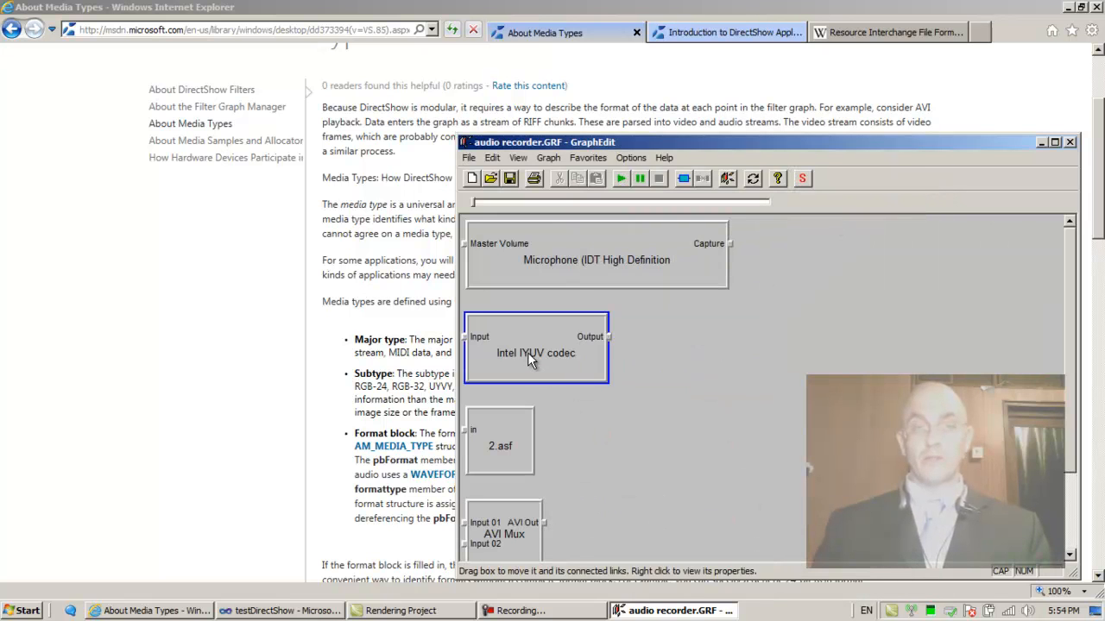
drag(535, 345, 847, 301)
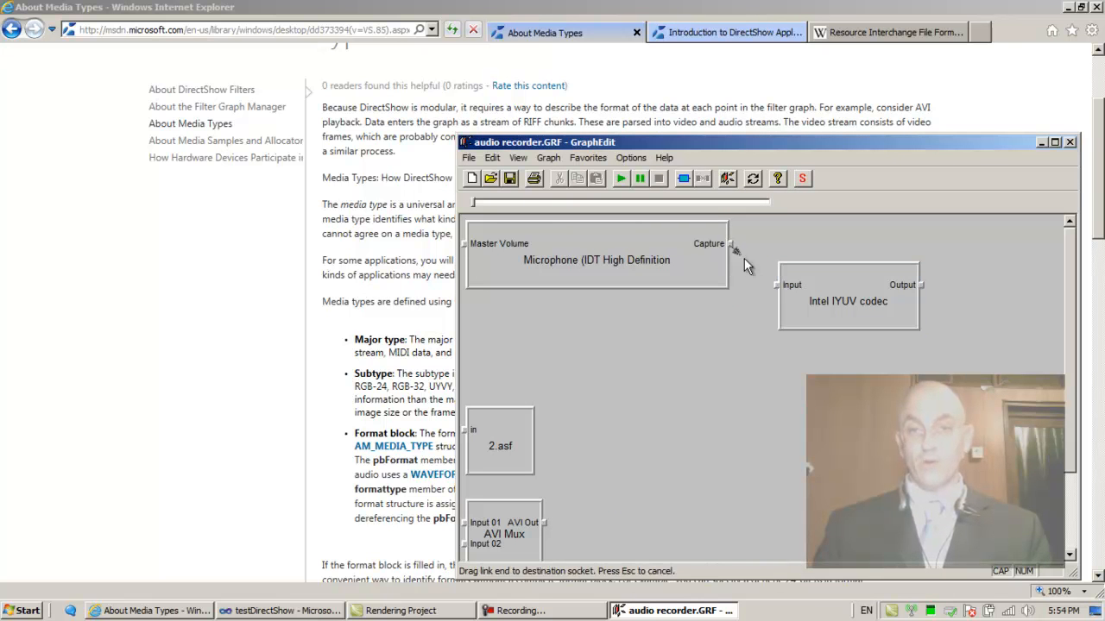
drag(732, 250, 791, 285)
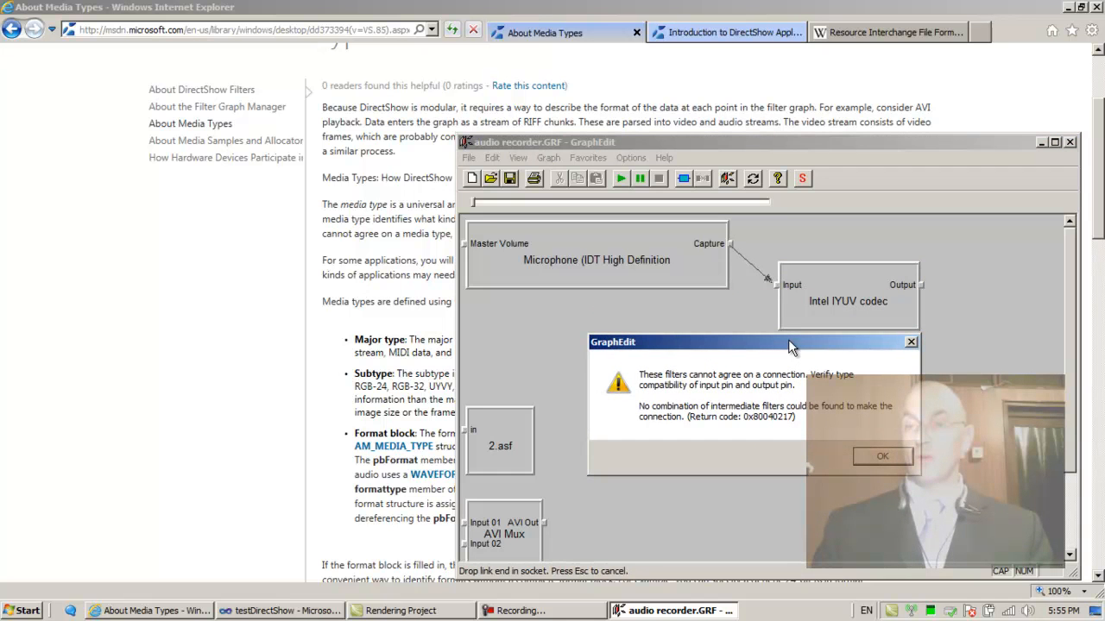
mouse_move(657, 388)
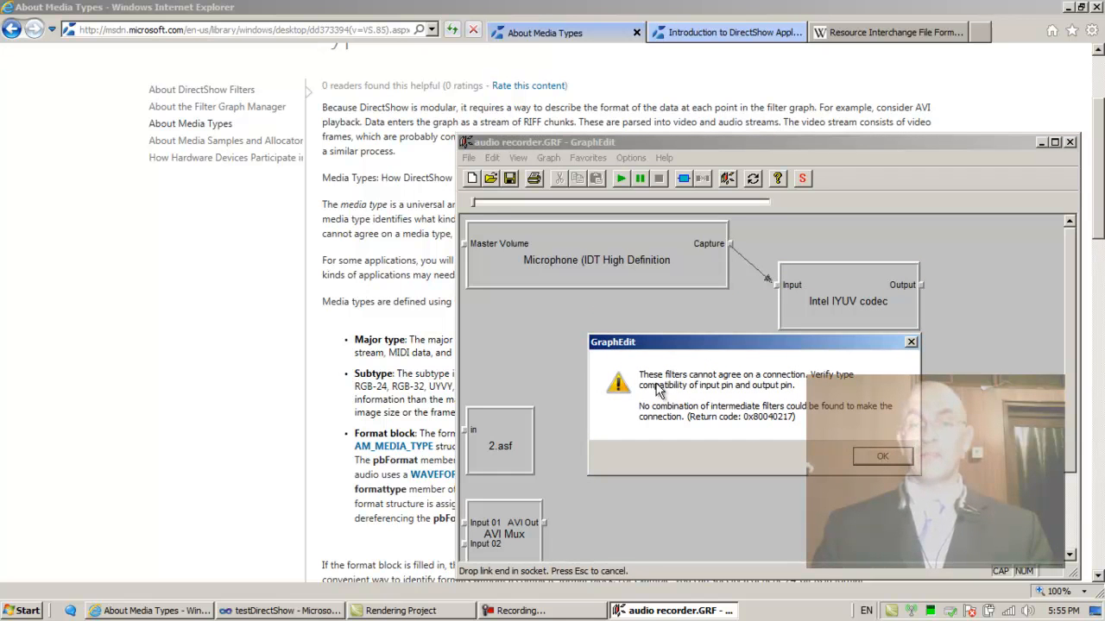
mouse_move(839, 378)
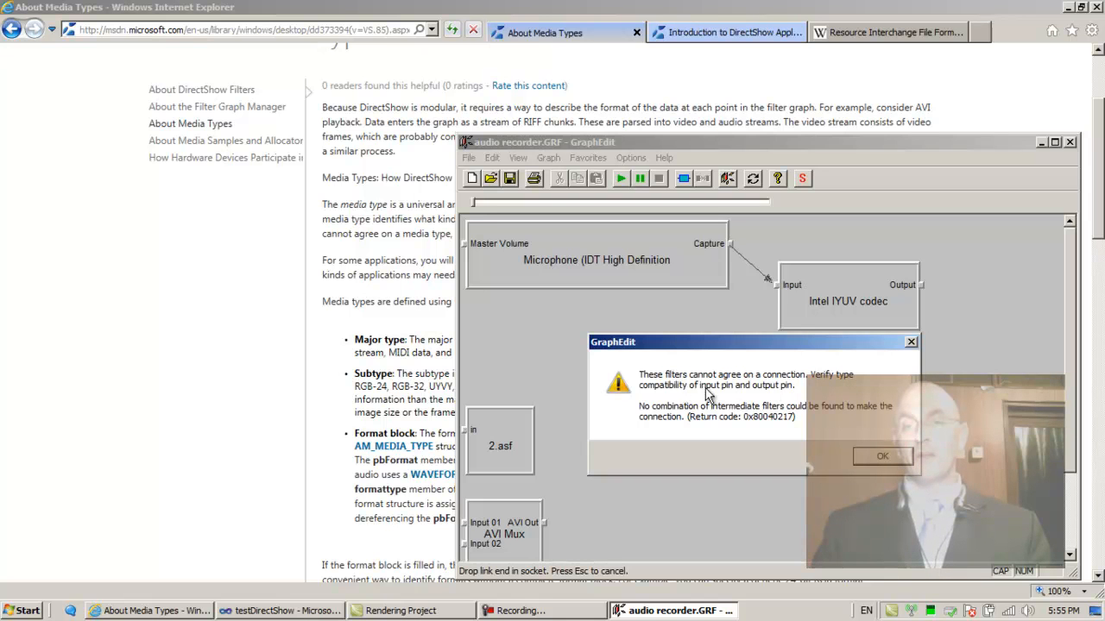
mouse_move(654, 421)
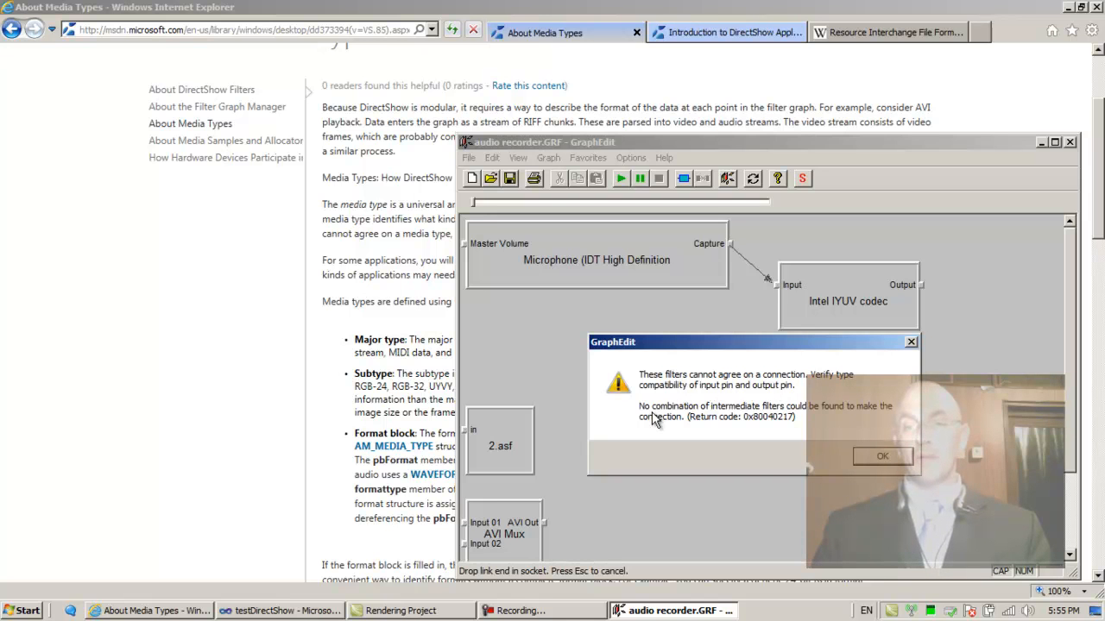
mouse_move(796, 421)
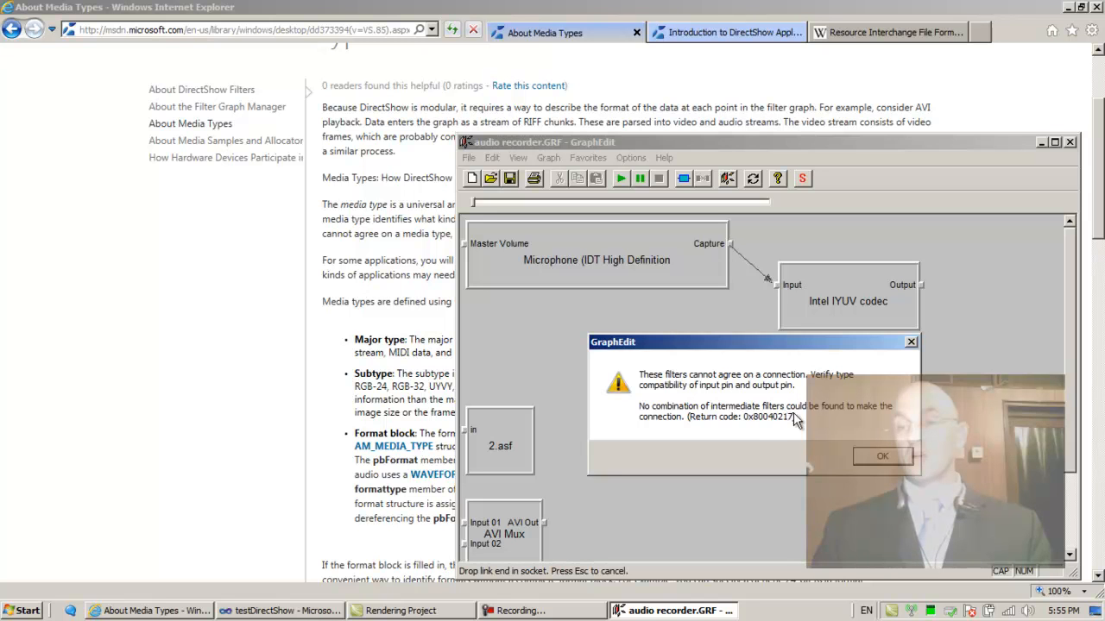
mouse_move(677, 432)
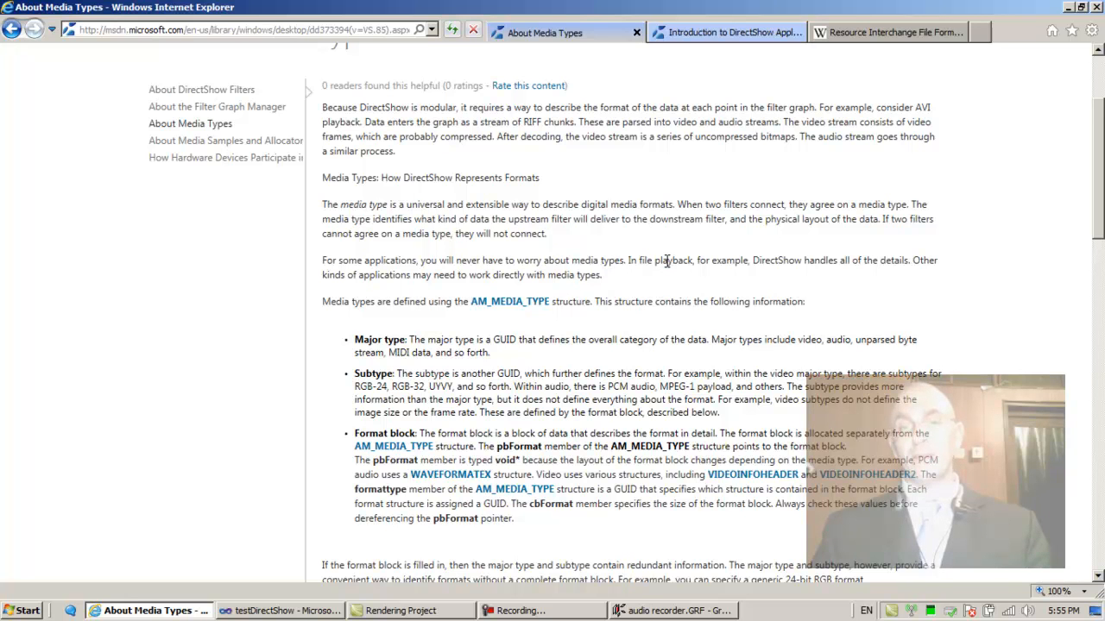
mouse_move(680, 262)
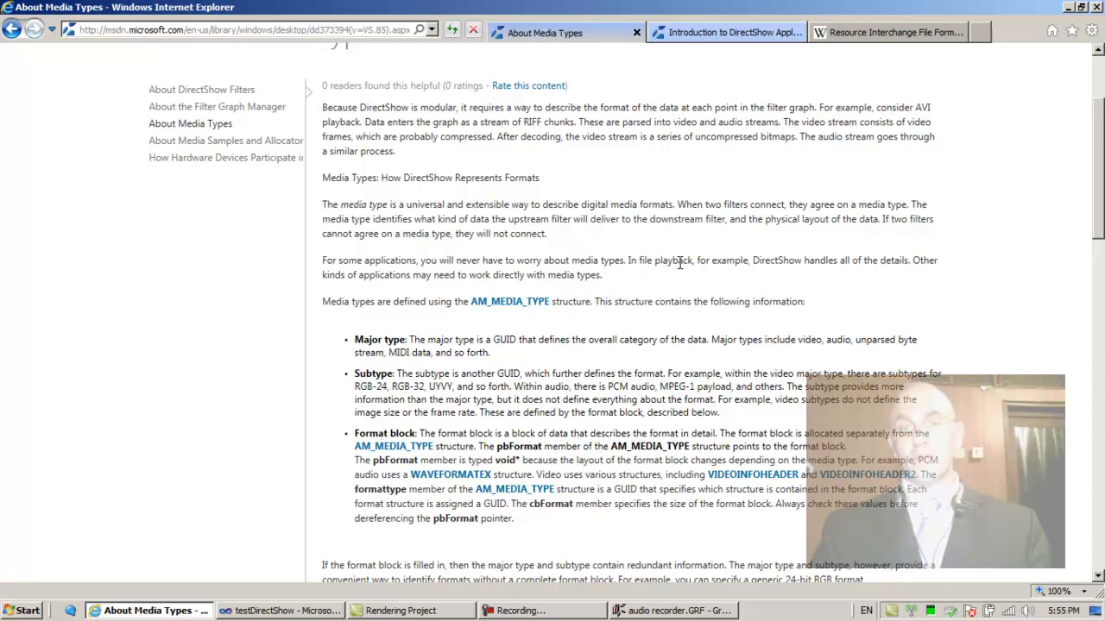
mouse_move(889, 266)
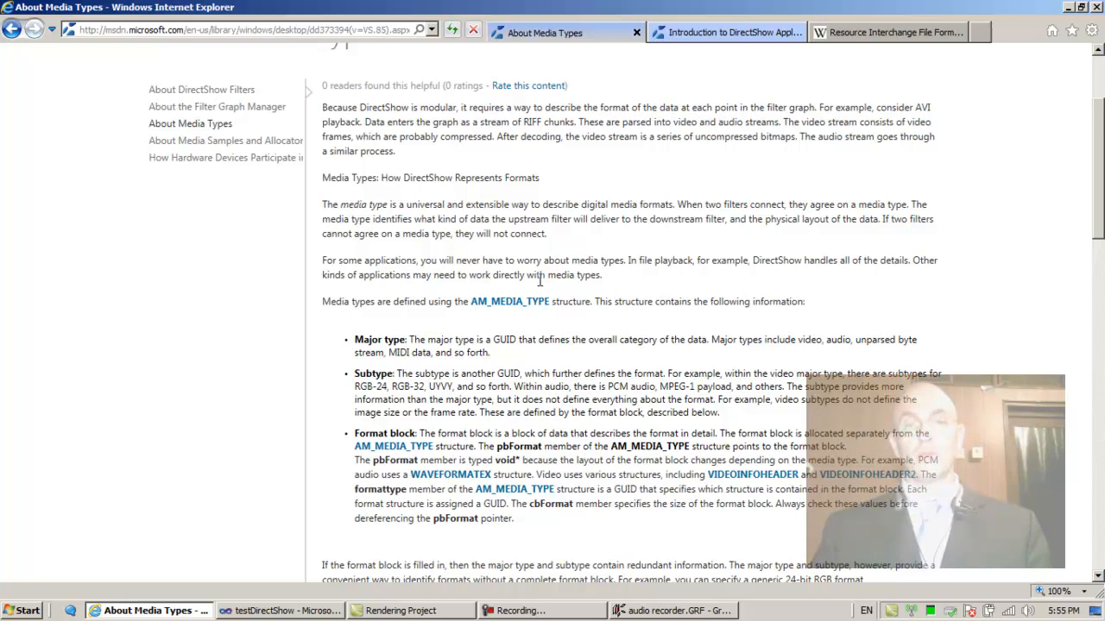
mouse_move(590, 278)
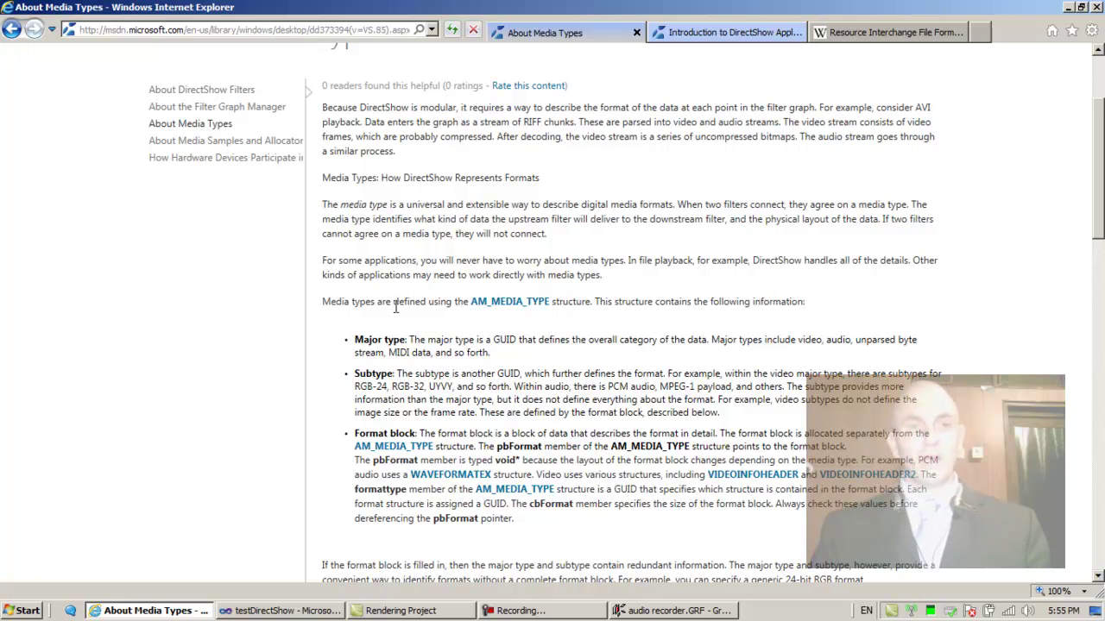
mouse_move(428, 323)
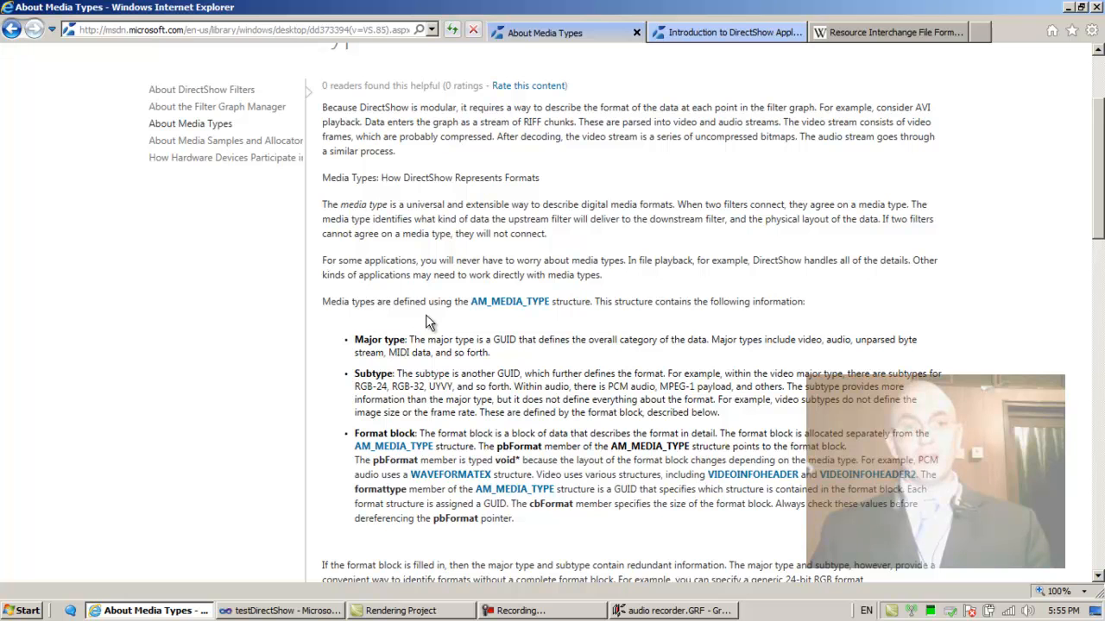
mouse_move(509, 307)
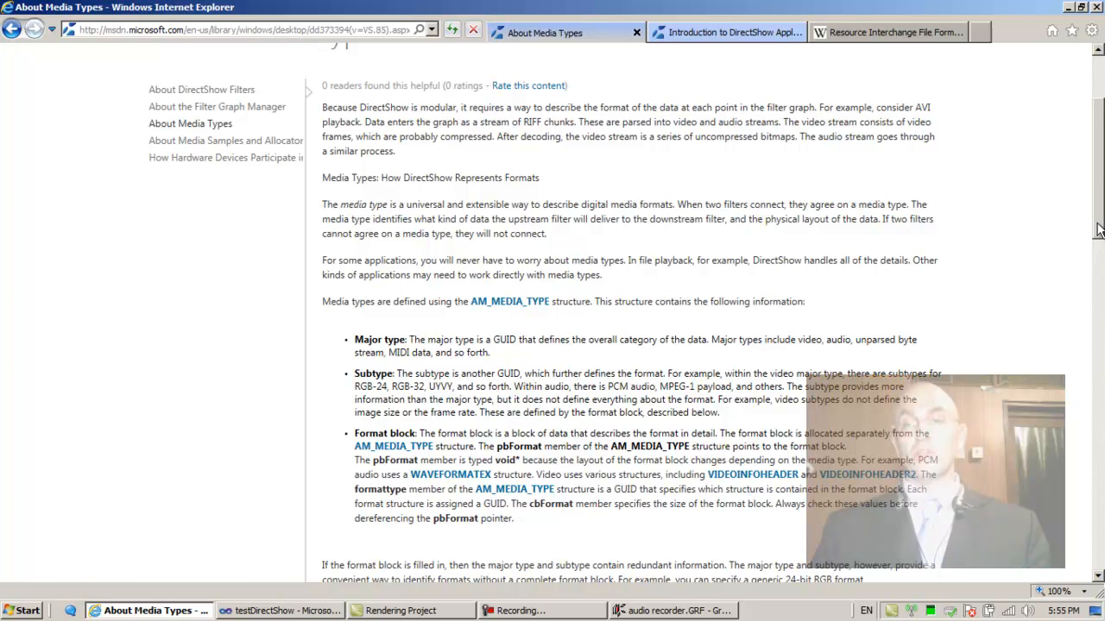
- Scroll the About Media Types article down to its CheckMediaType code sample
scroll(down, 3)
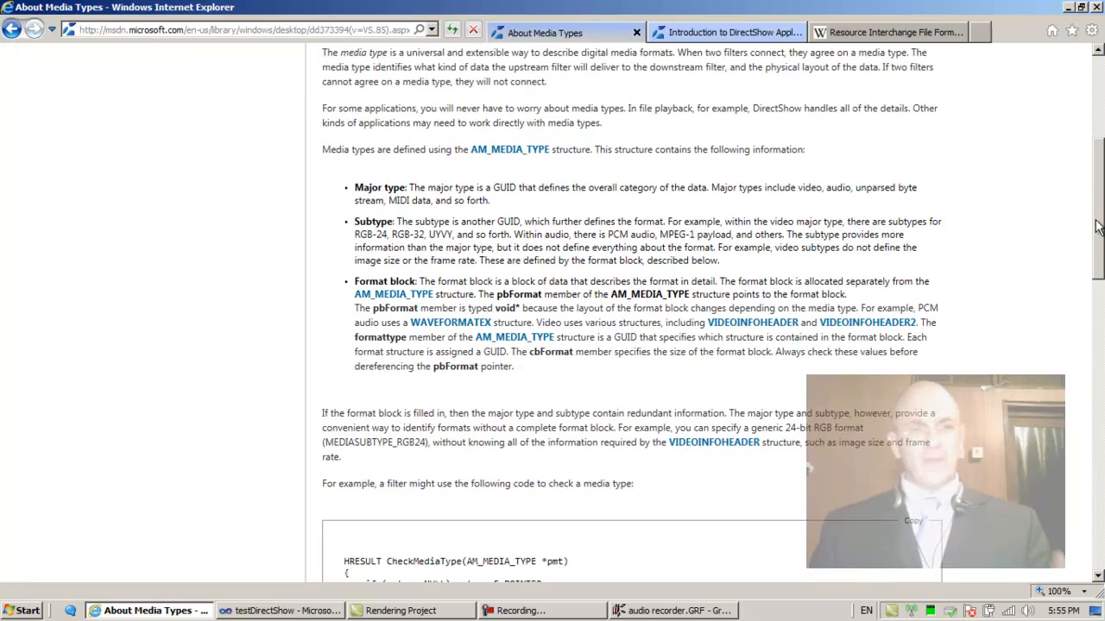
scroll(down, 3)
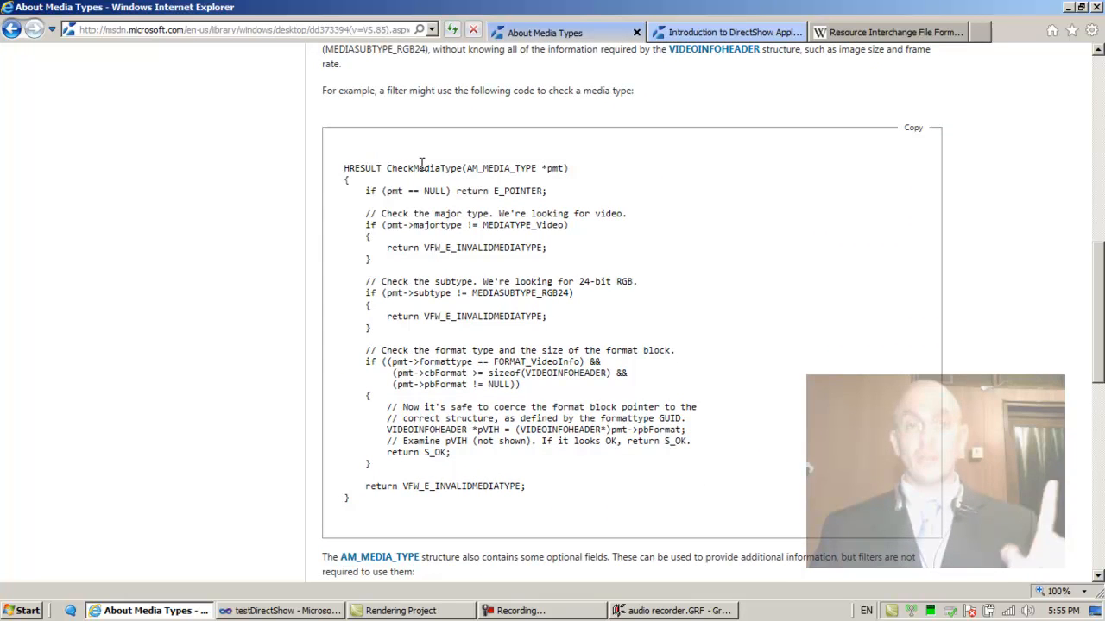
mouse_move(390, 150)
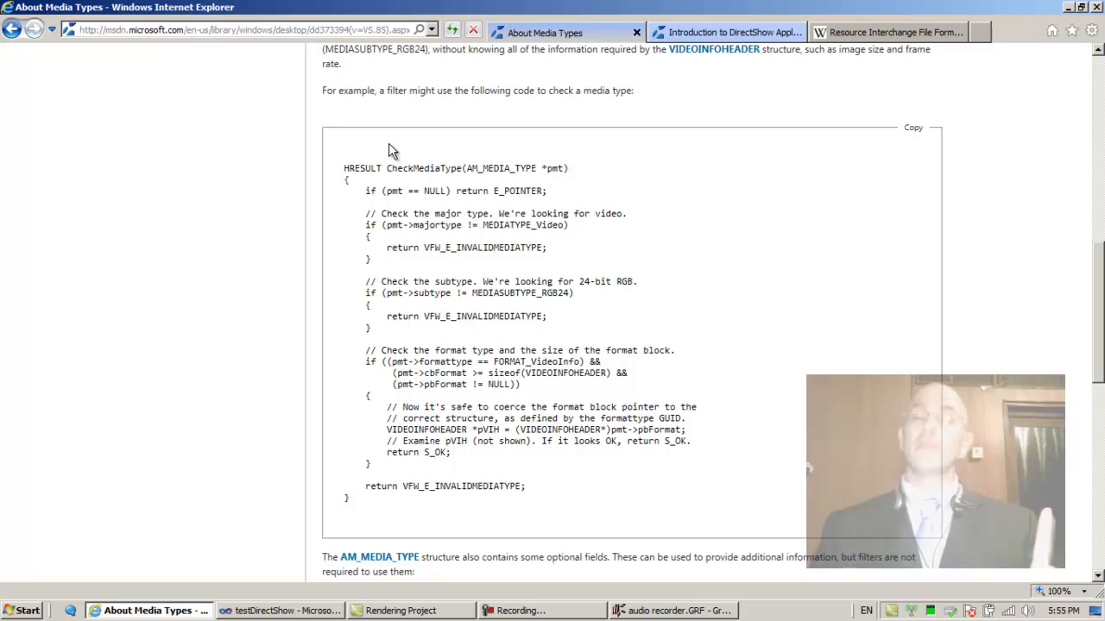
mouse_move(423, 90)
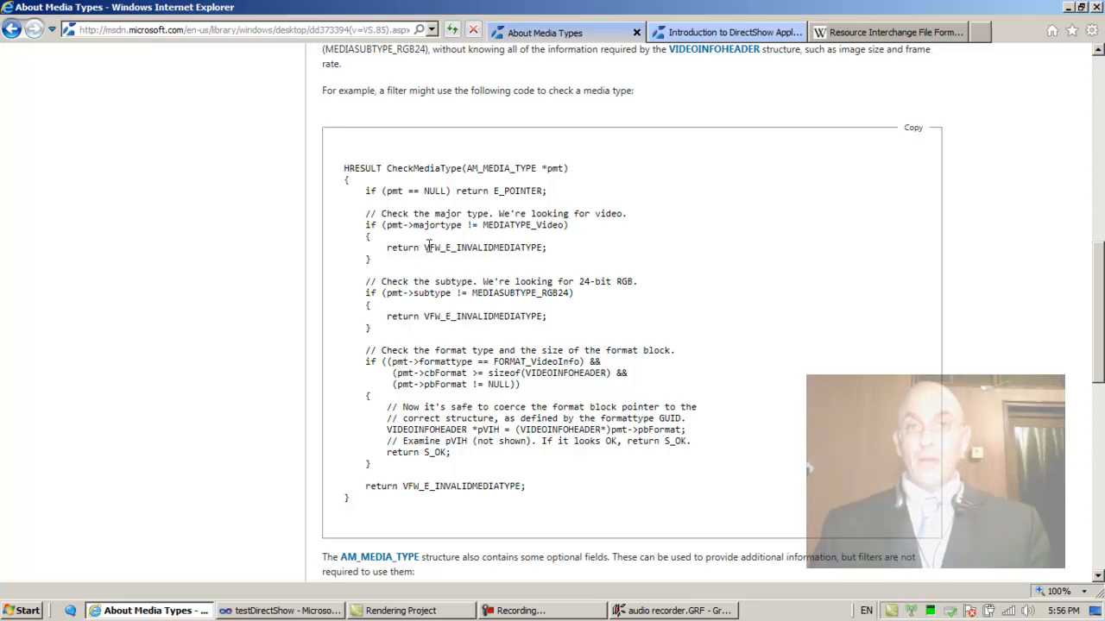
click(727, 31)
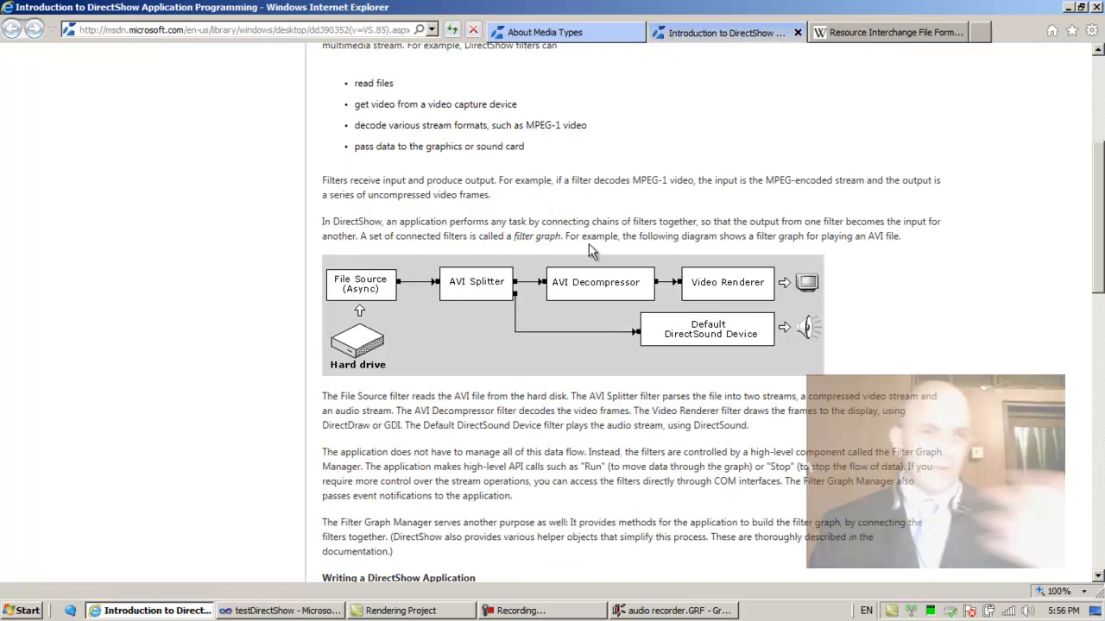
mouse_move(615, 345)
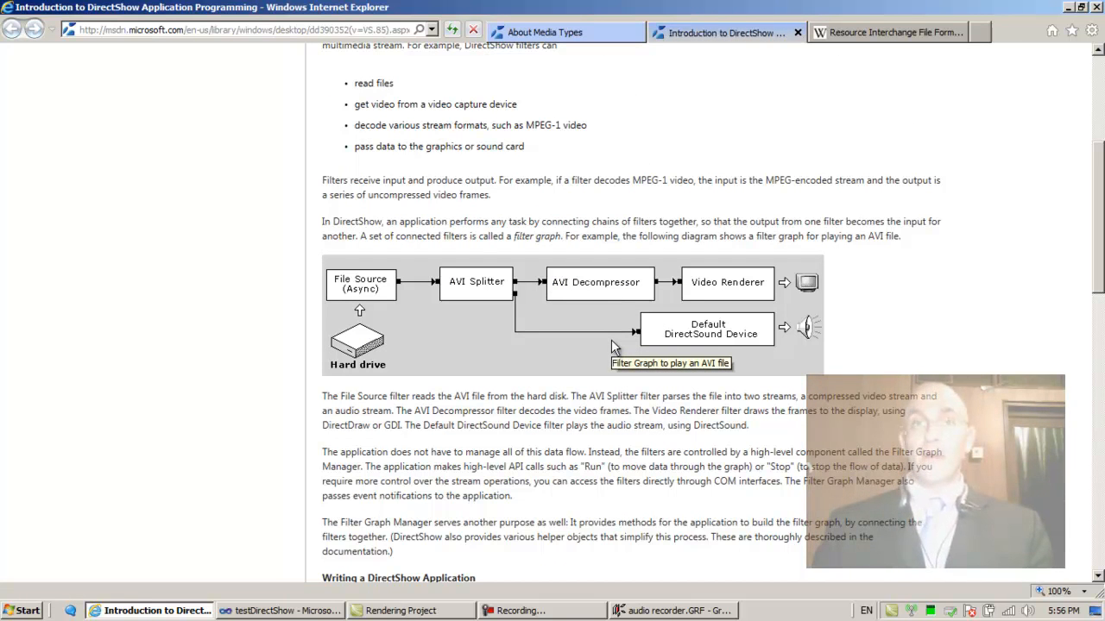
mouse_move(611, 296)
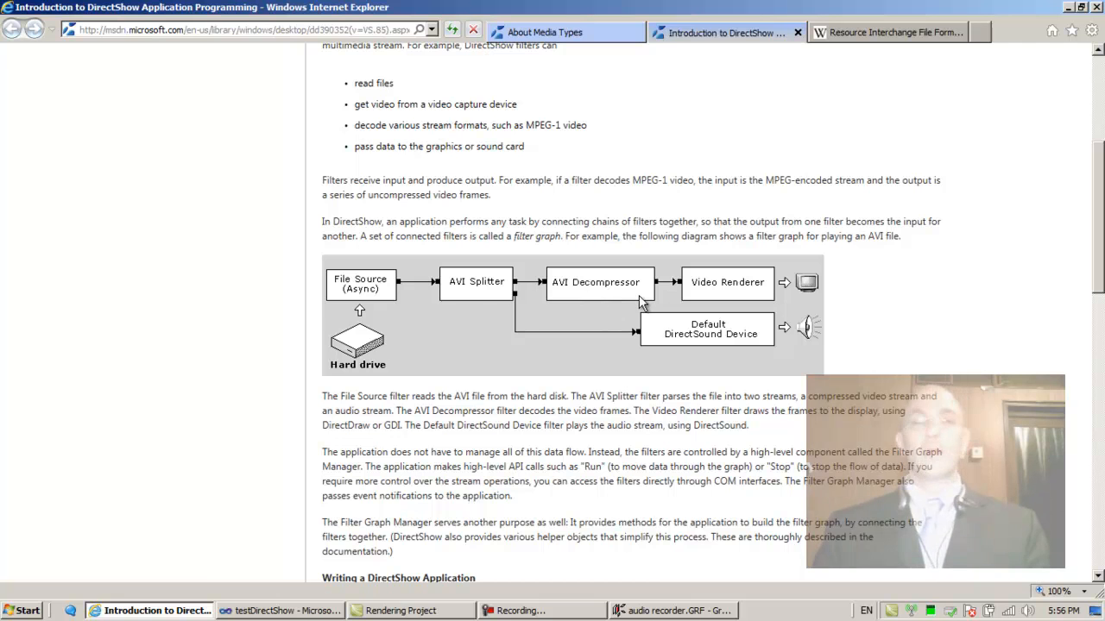
click(553, 31)
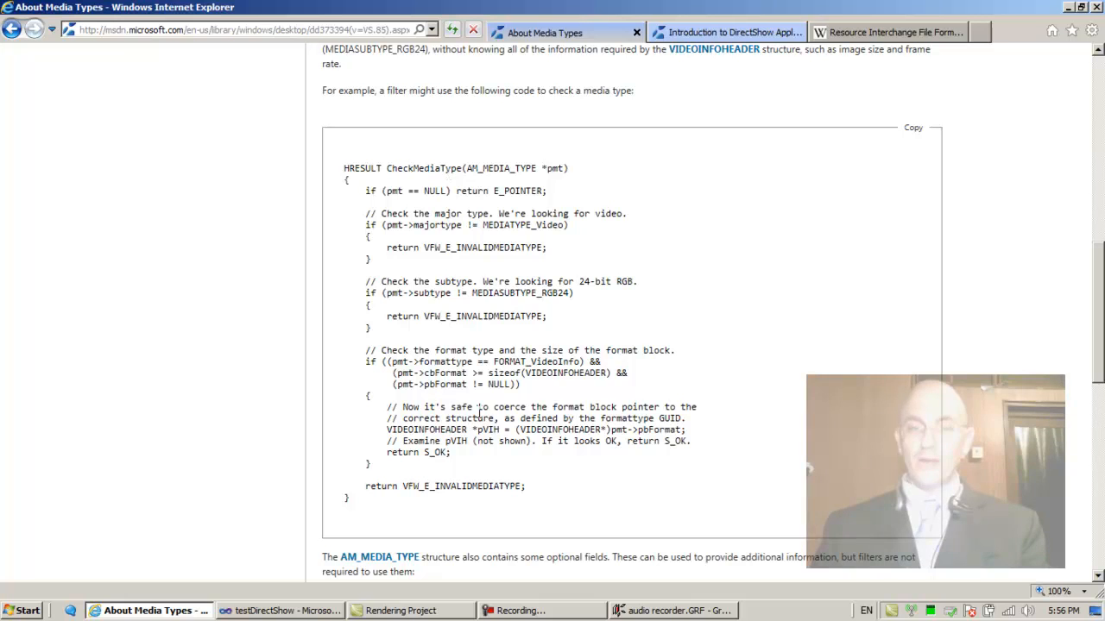
click(678, 611)
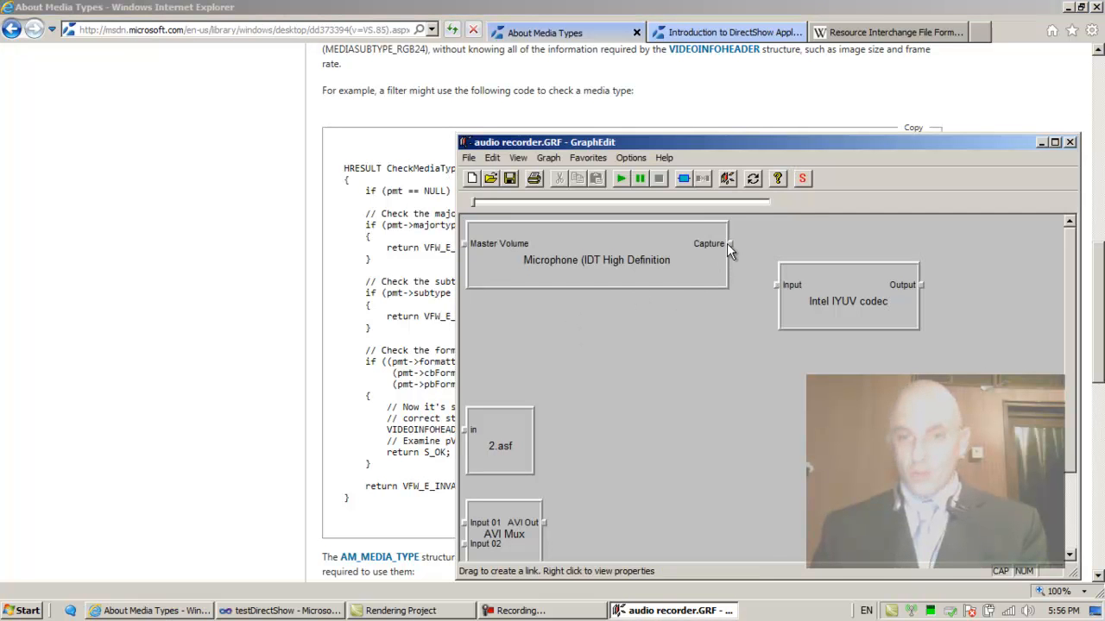
drag(728, 243, 777, 285)
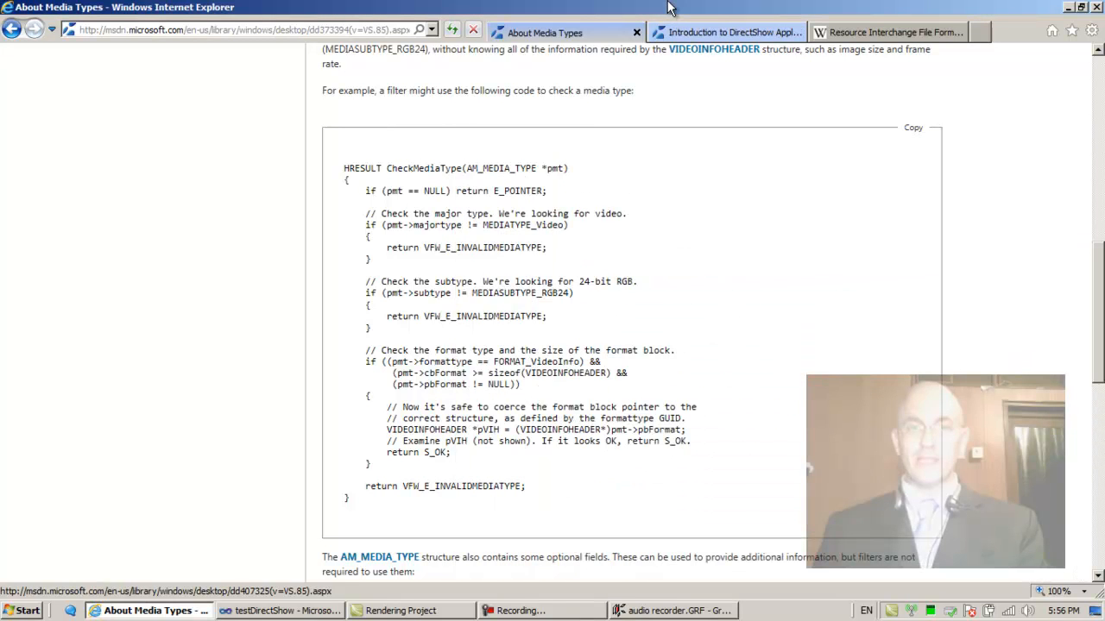
double_click(423, 168)
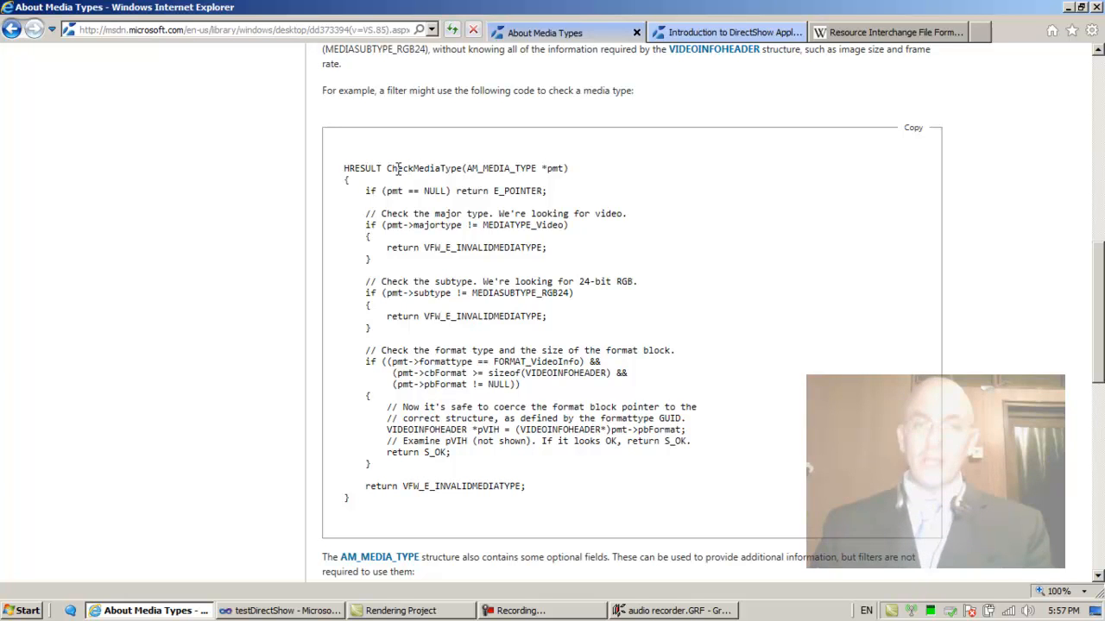
double_click(414, 169)
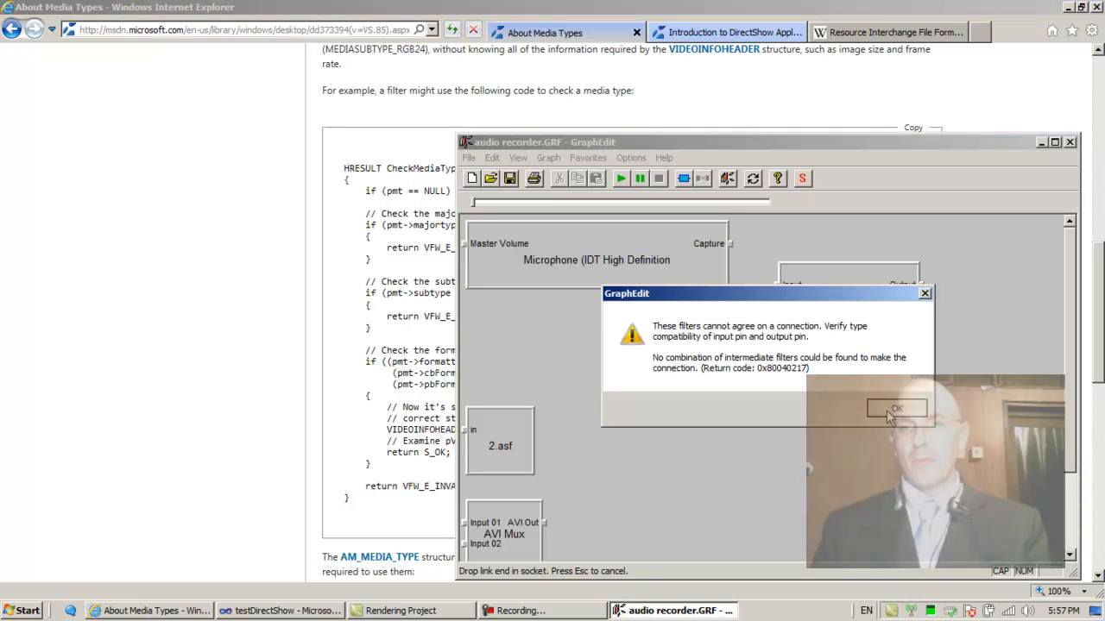
click(894, 407)
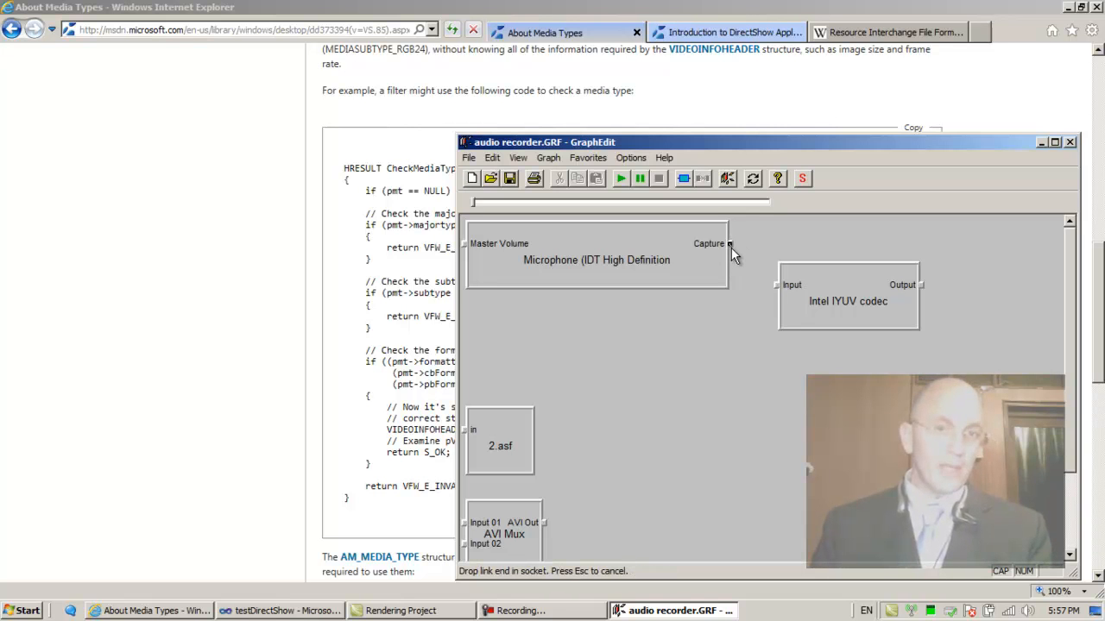
drag(728, 244, 768, 275)
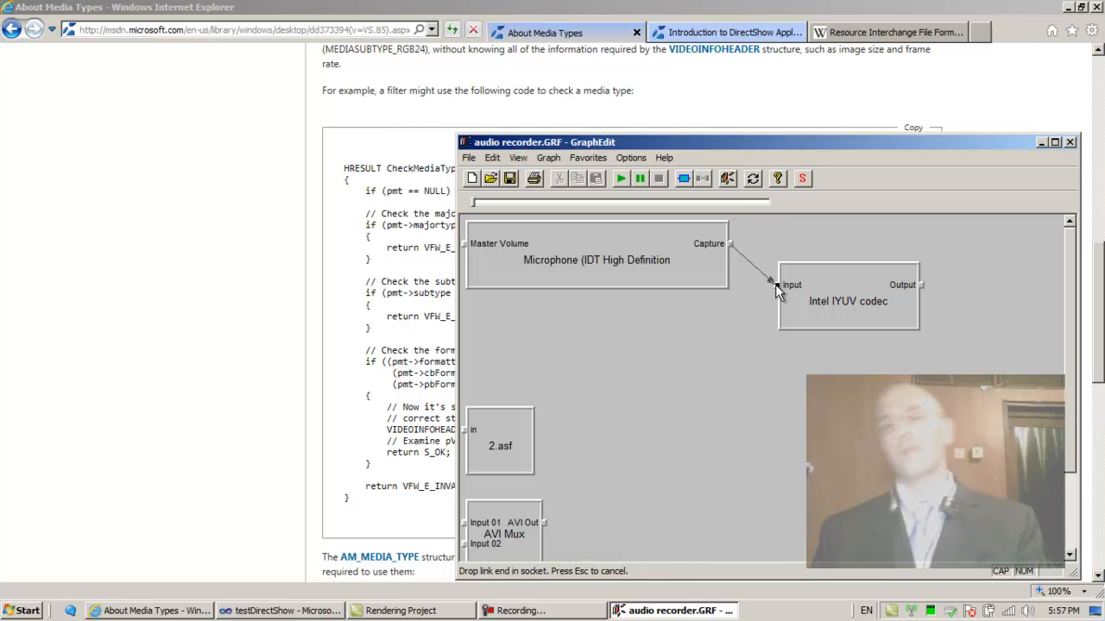
click(774, 285)
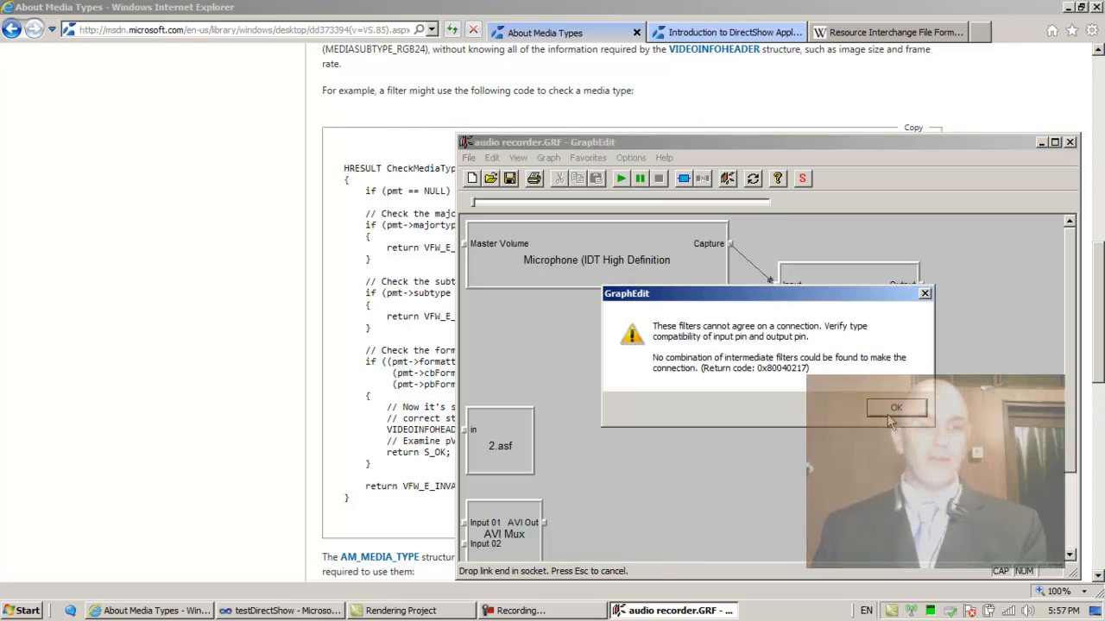
click(896, 407)
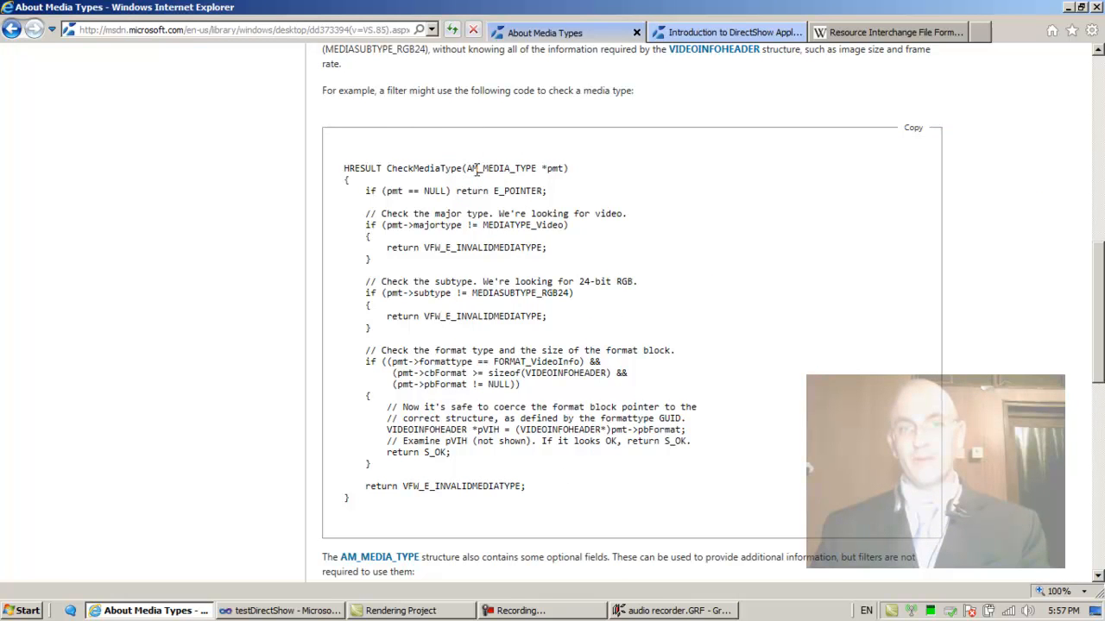
- Highlight the E_POINTER return value in the CheckMediaType sample, then clear the highlight
double_click(500, 167)
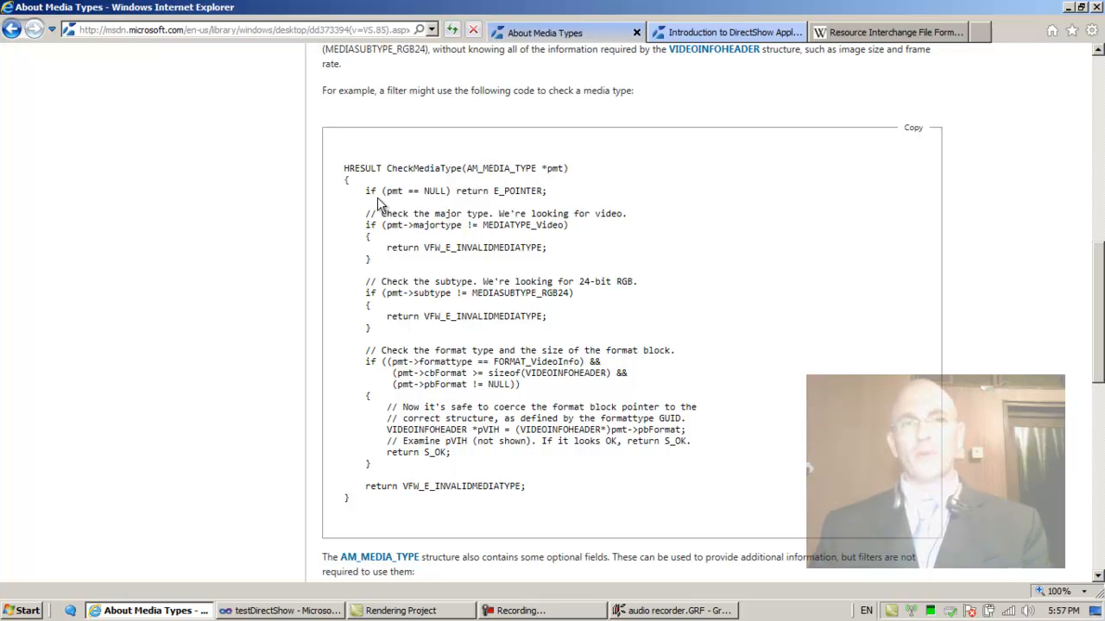
mouse_move(520, 193)
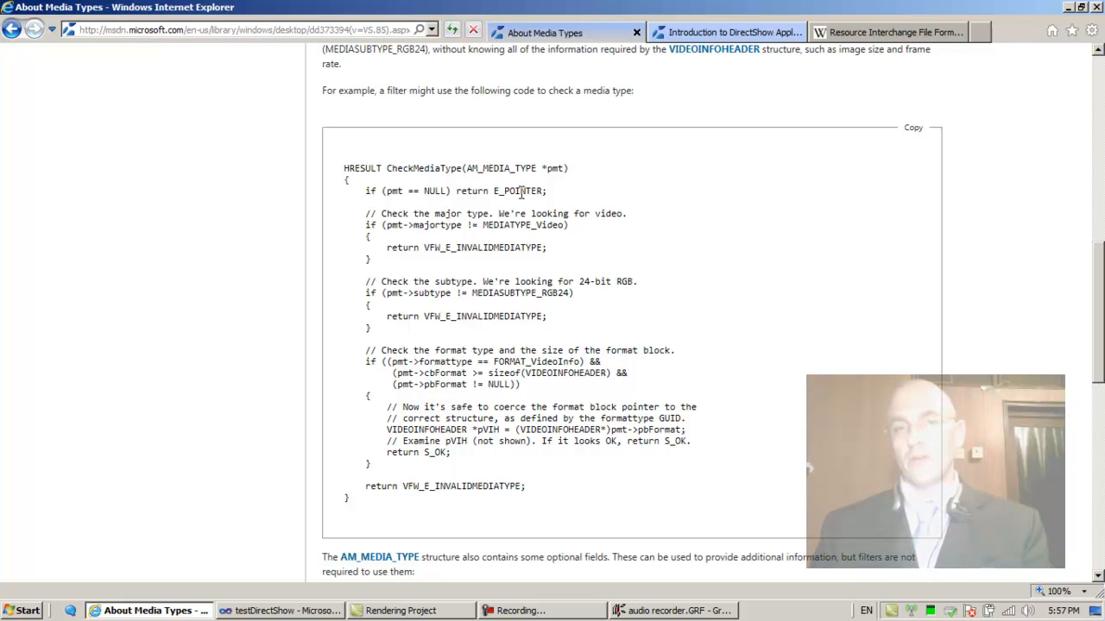
double_click(518, 190)
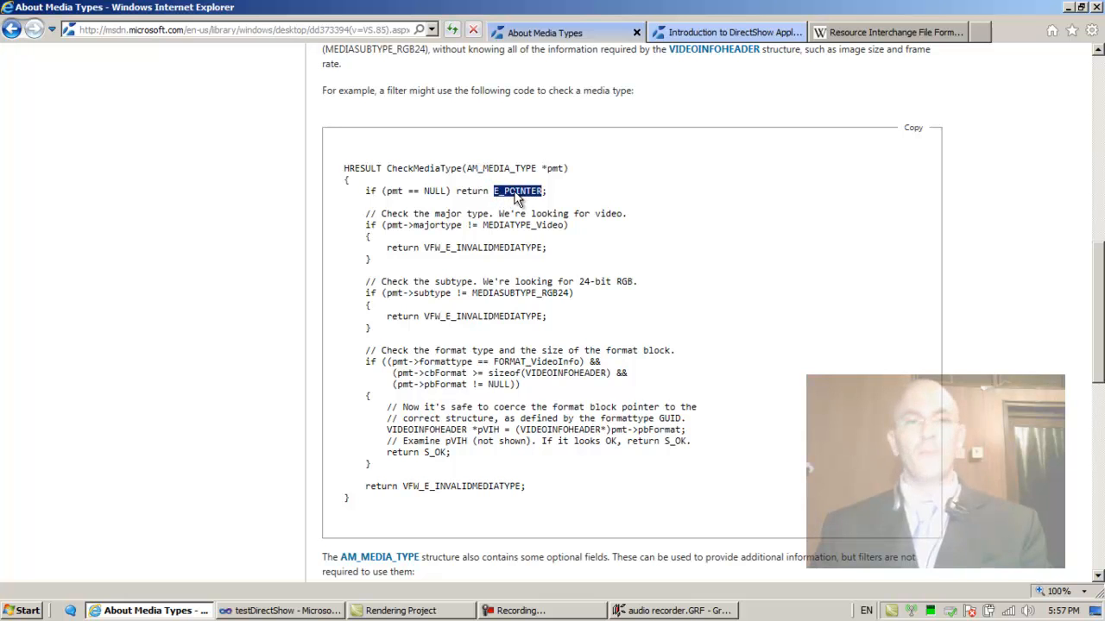
click(500, 190)
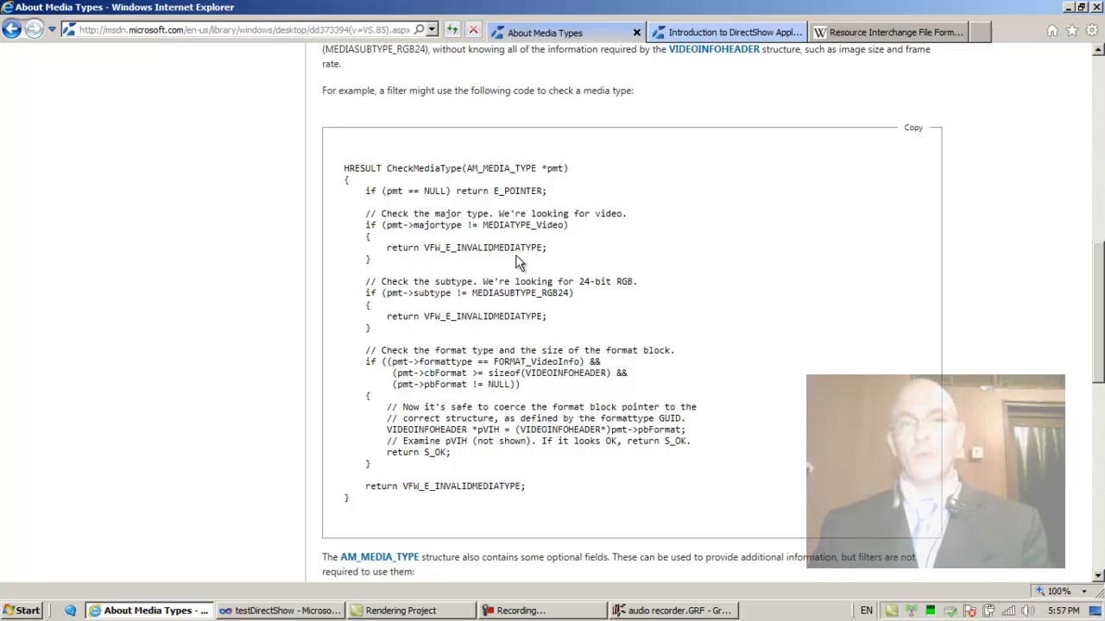
mouse_move(607, 215)
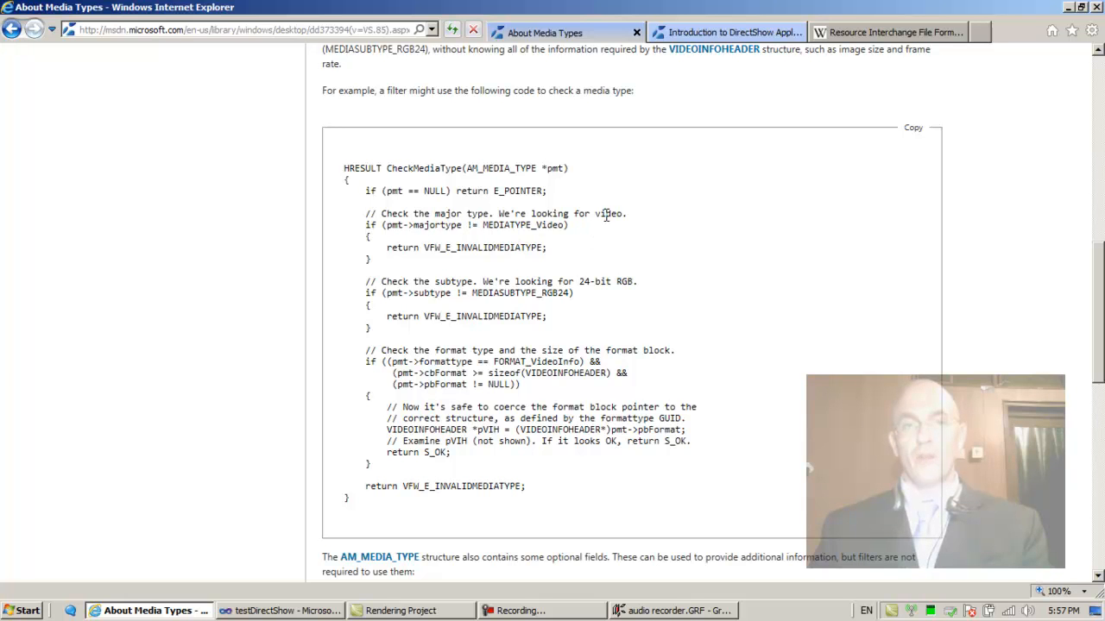
mouse_move(1015, 243)
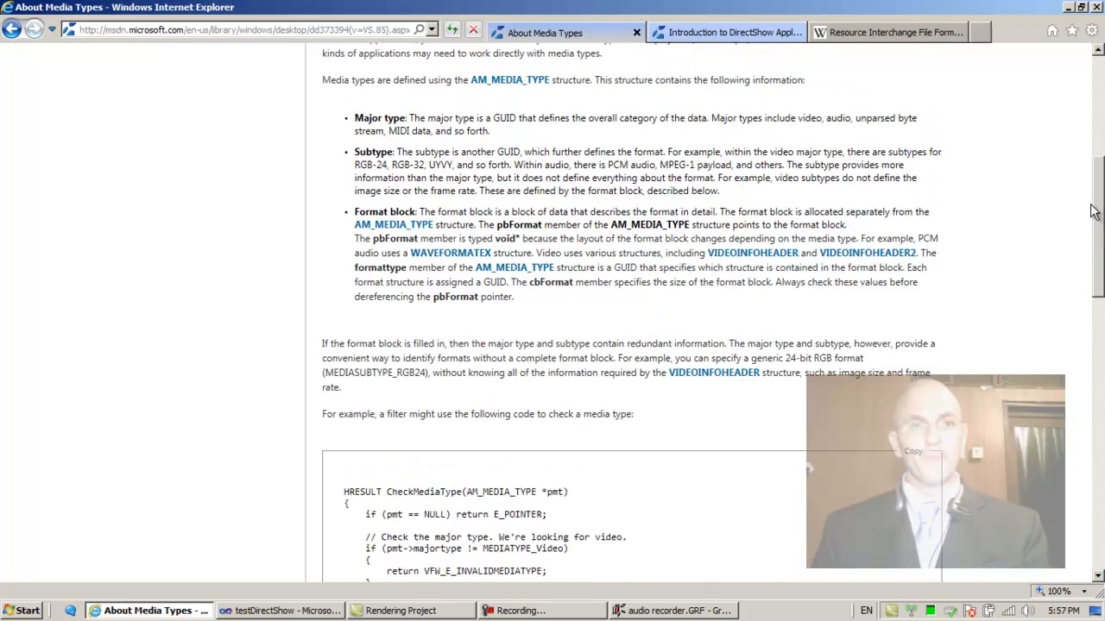
scroll(up, 3)
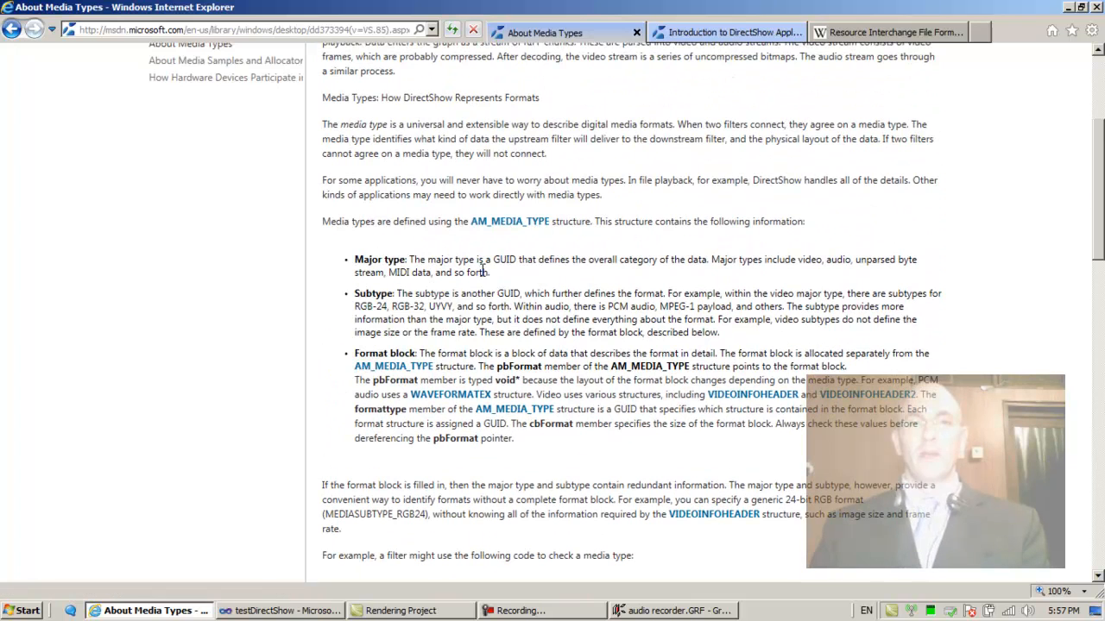
double_click(376, 259)
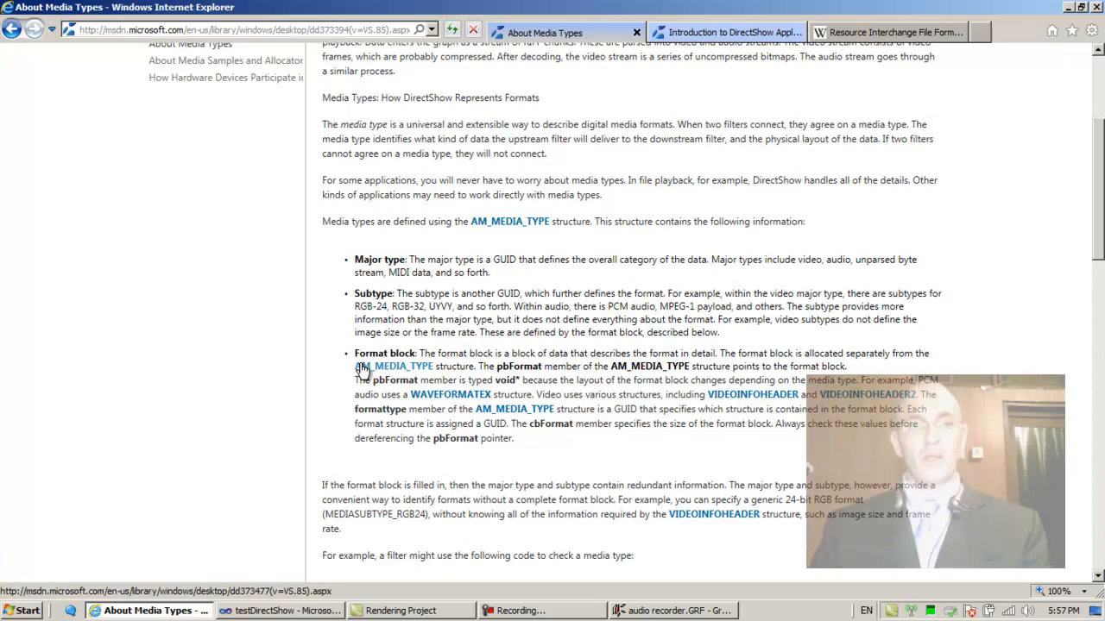
mouse_move(383, 287)
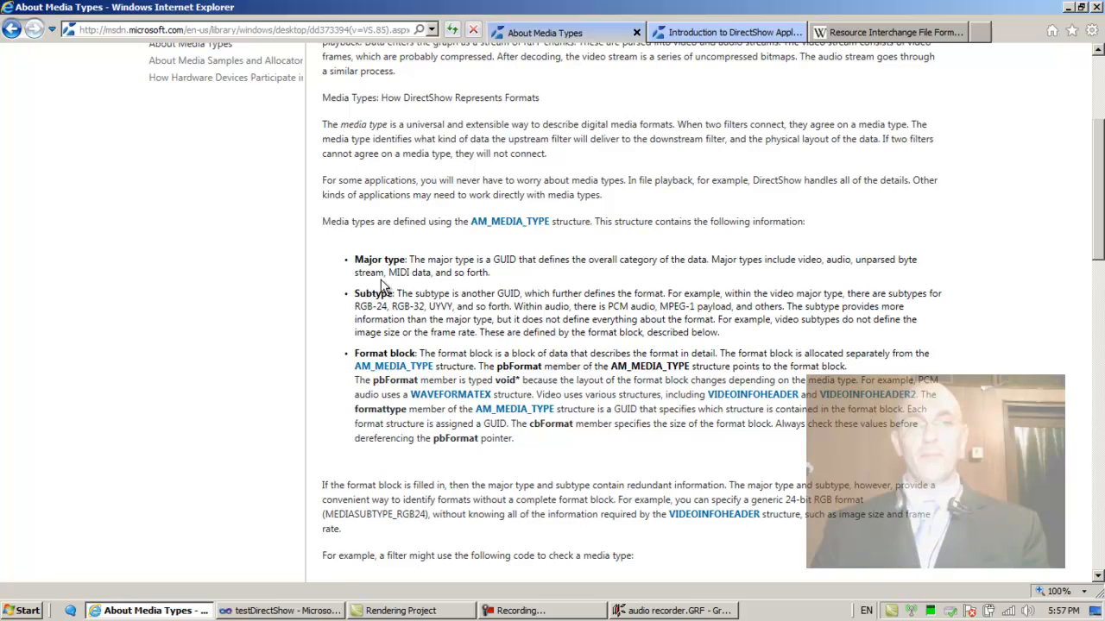
mouse_move(504, 258)
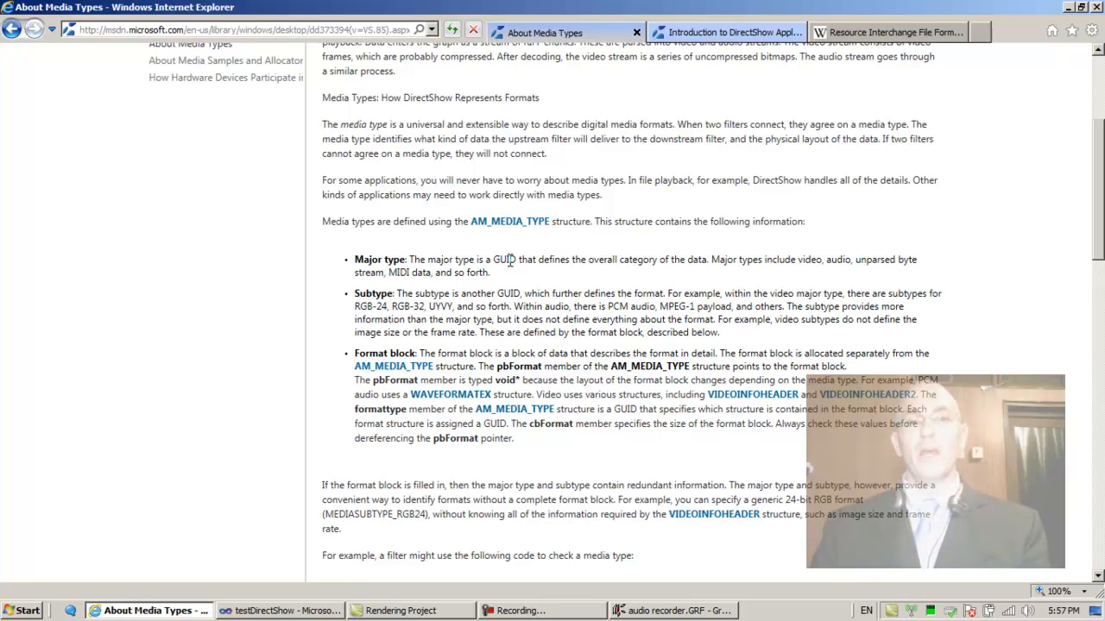
mouse_move(552, 274)
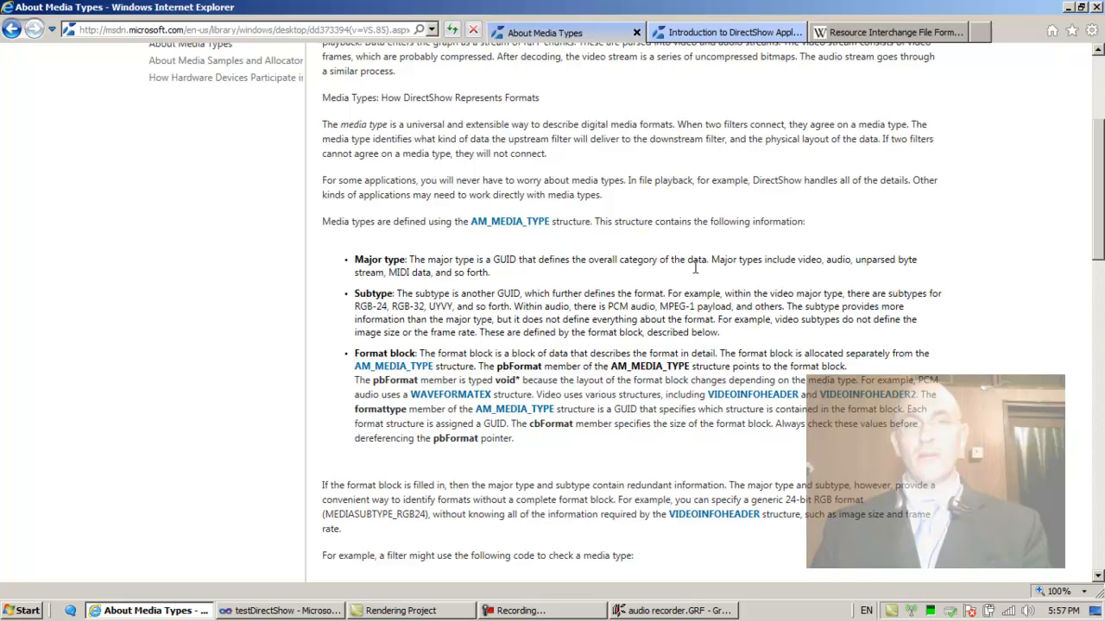
mouse_move(837, 263)
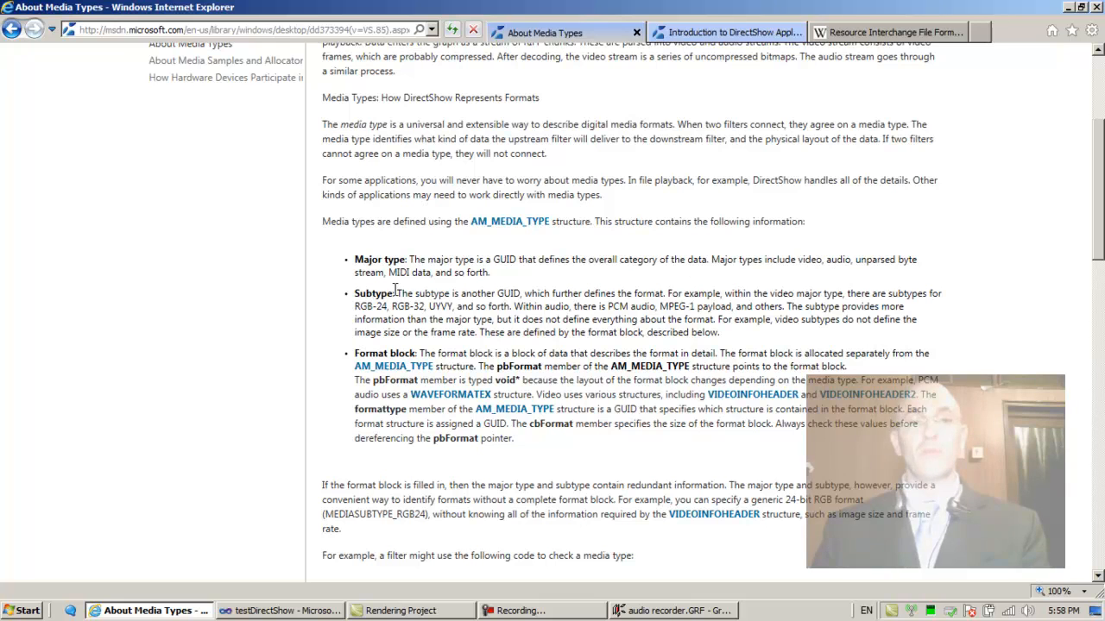
mouse_move(813, 259)
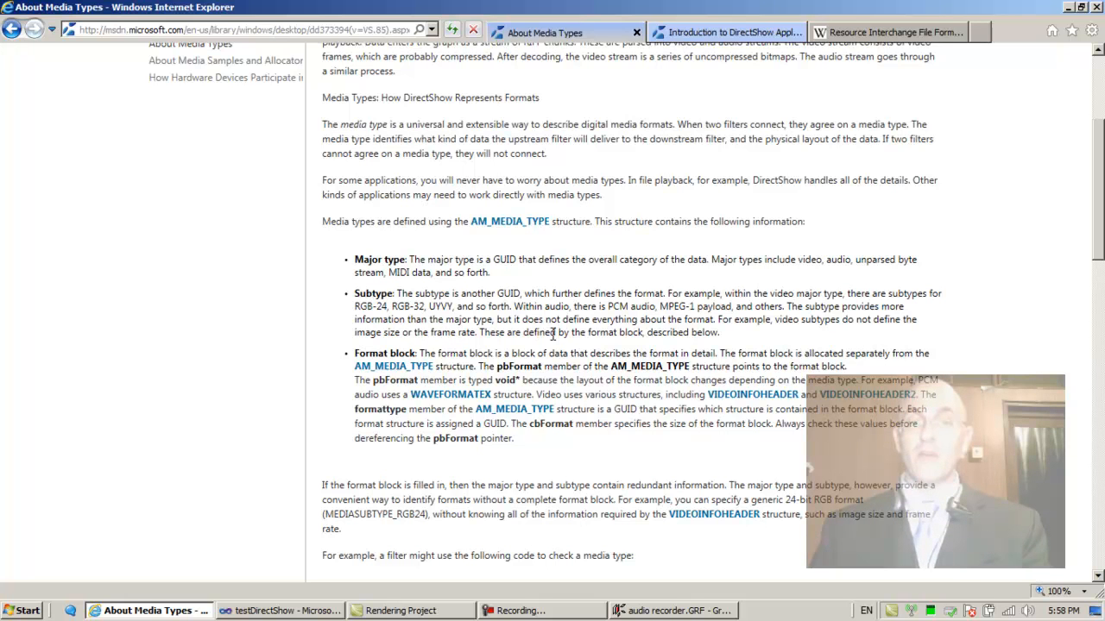
mouse_move(701, 333)
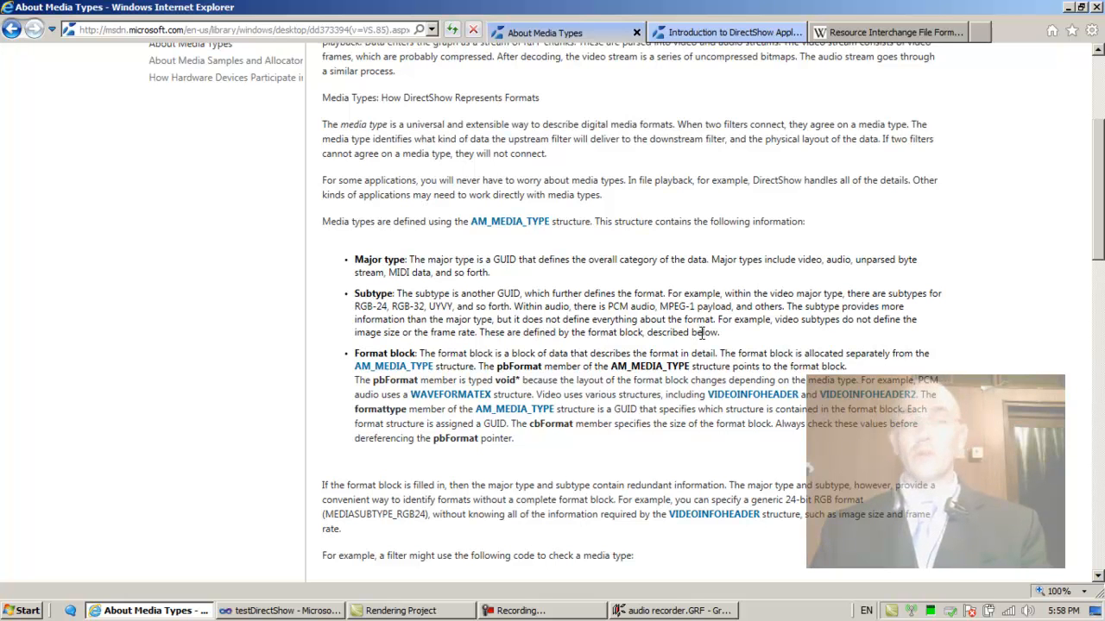
mouse_move(504, 242)
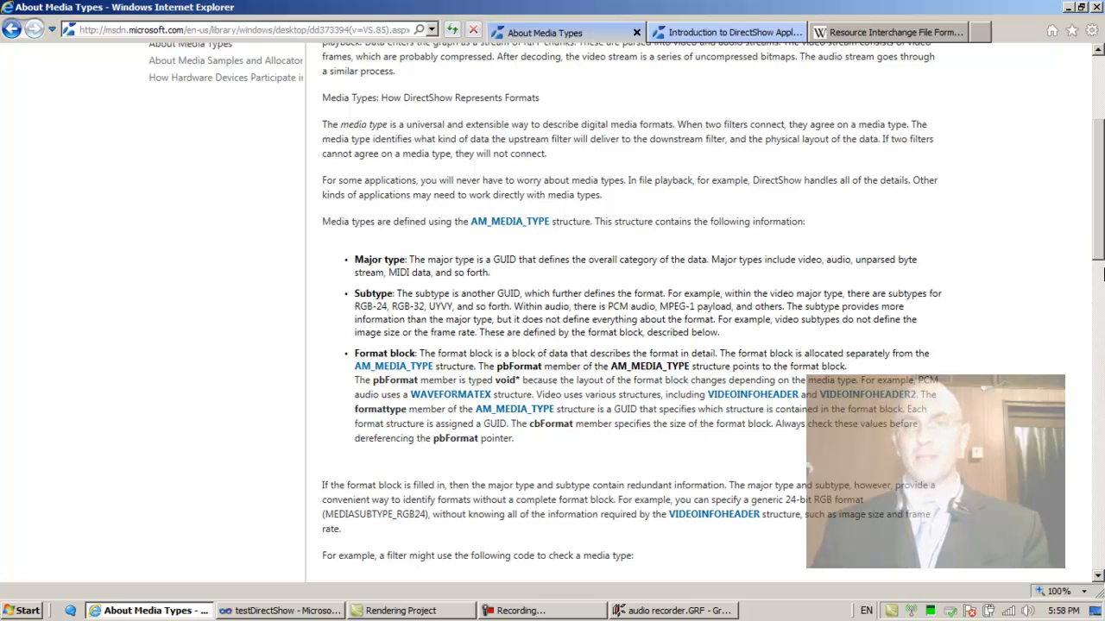
scroll(down, 3)
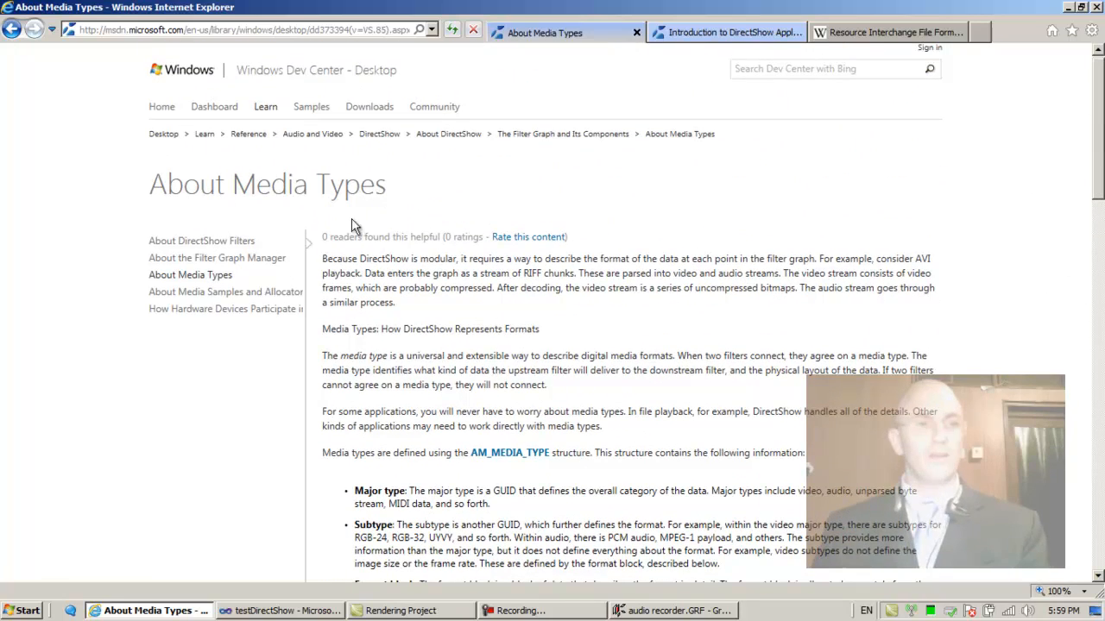
mouse_move(199, 297)
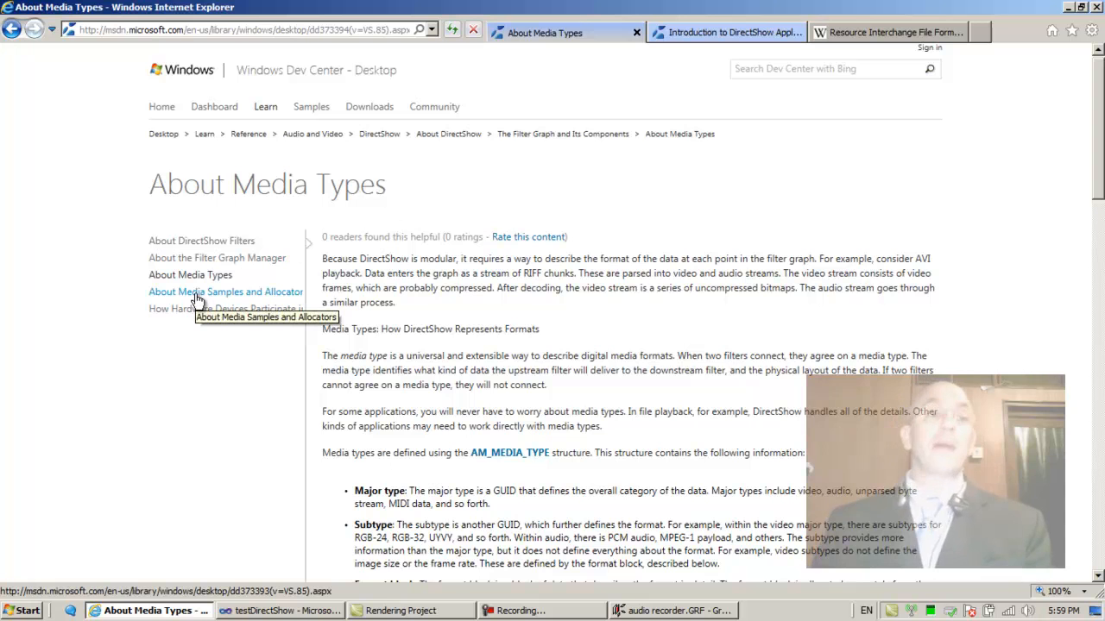
- Open the About Media Samples and Allocators article from the left nav and scroll through it
click(199, 291)
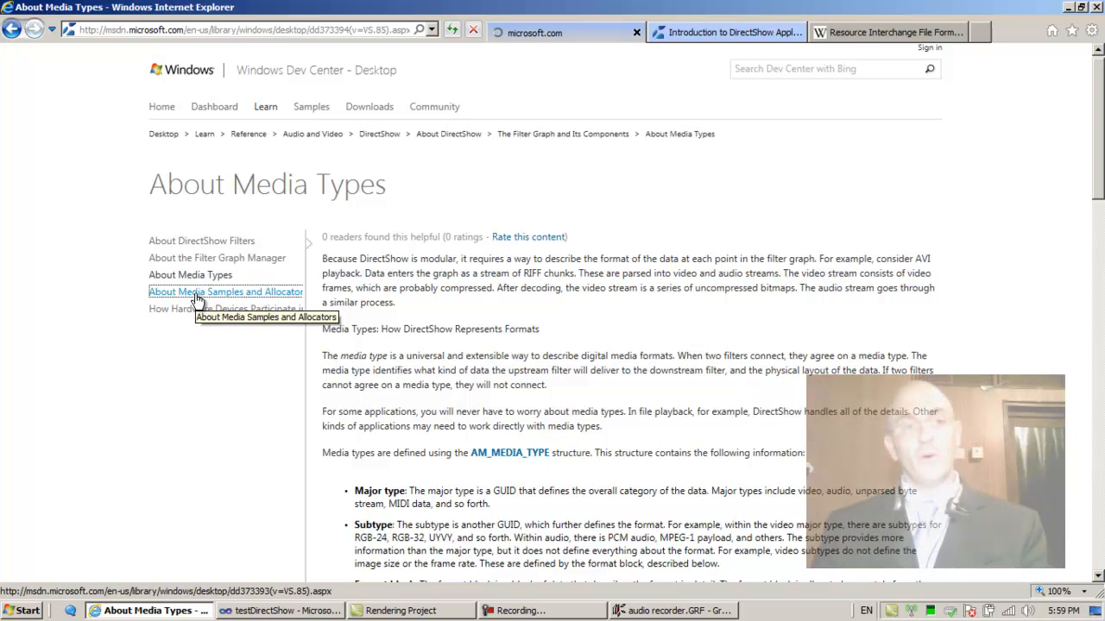
click(197, 292)
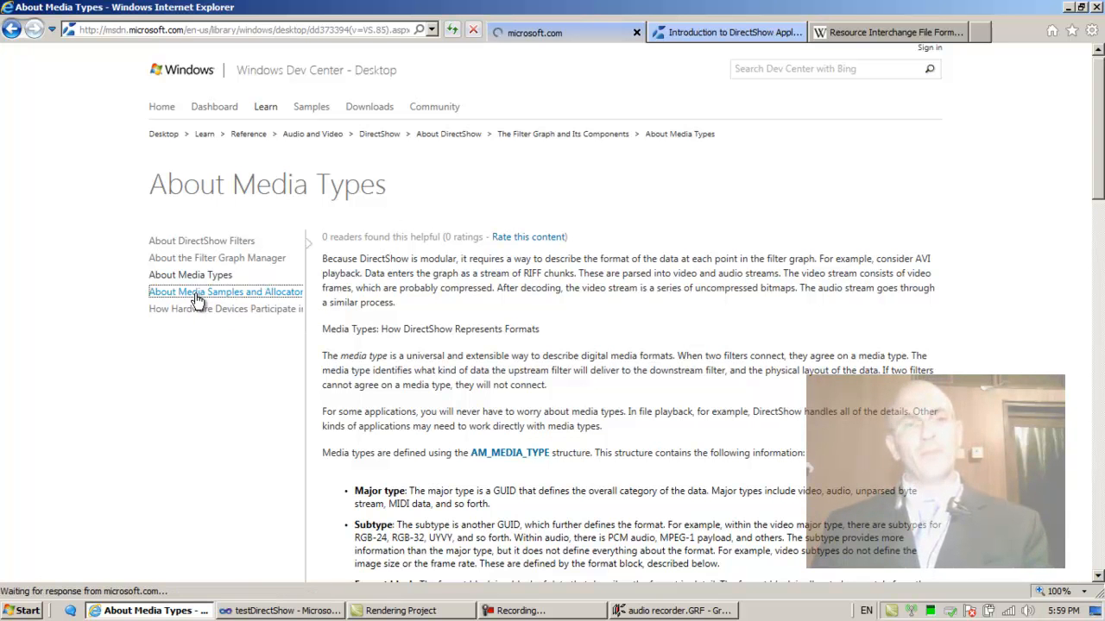
click(225, 292)
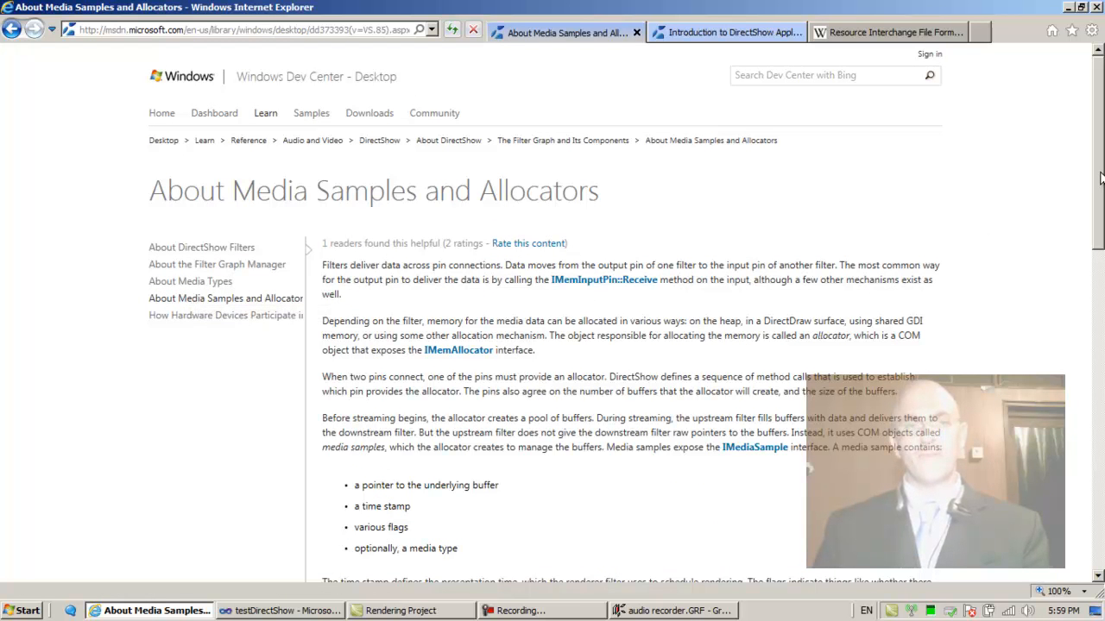
scroll(down, 3)
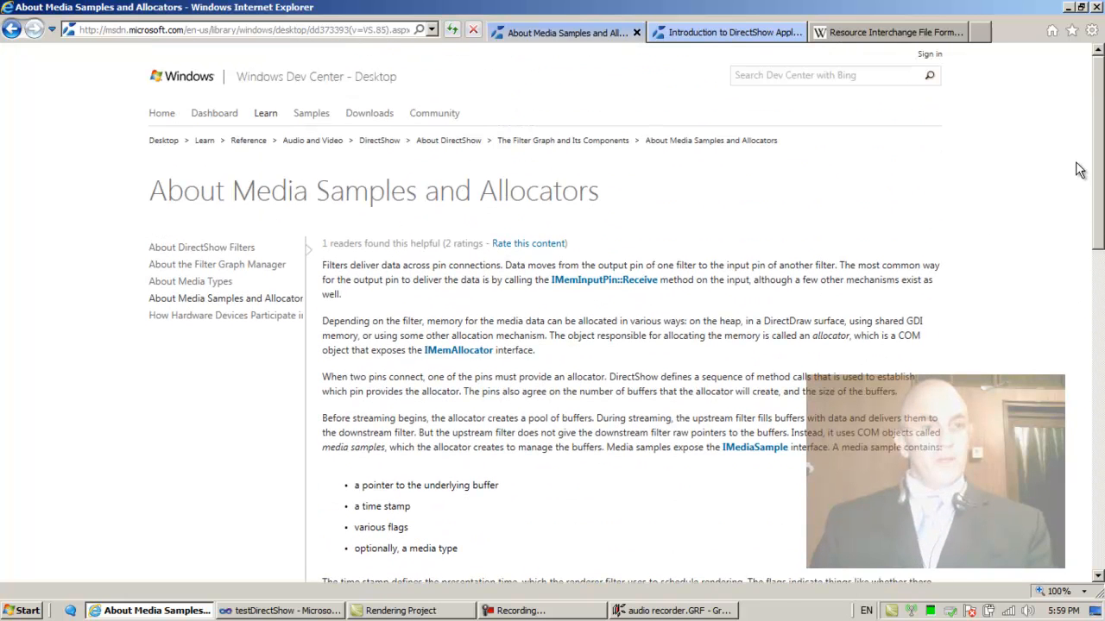
mouse_move(556, 361)
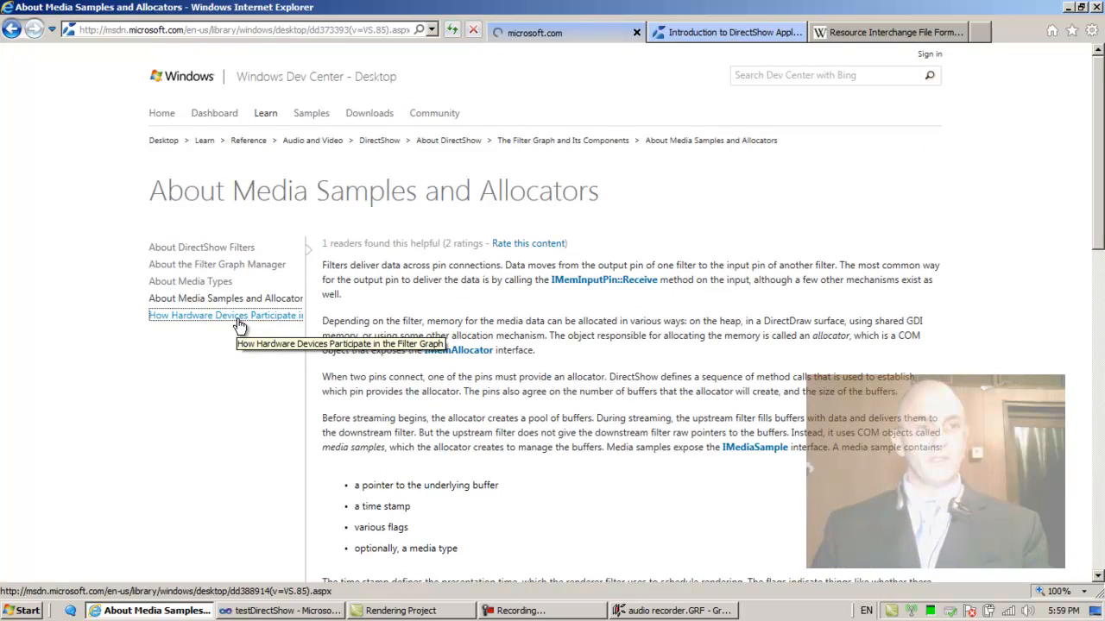
- Open the How Hardware Devices Participate in the Filter Graph article and scroll into it
click(224, 314)
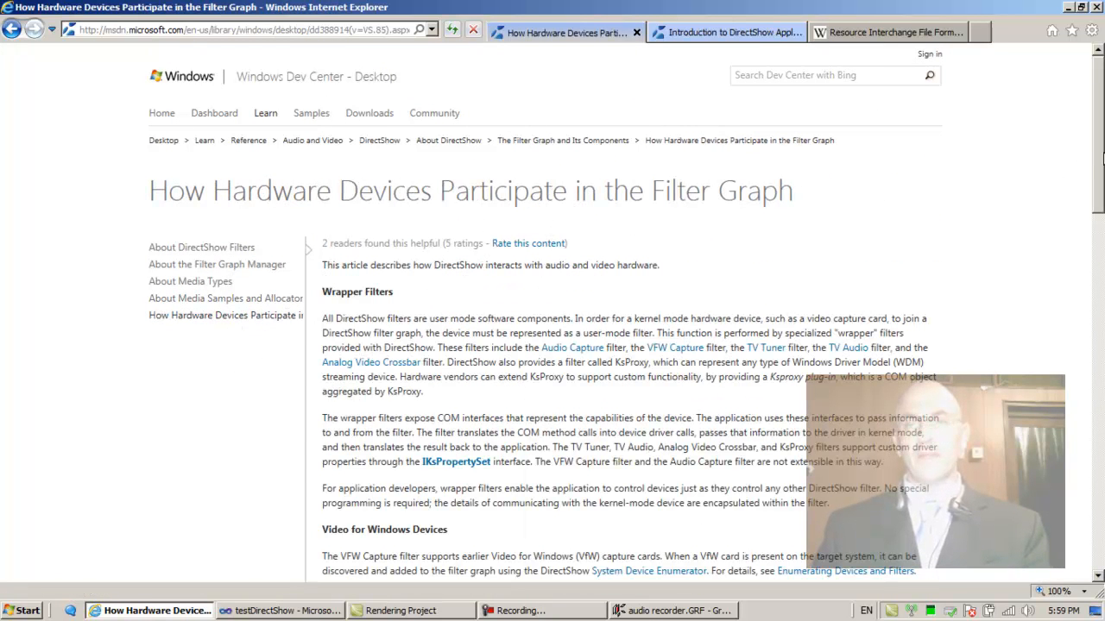
scroll(down, 3)
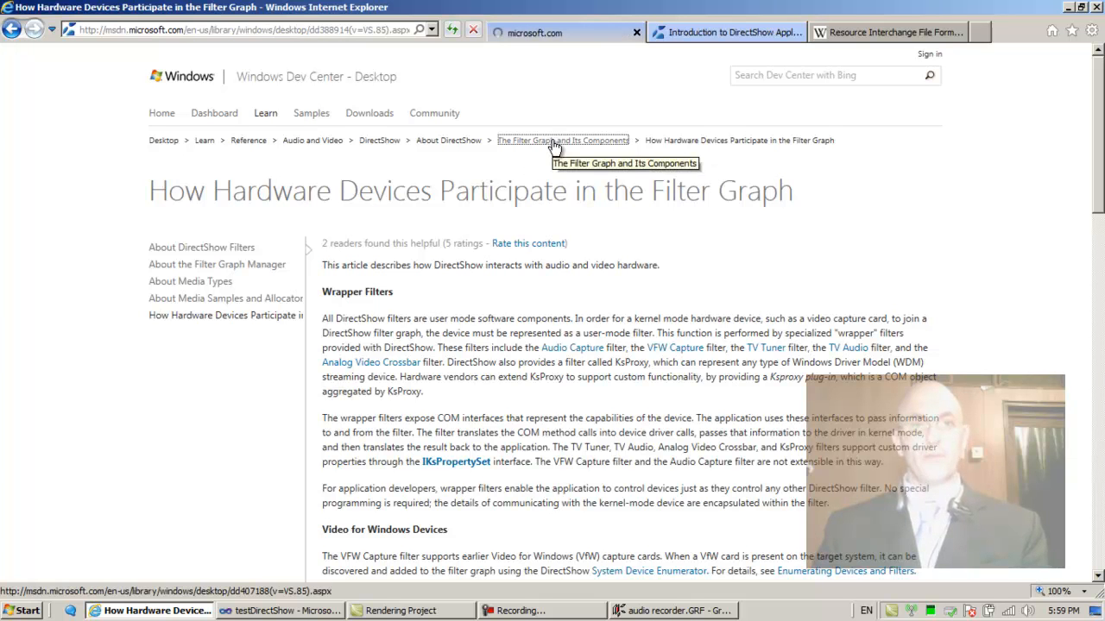
- Go up the breadcrumbs to About DirectShow and open the Building the Filter Graph section
click(563, 140)
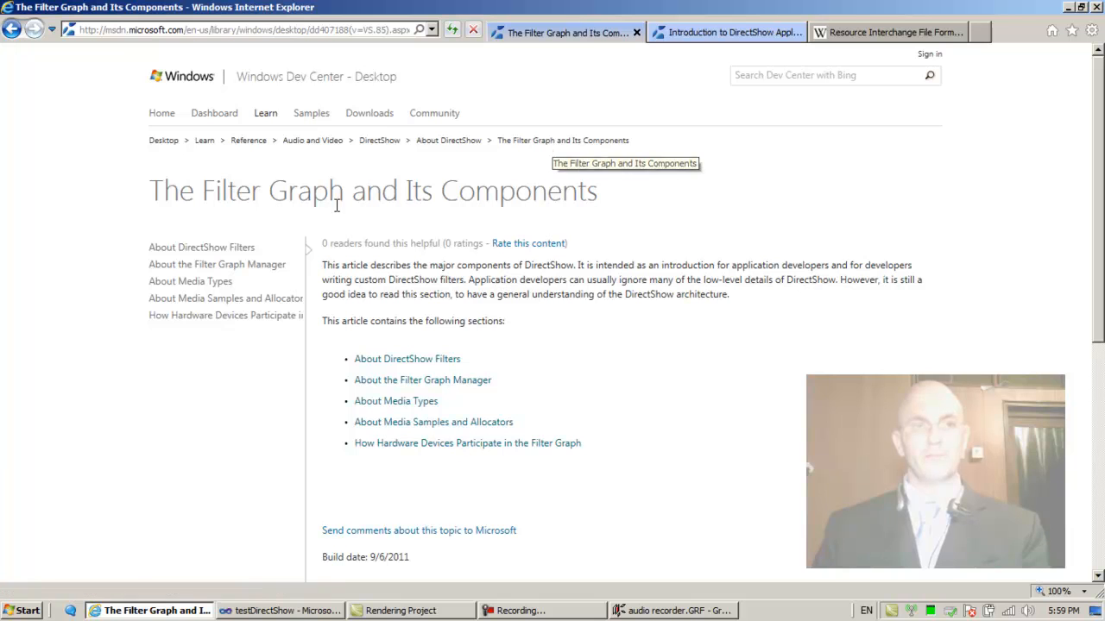
mouse_move(405, 206)
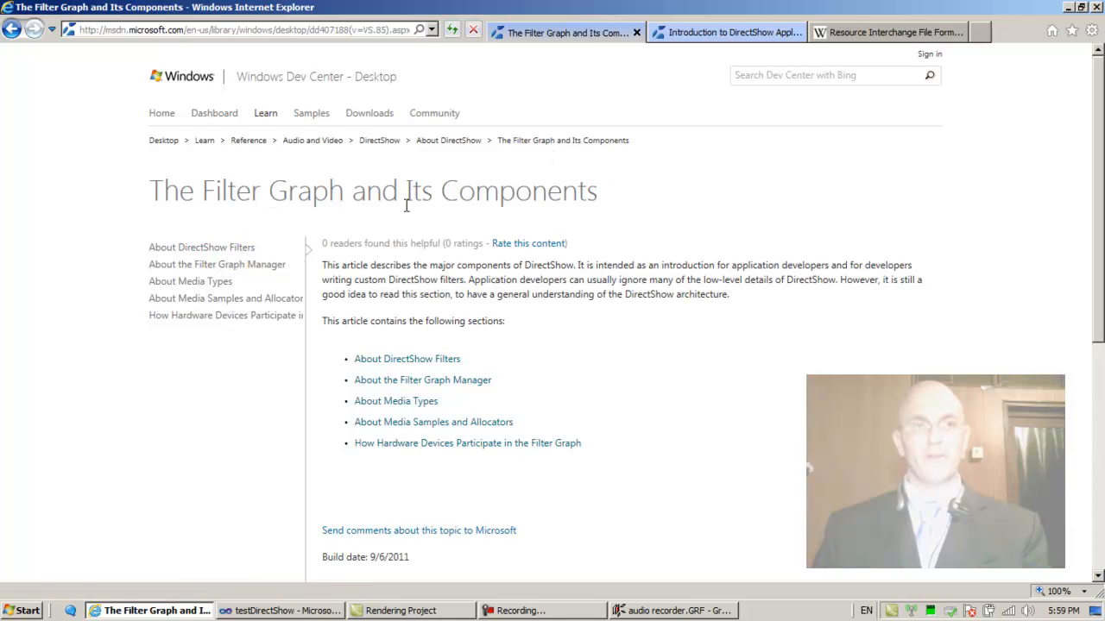
mouse_move(462, 141)
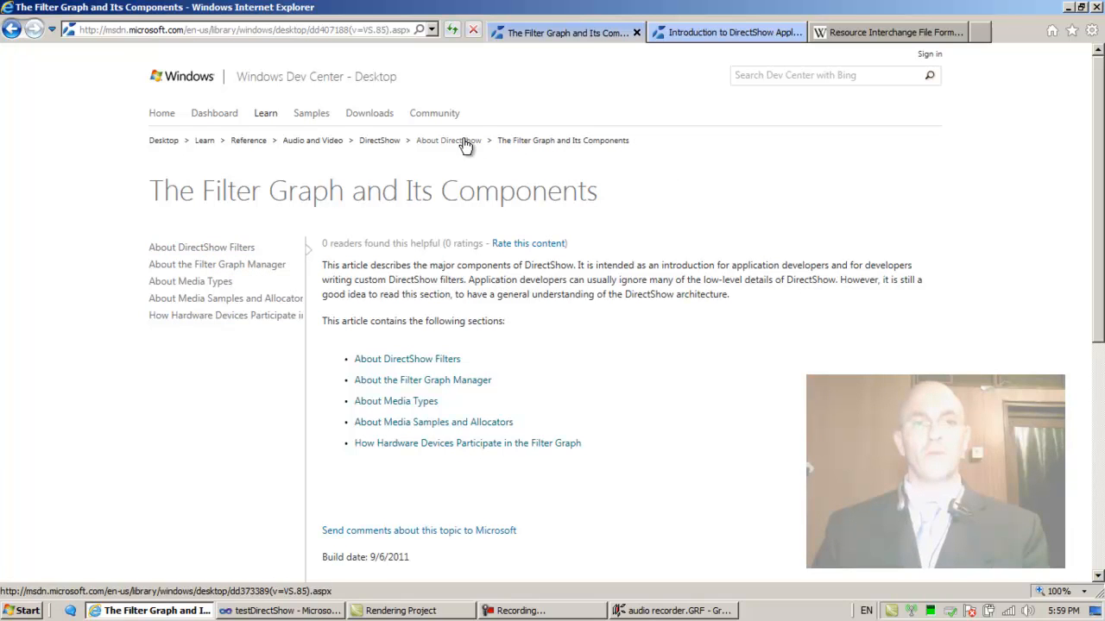
click(449, 140)
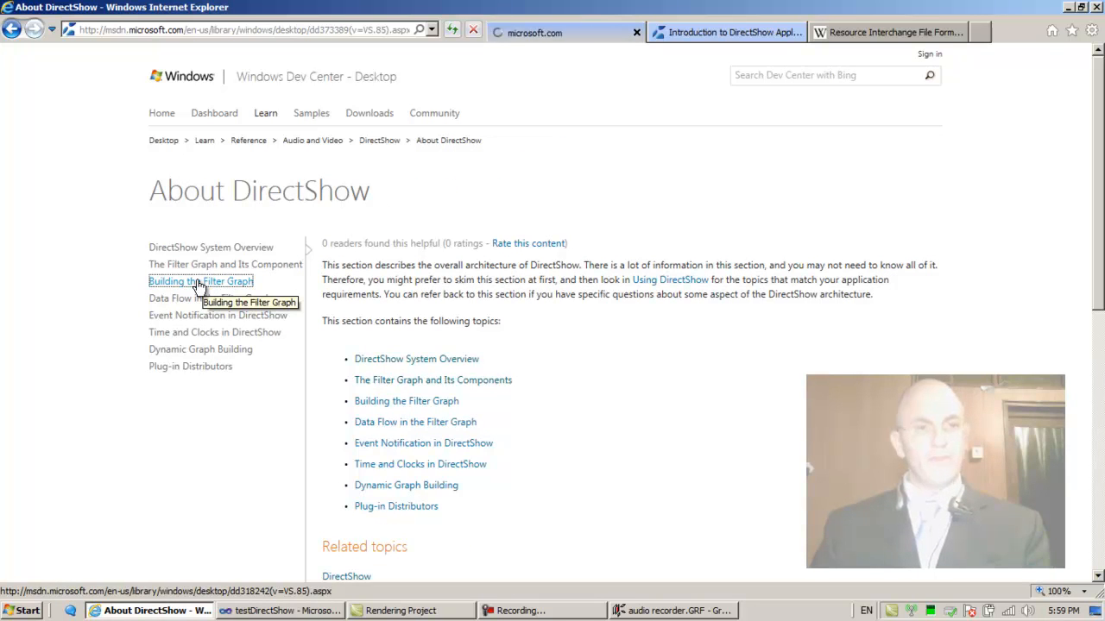
click(201, 281)
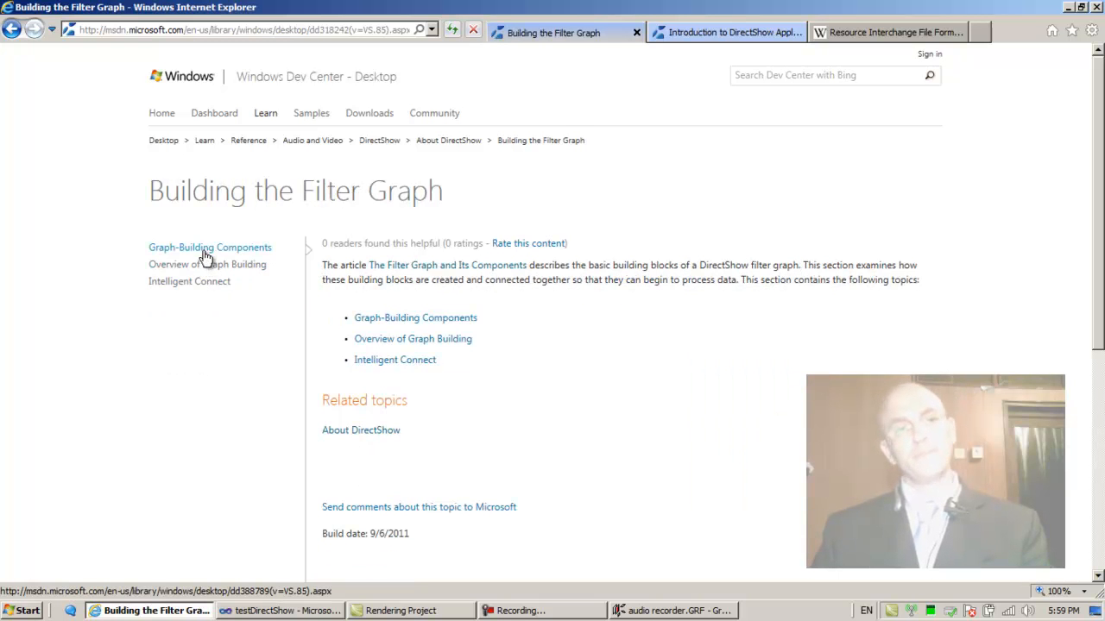
- Open the Graph-Building Components article and scroll to its Intelligent Connect section
click(211, 249)
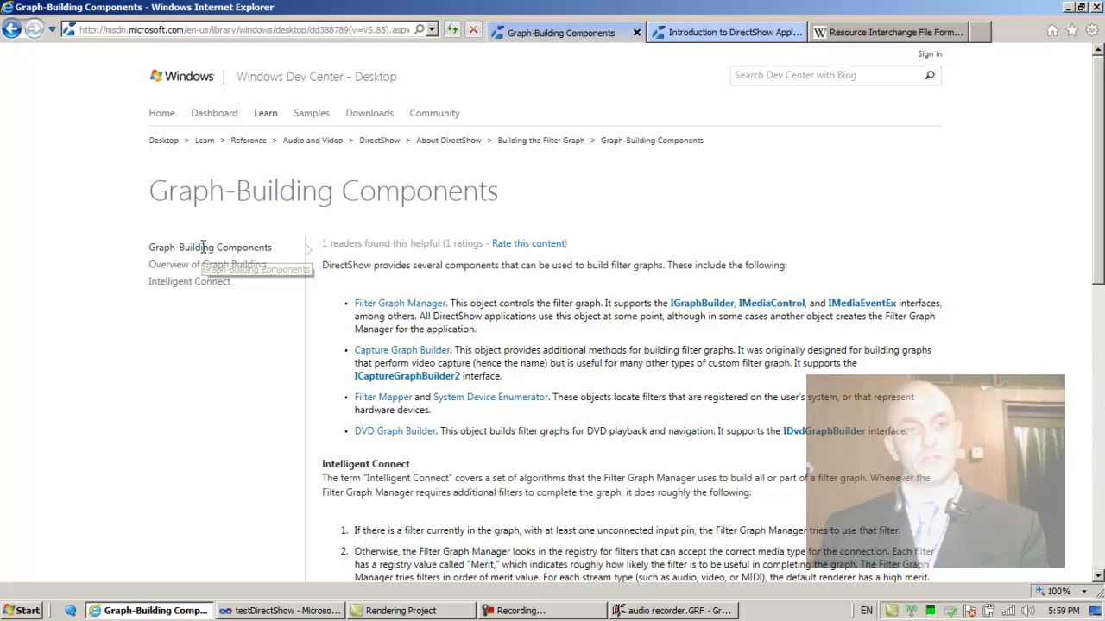
scroll(down, 3)
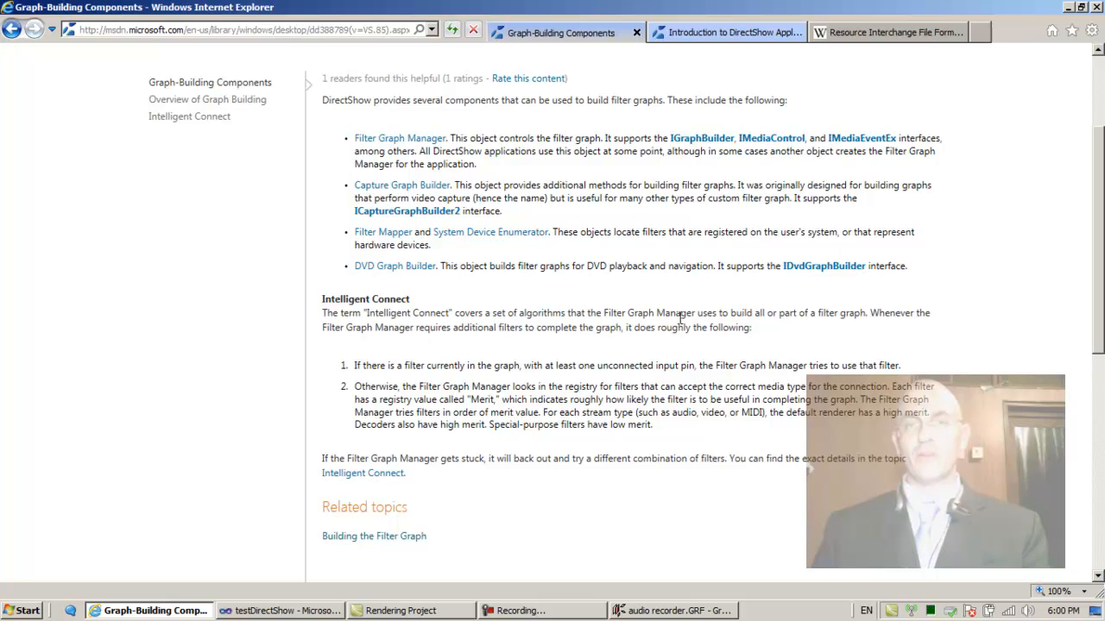
mouse_move(766, 331)
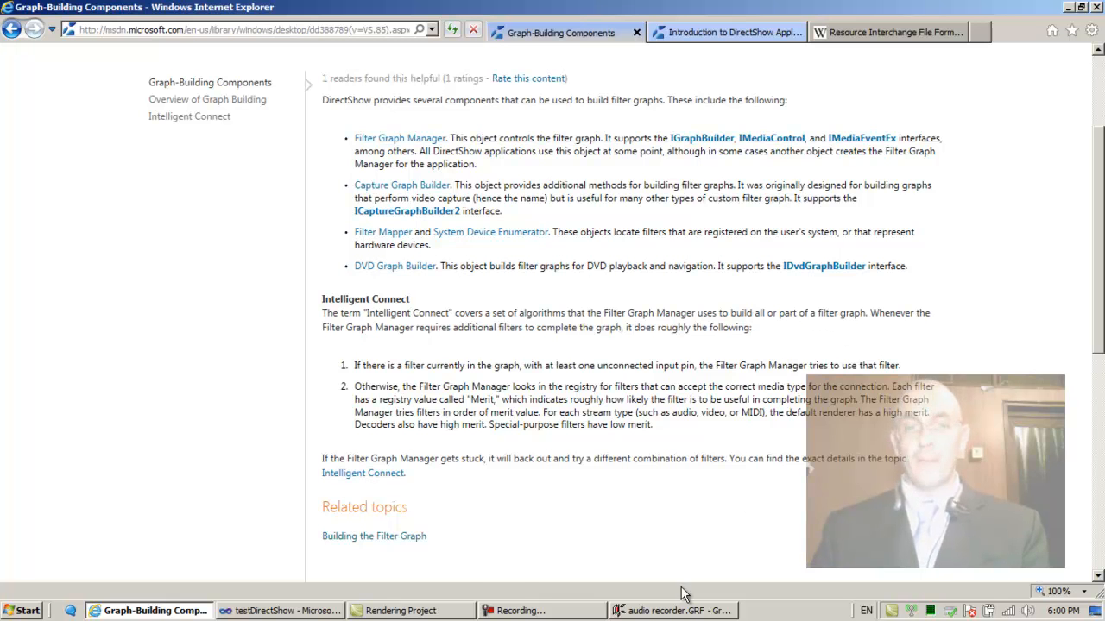
click(674, 611)
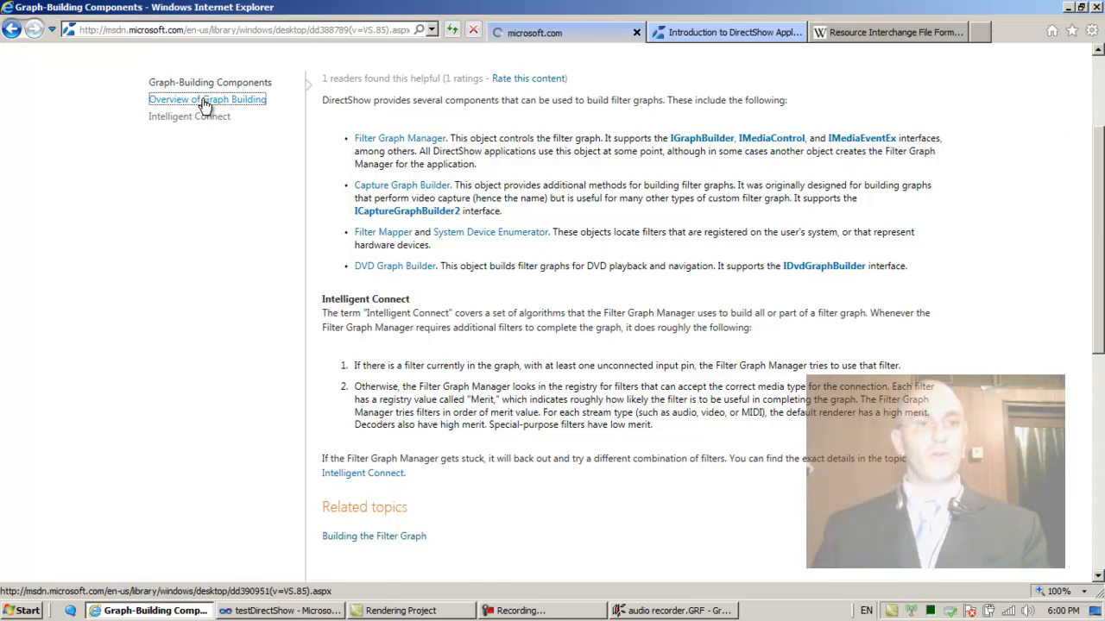
- Open the Overview of Graph Building article and scroll through it
click(207, 98)
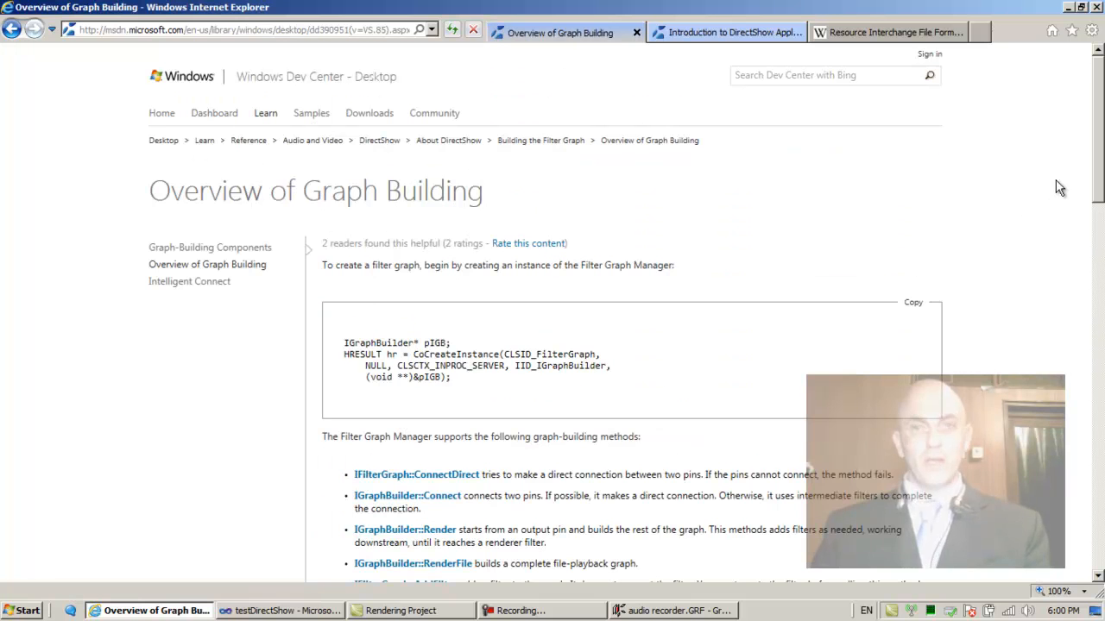
scroll(down, 3)
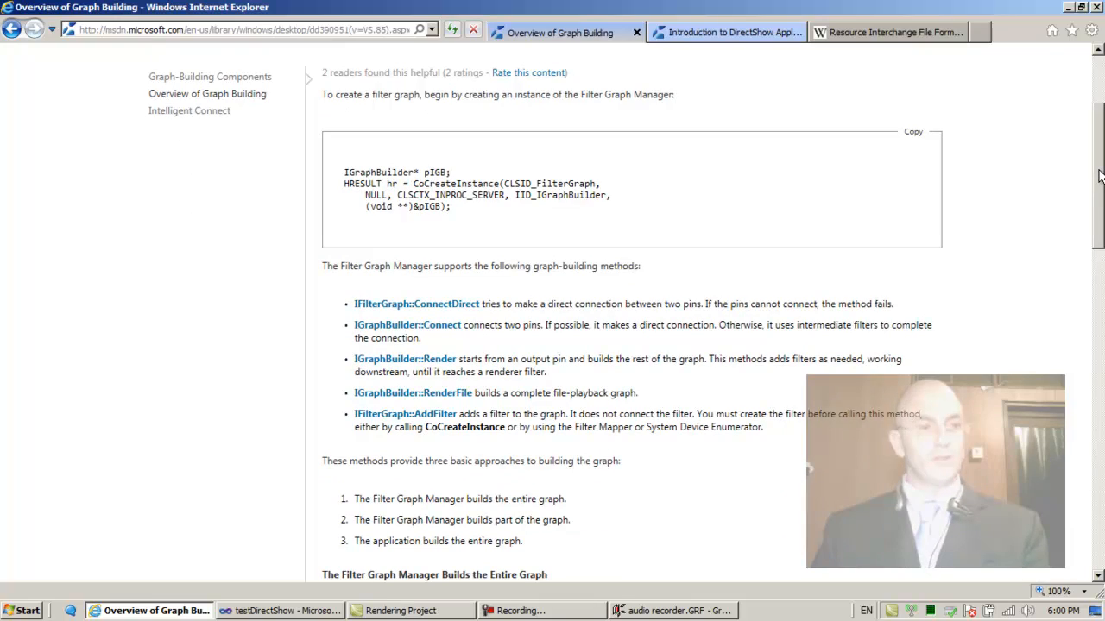
scroll(down, 3)
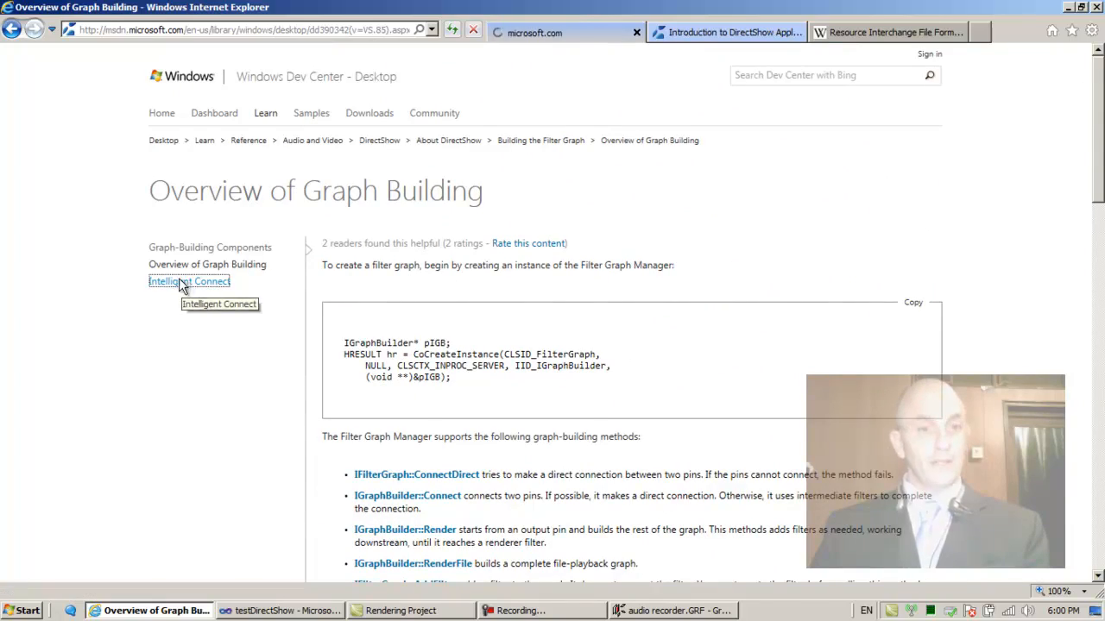
- Open the Intelligent Connect article, then return via breadcrumbs to the About DirectShow overview
click(188, 282)
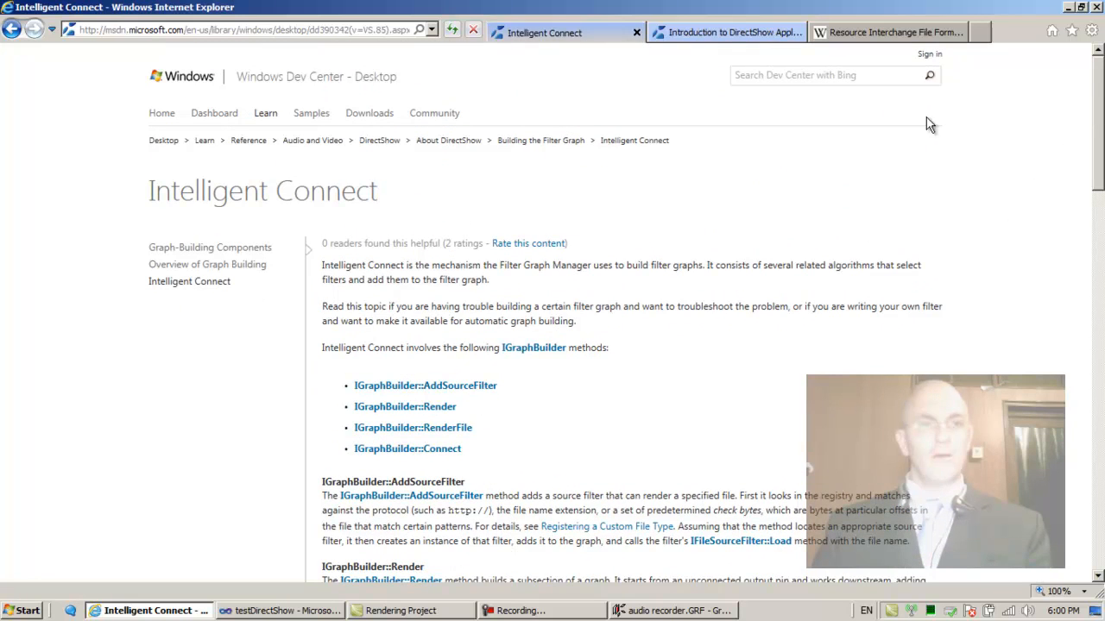
mouse_move(532, 142)
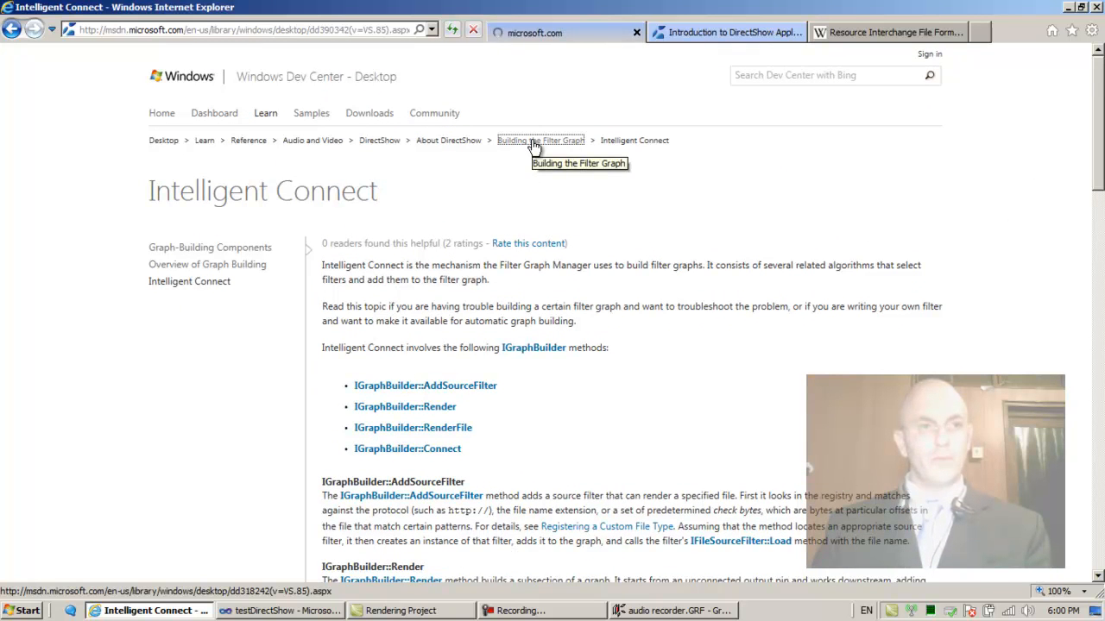
click(540, 140)
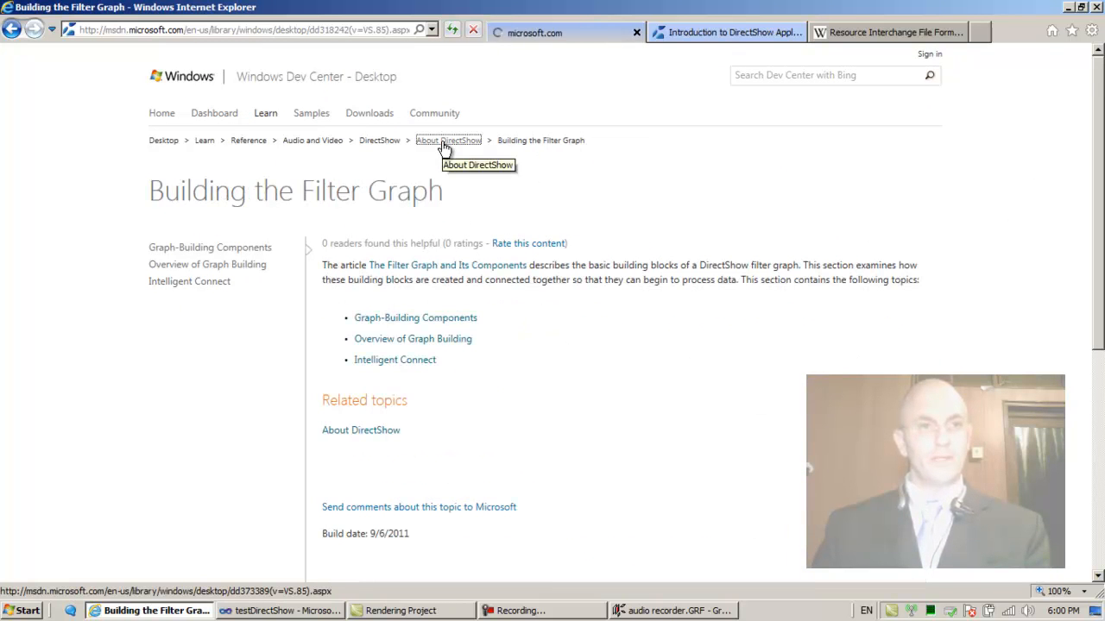
click(449, 140)
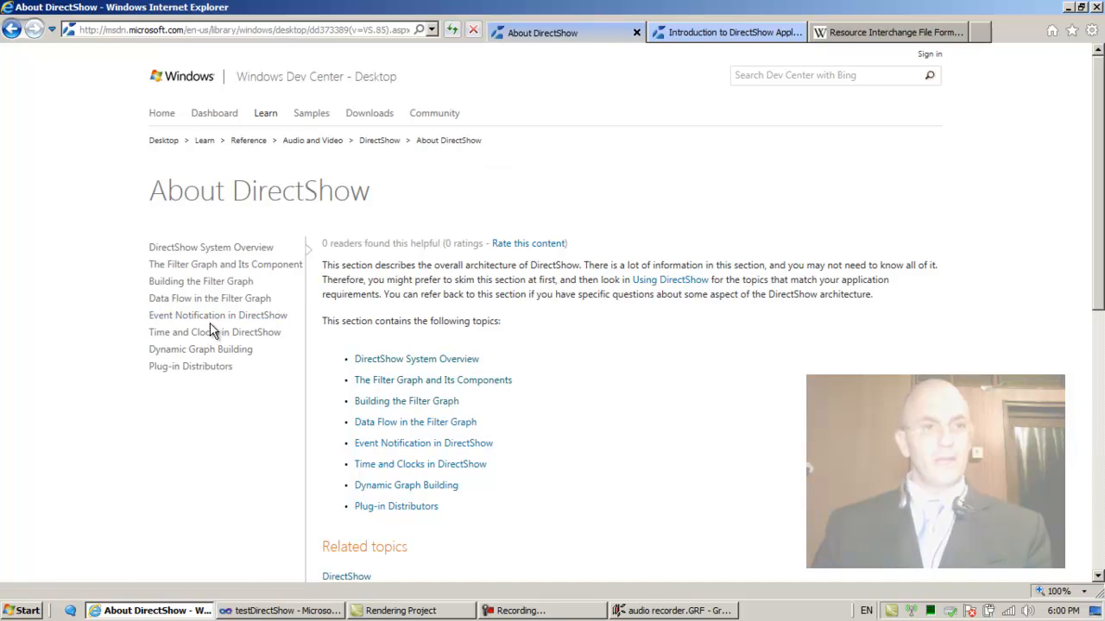
mouse_move(207, 285)
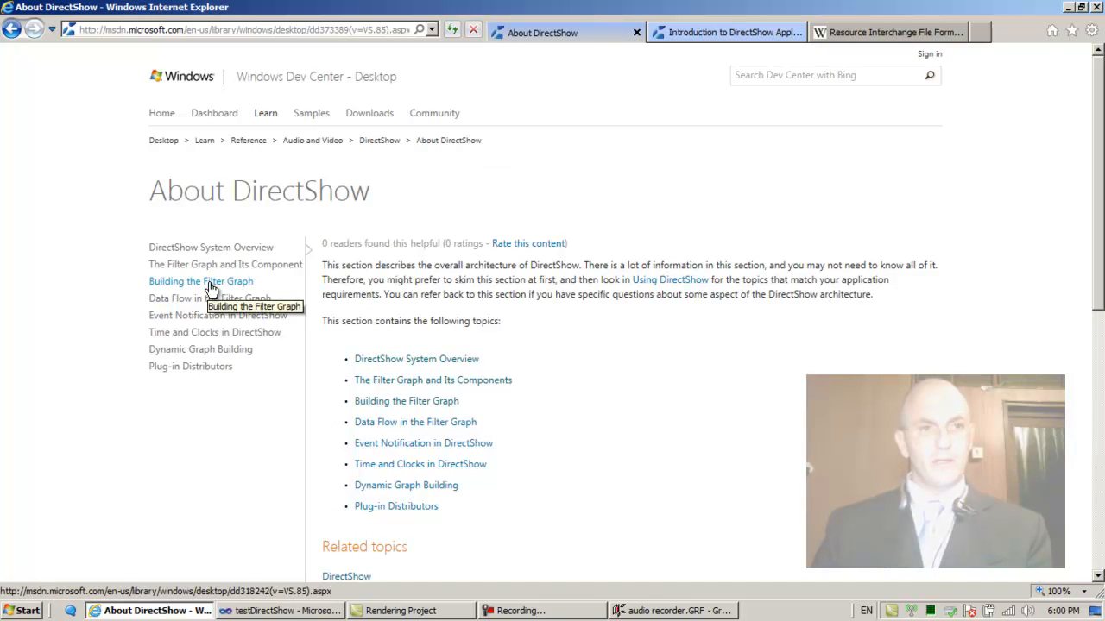
mouse_move(196, 304)
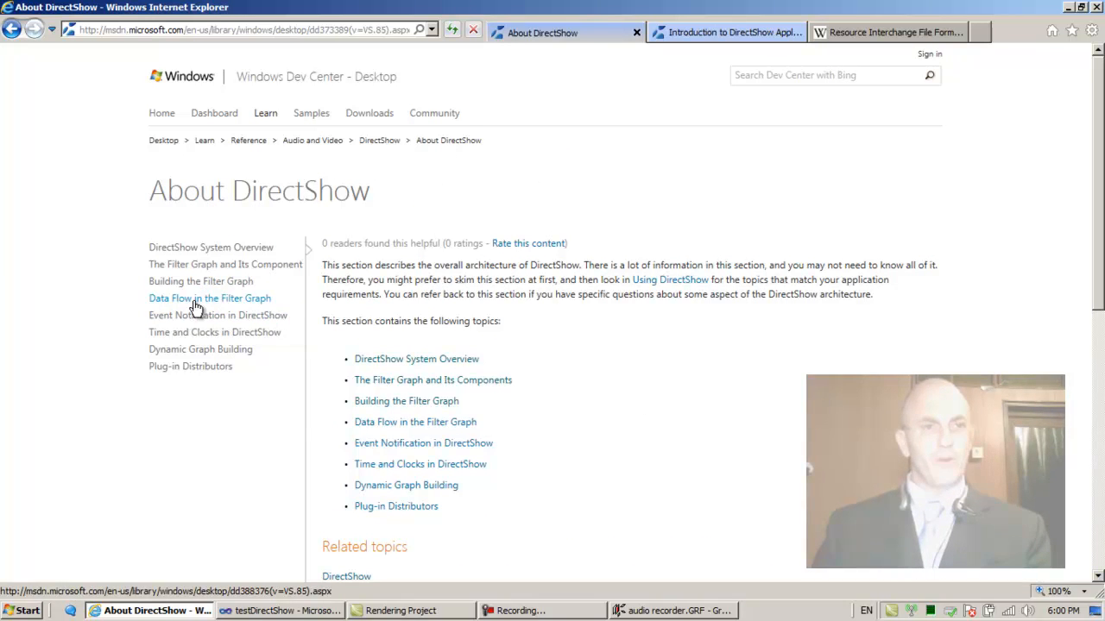
- Open Data Flow in the Filter Graph, then its Overview of Data Flow in DirectShow article
click(209, 297)
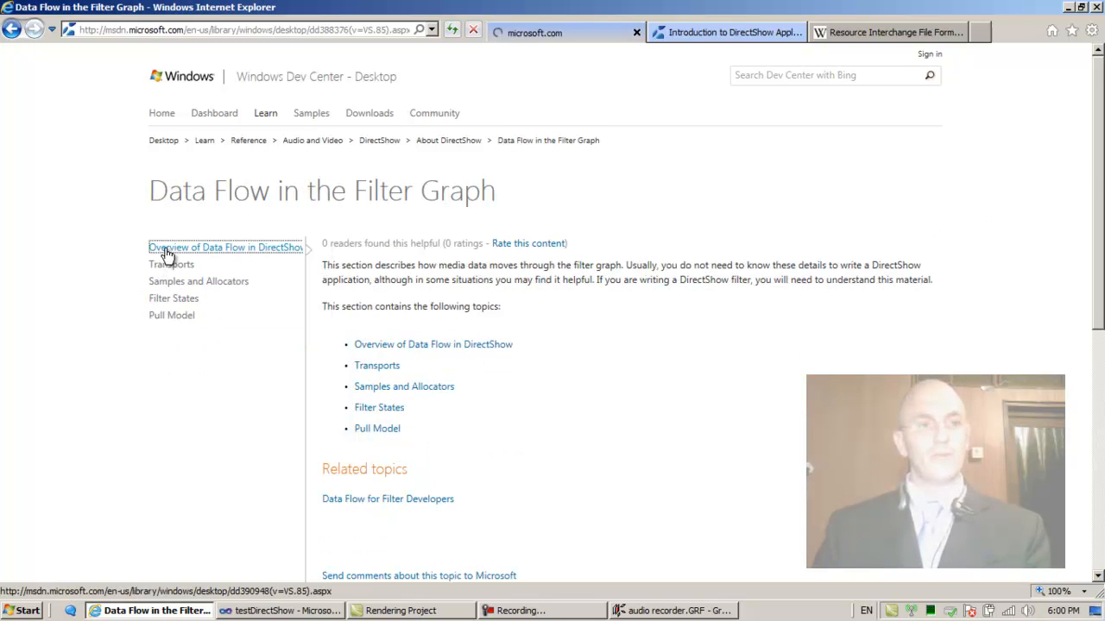
click(225, 247)
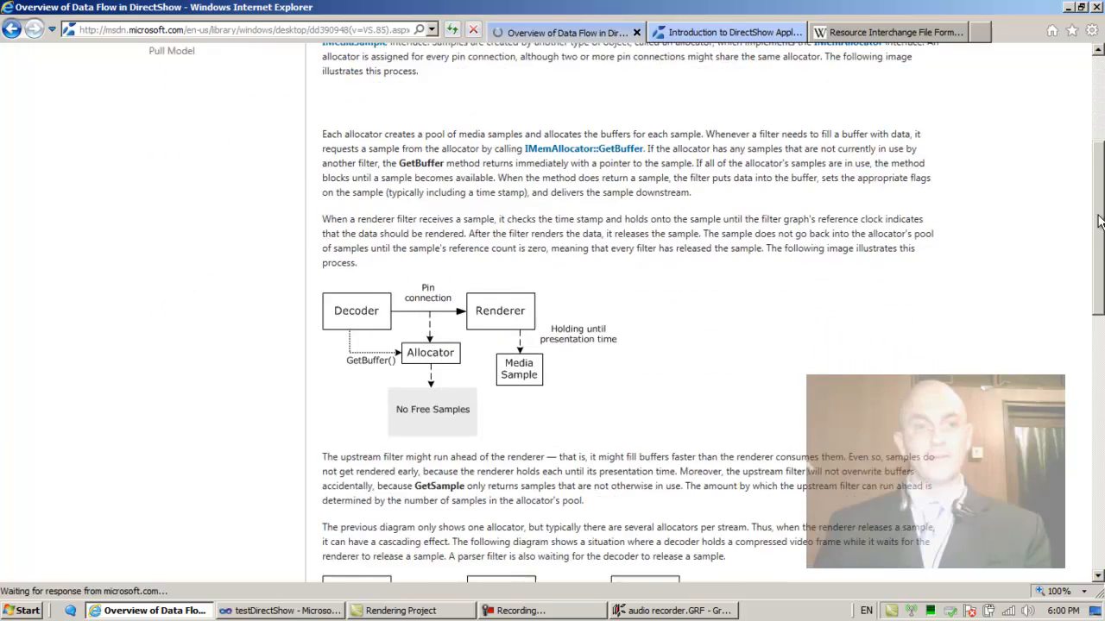